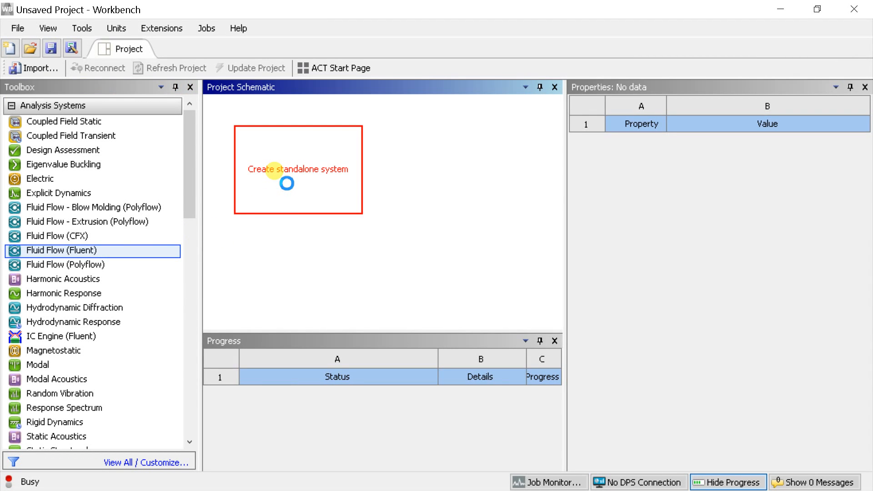
- Add a Fluid Flow (Fluent) system and bring up its Geometry cell's context menu
double_click(62, 251)
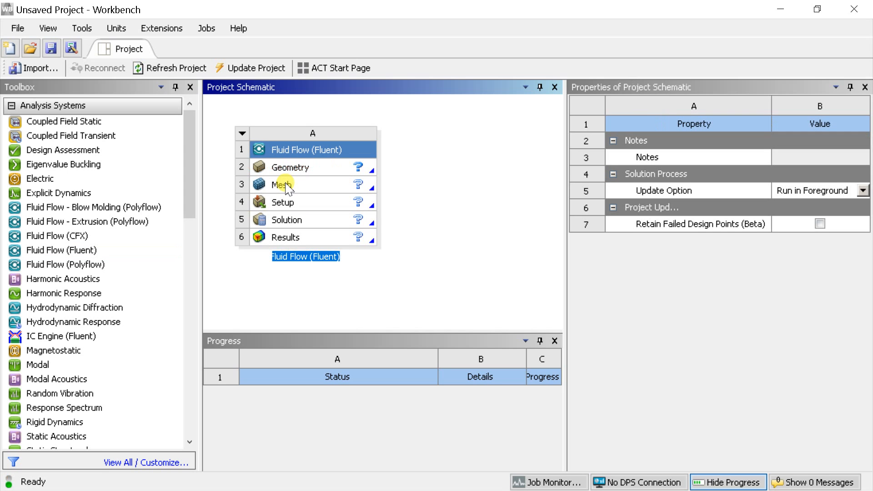
click(289, 167)
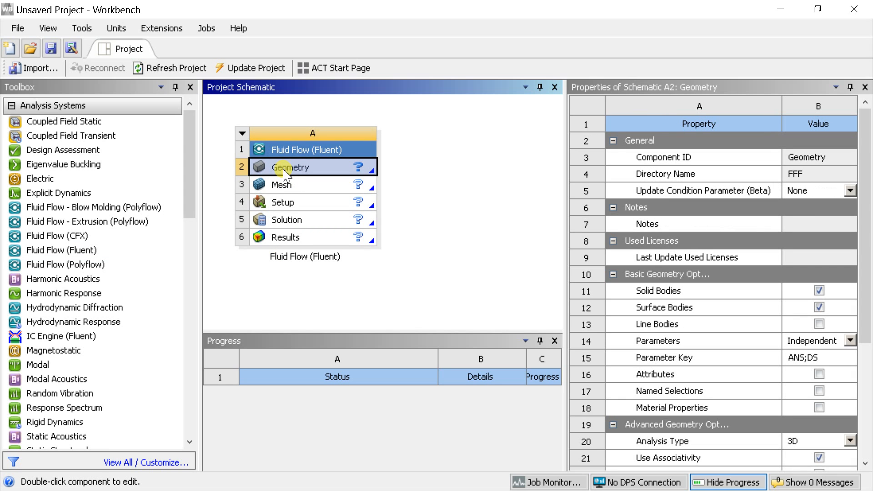
right_click(290, 167)
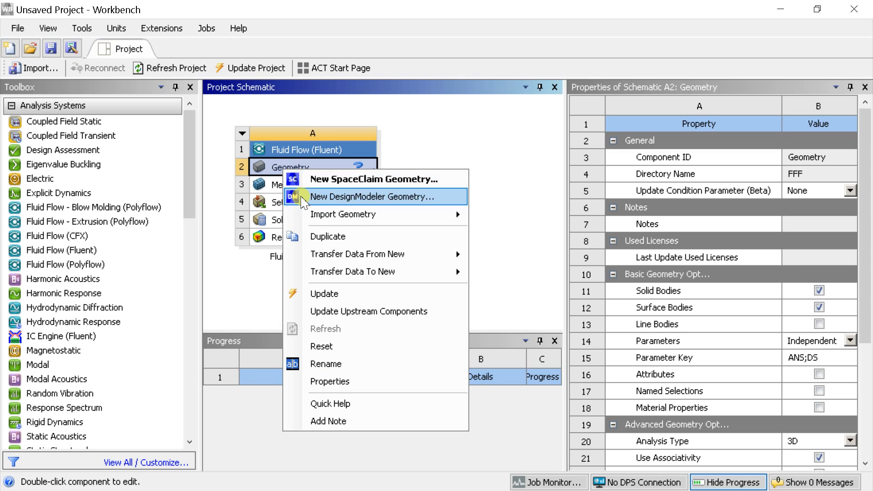
- Start a new DesignModeler geometry in millimetres and select the XY plane
click(355, 197)
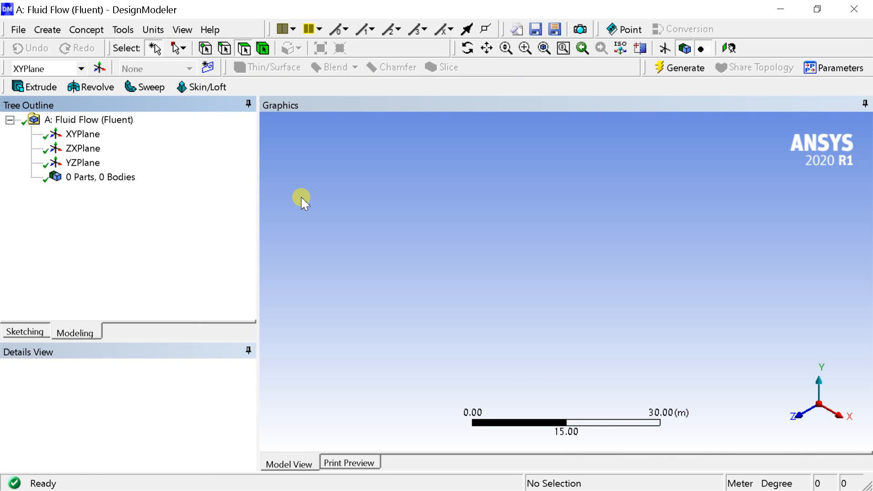
mouse_move(169, 60)
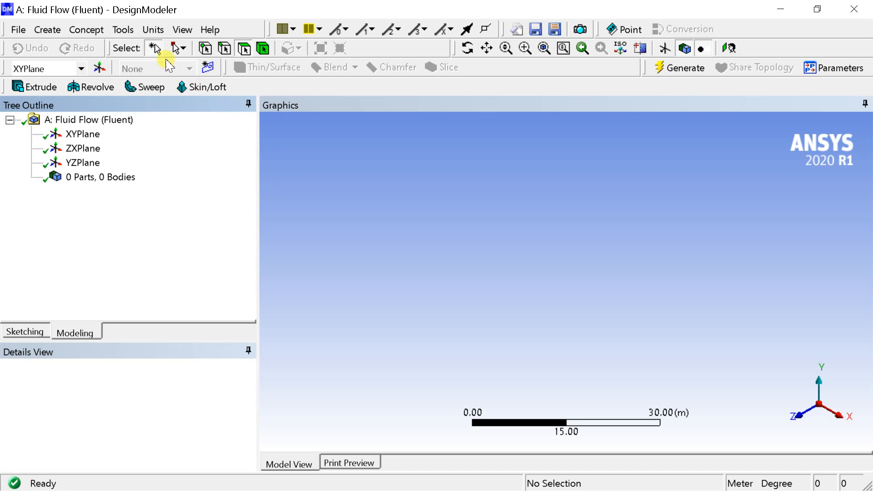
click(153, 29)
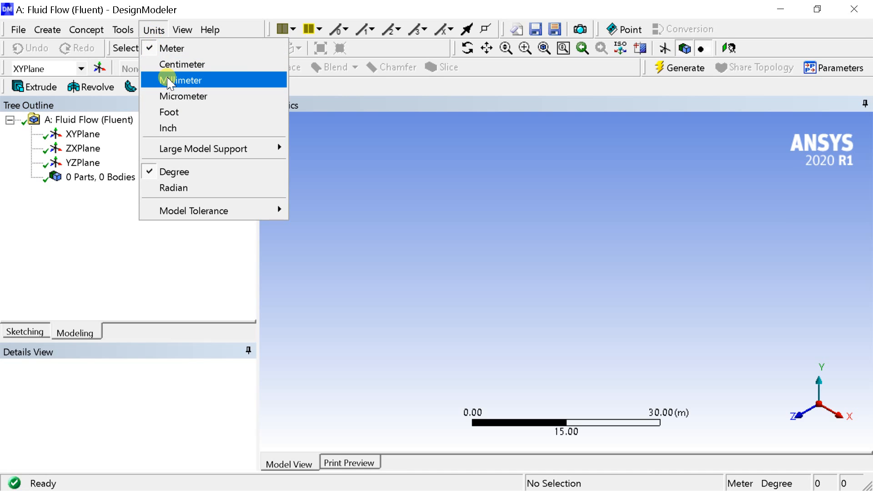
click(183, 80)
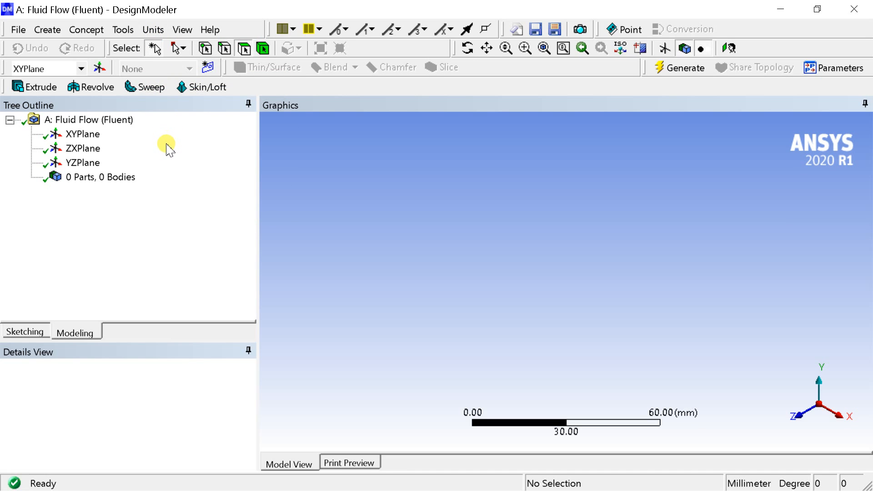
click(82, 134)
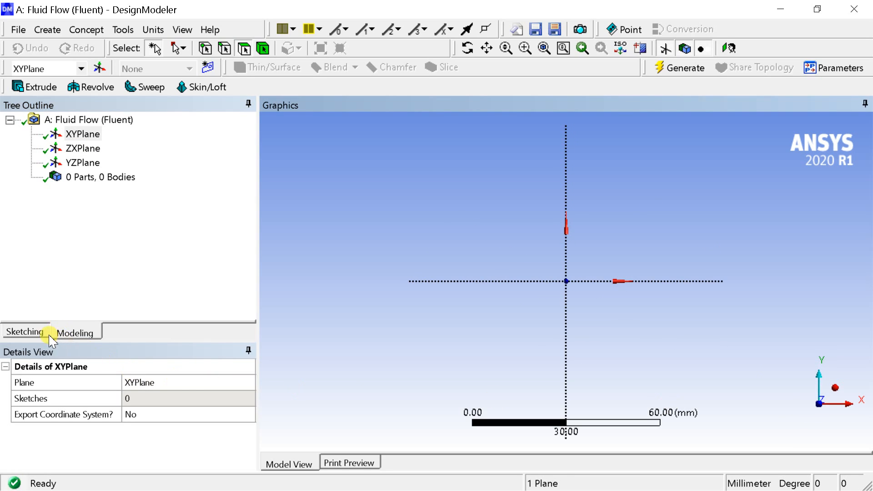
- Sketch a circle at the XY-plane origin with a 25 mm diameter (D1)
click(24, 332)
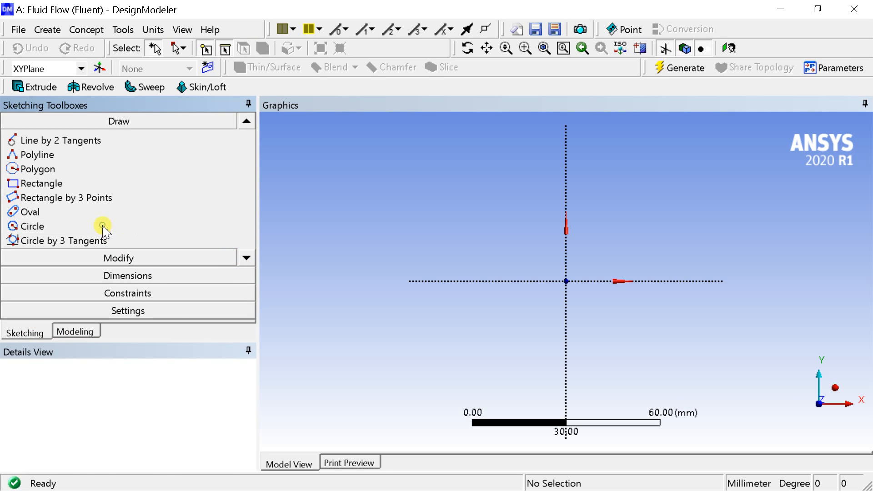
click(32, 226)
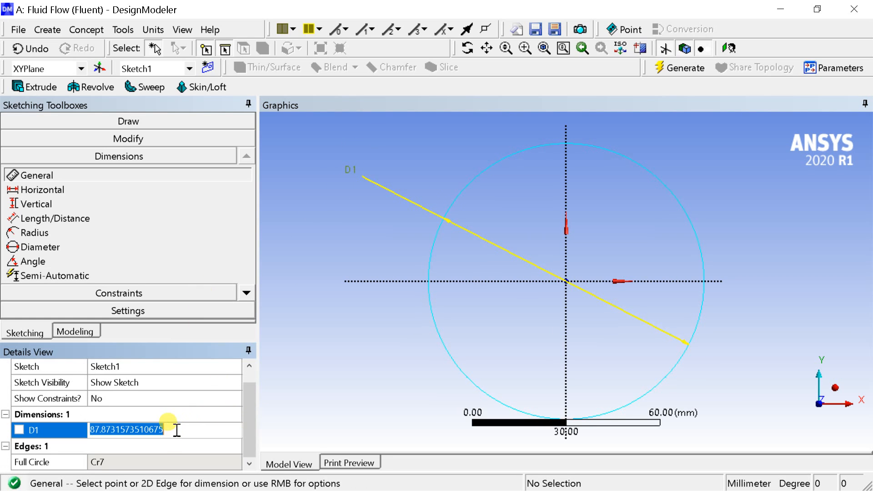
text(25 mm)
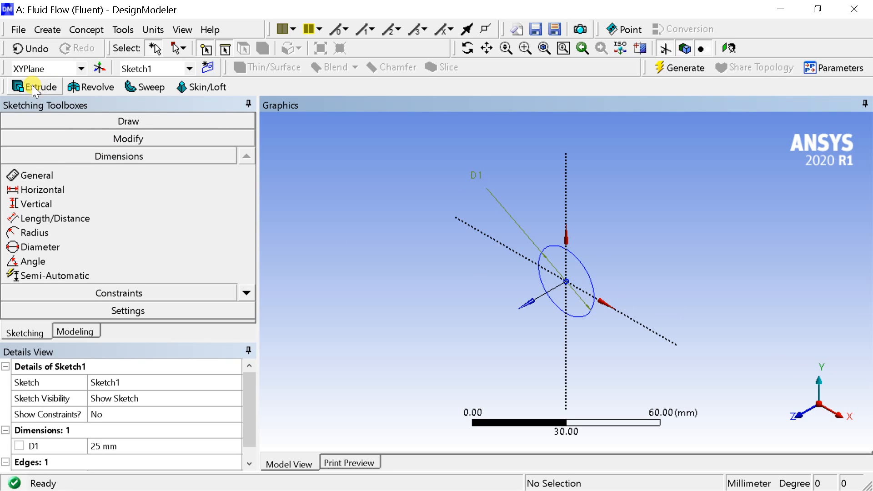
- Extrude Sketch1 as an Add Frozen body, Normal direction, 2000 mm deep, and generate
click(40, 87)
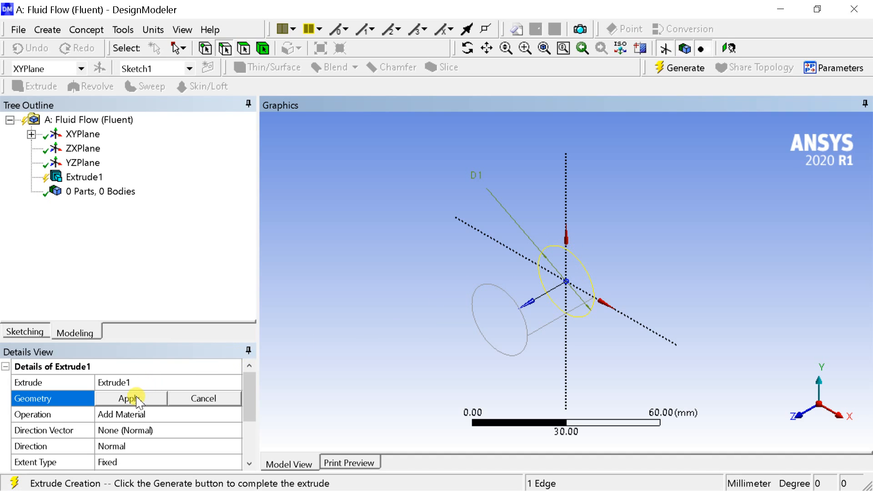
click(131, 398)
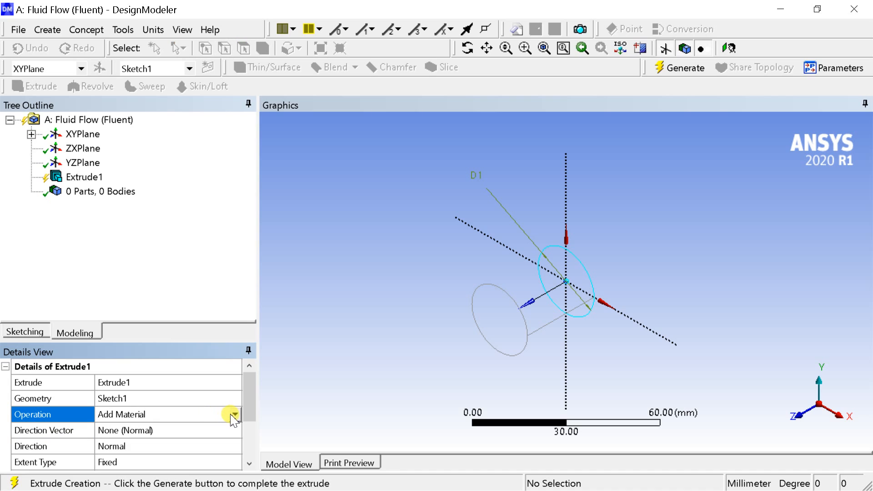
click(234, 414)
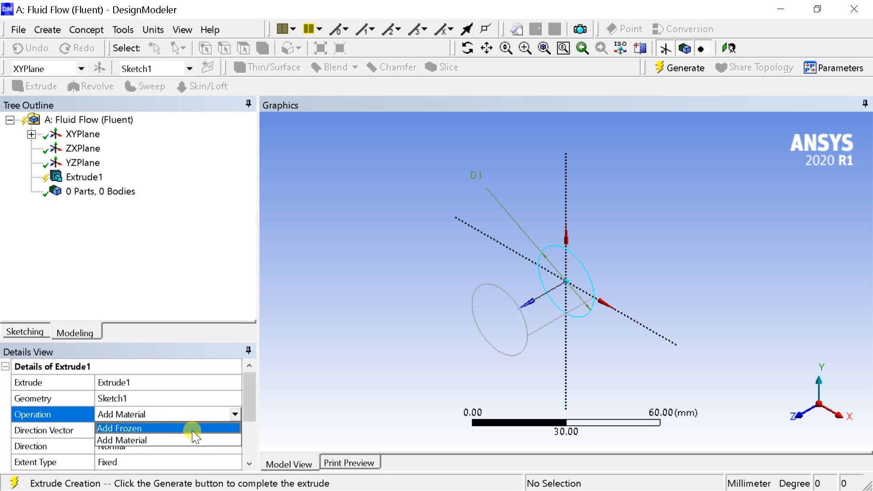
click(119, 427)
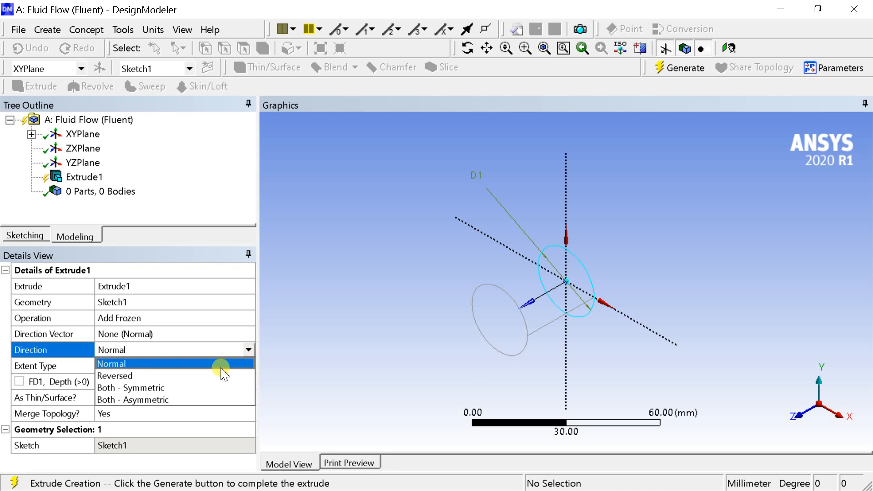
click(114, 376)
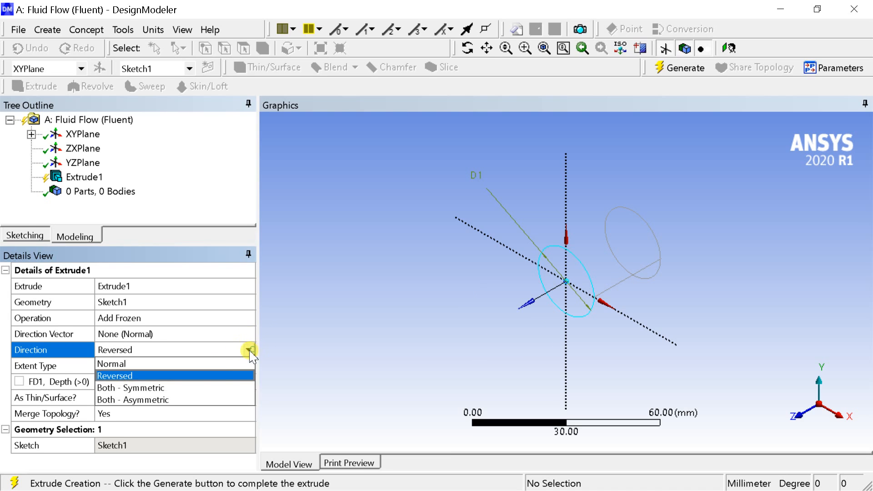
click(111, 363)
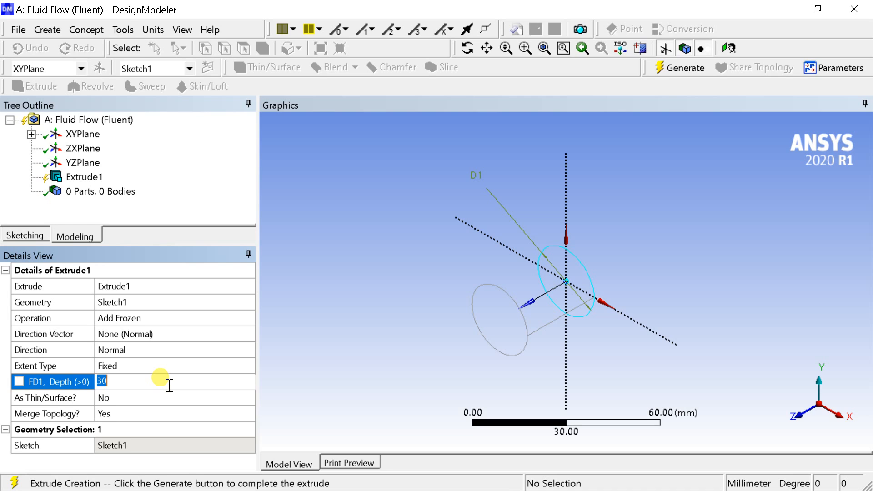
text(2000 mm)
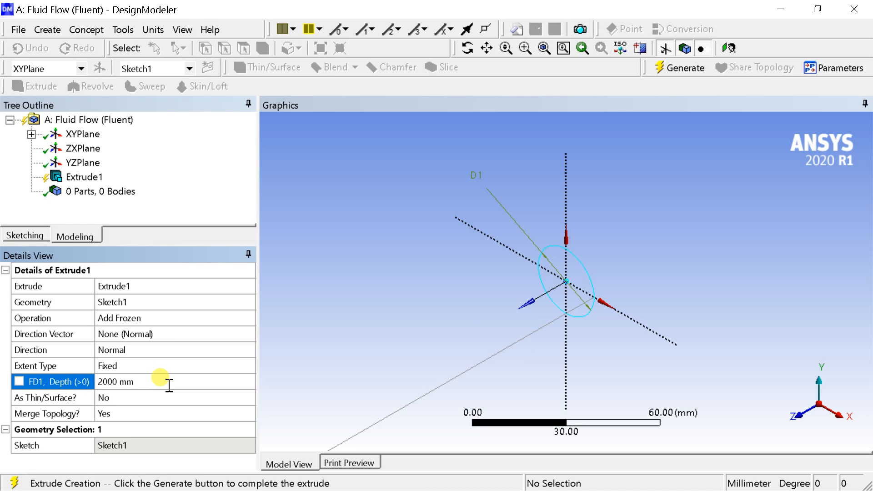
mouse_move(645, 106)
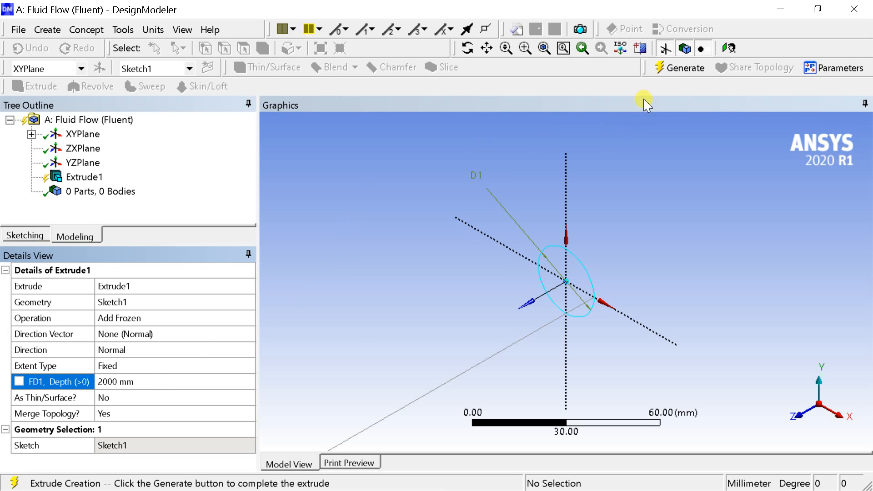
click(678, 67)
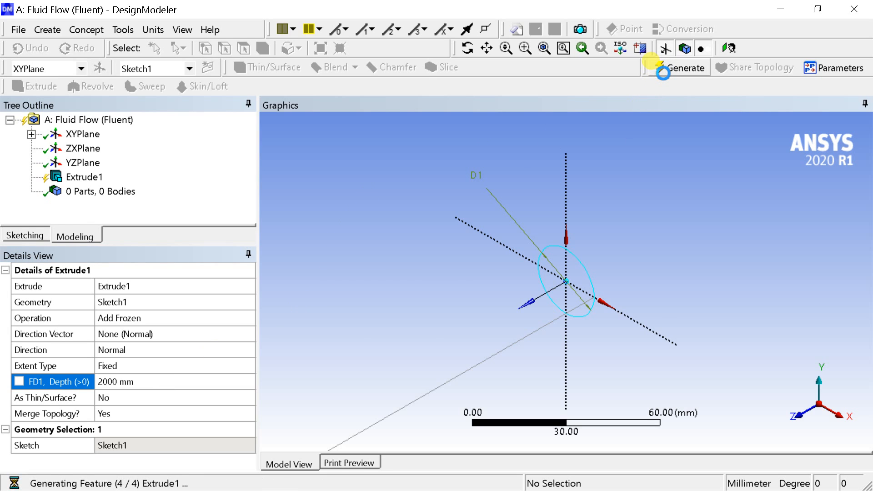
- Regenerate the pipe at 1000 mm depth, fit it in view, and select the YZ plane
click(683, 67)
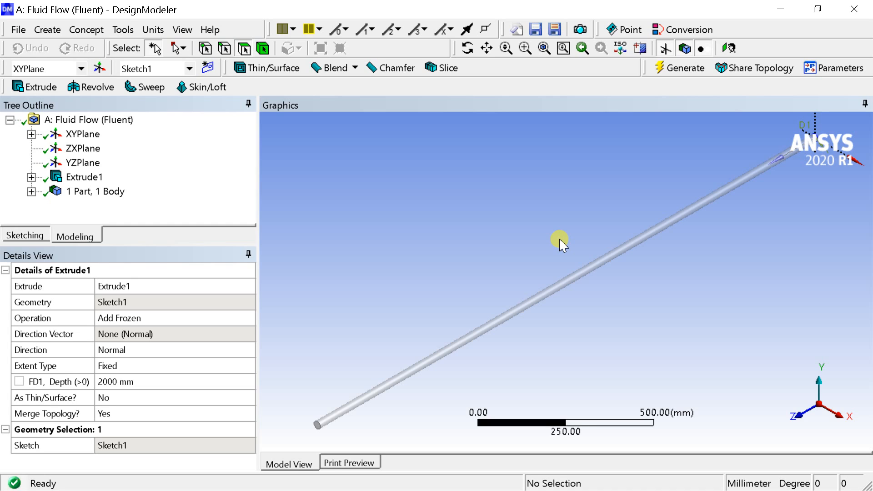
mouse_move(429, 275)
text(1000)
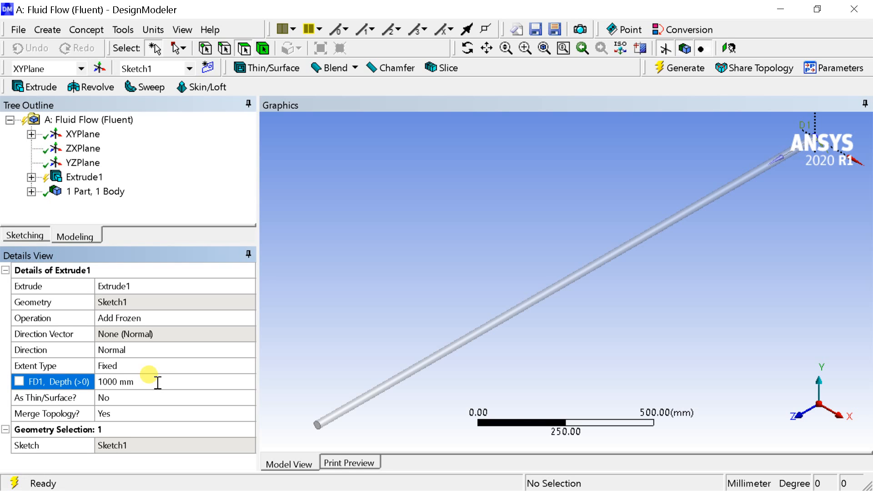
click(683, 67)
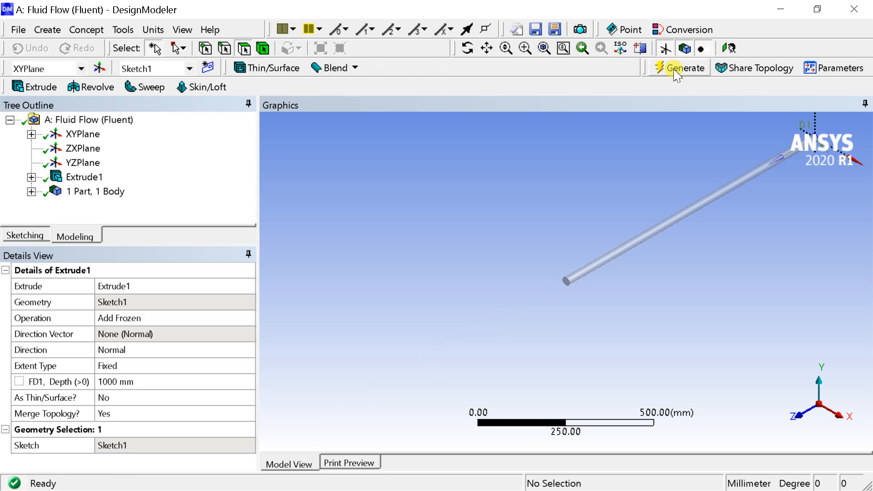
click(545, 47)
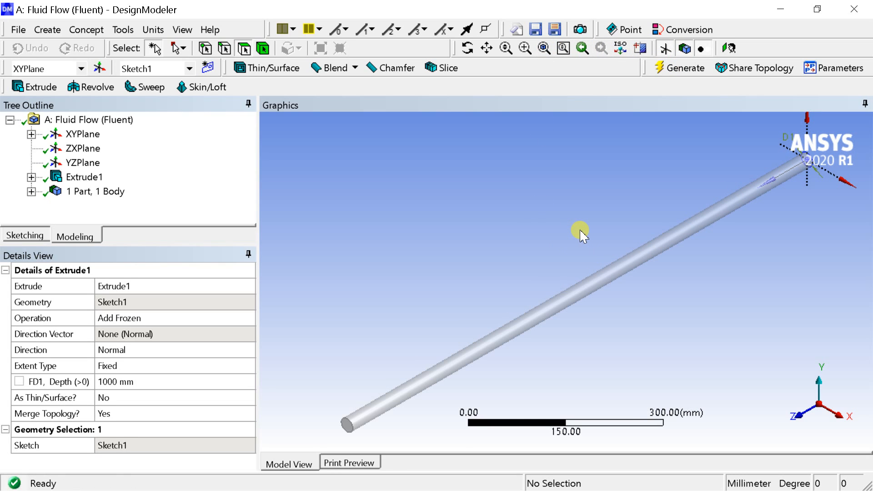
click(84, 134)
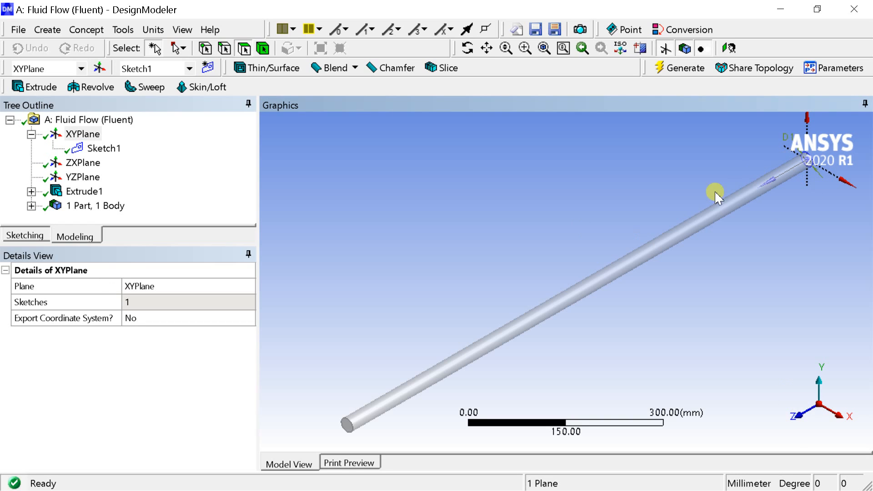
mouse_move(278, 173)
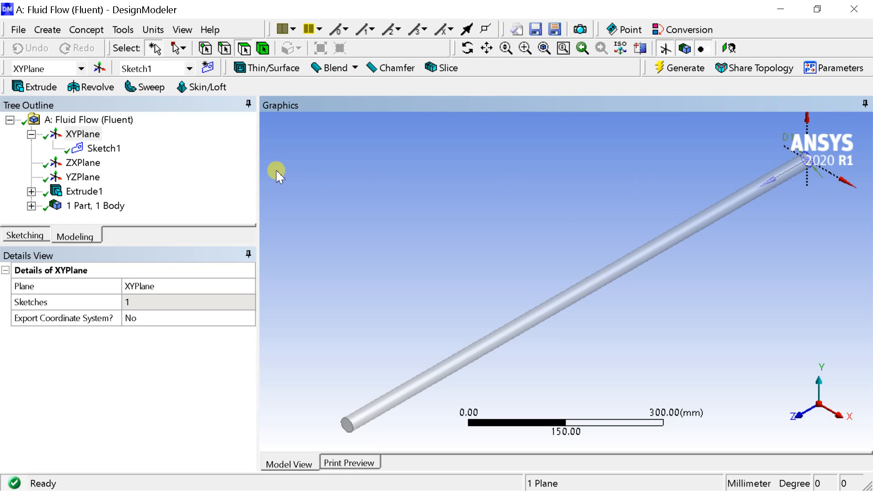
click(82, 177)
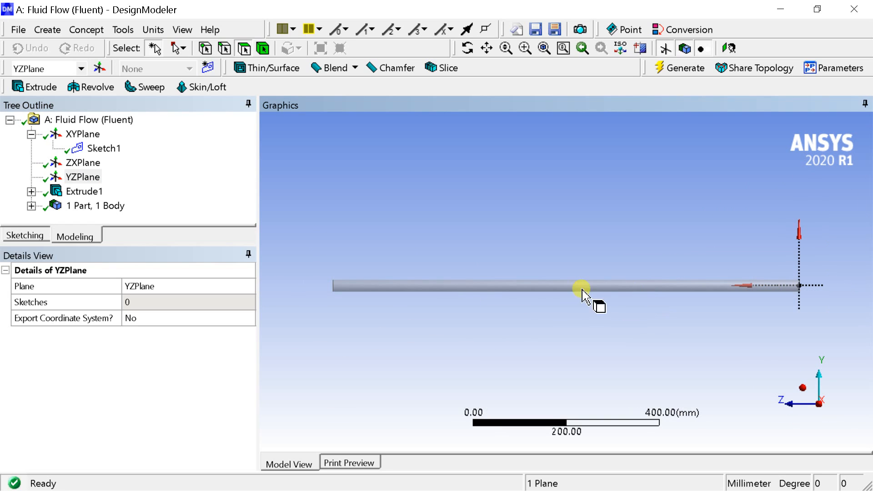
- On a YZ-plane sketch, draw a line from the origin along the pipe
click(25, 236)
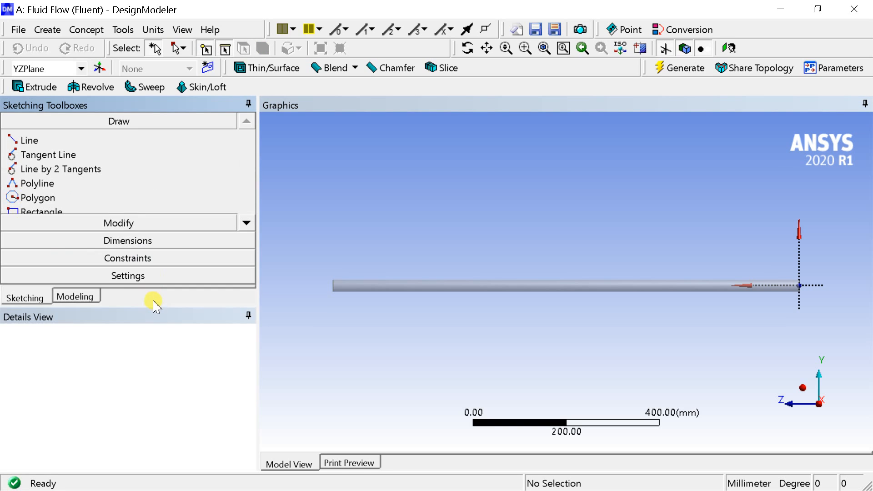
click(28, 140)
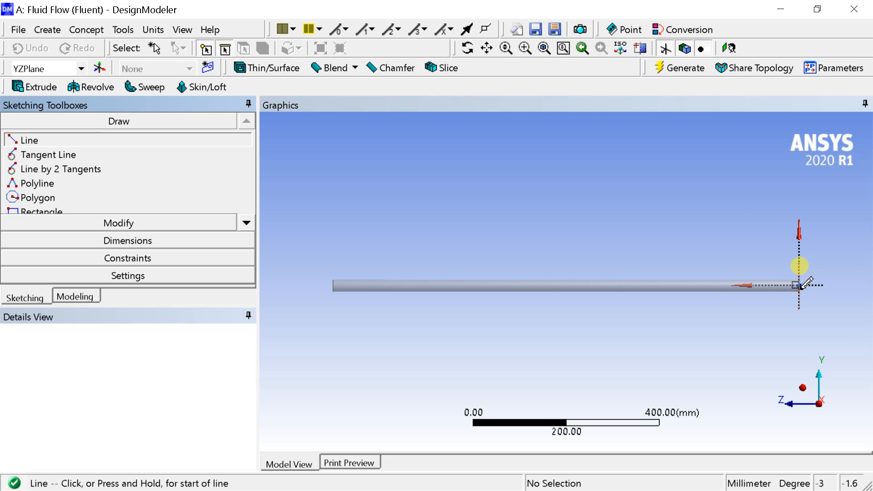
click(798, 286)
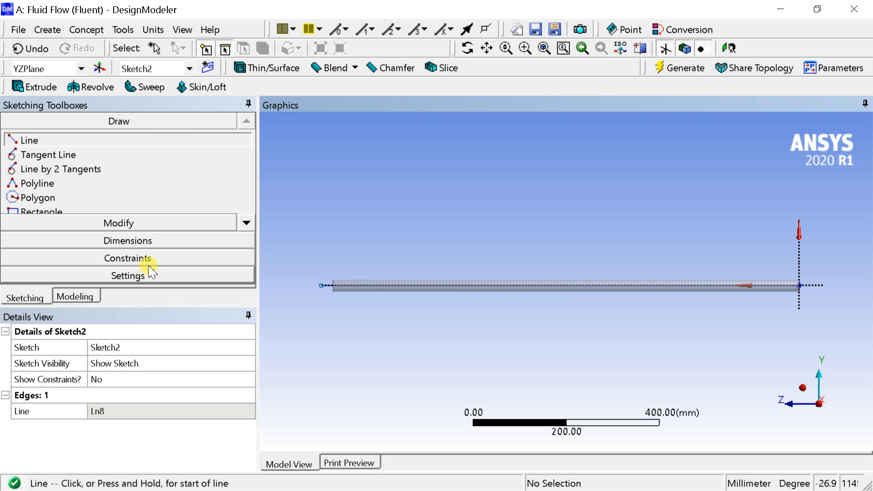
- Dimension the line to 1000 mm and regenerate the model
click(118, 156)
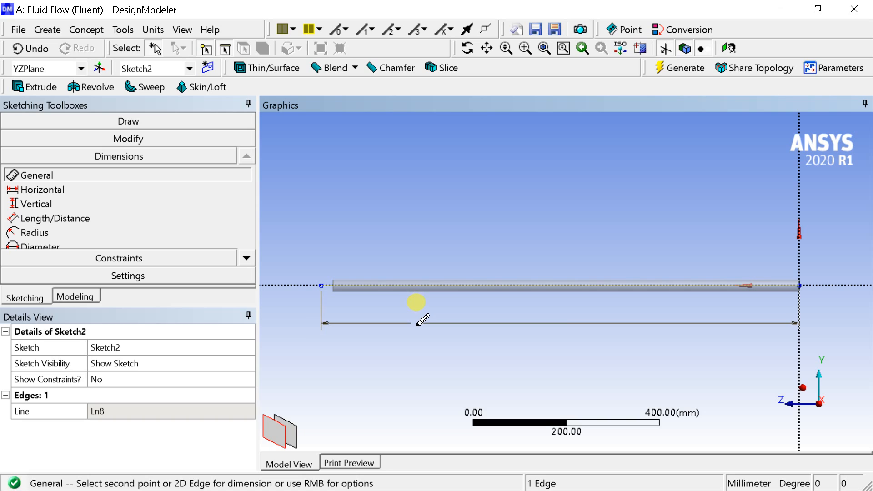
click(416, 312)
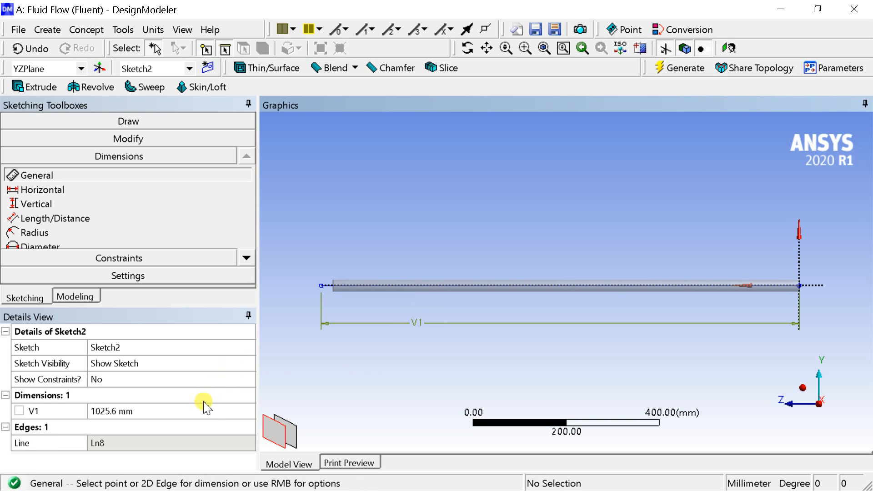
text(100)
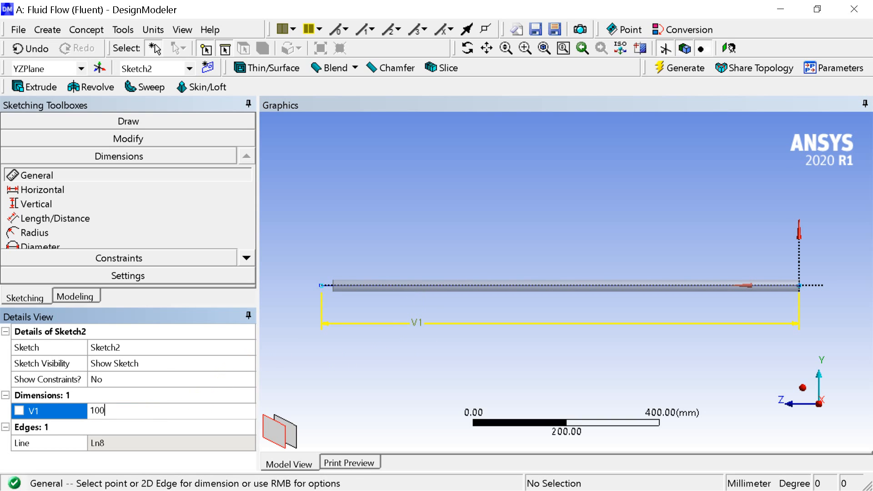
text(1000 mm)
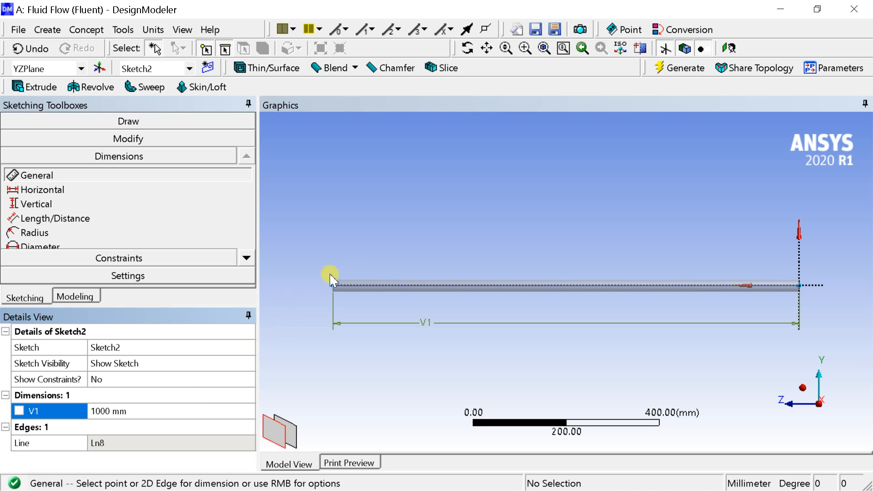
click(678, 67)
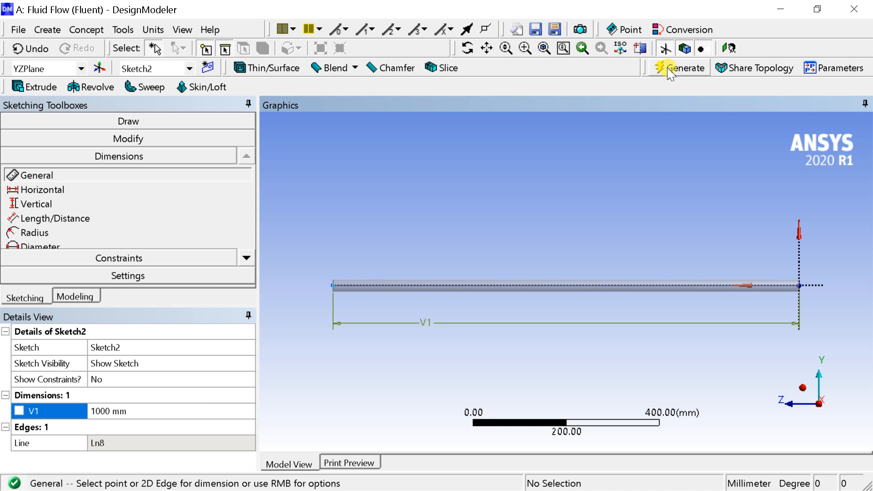
click(682, 67)
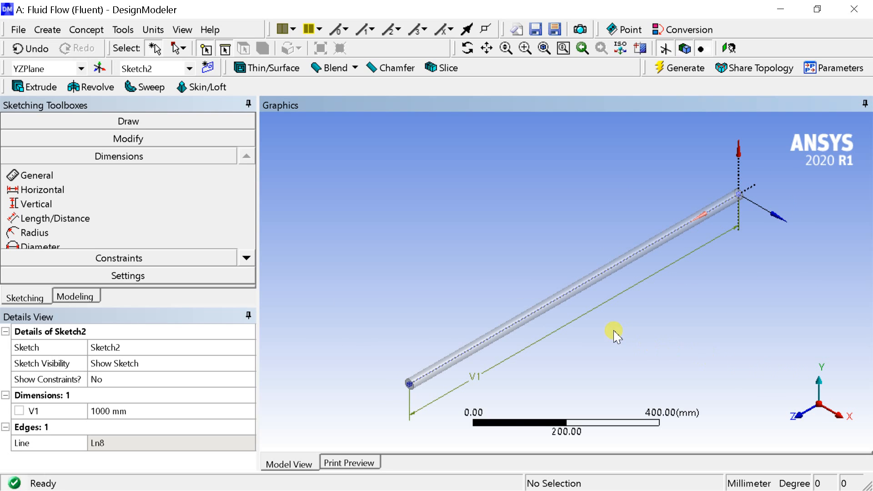
mouse_move(443, 306)
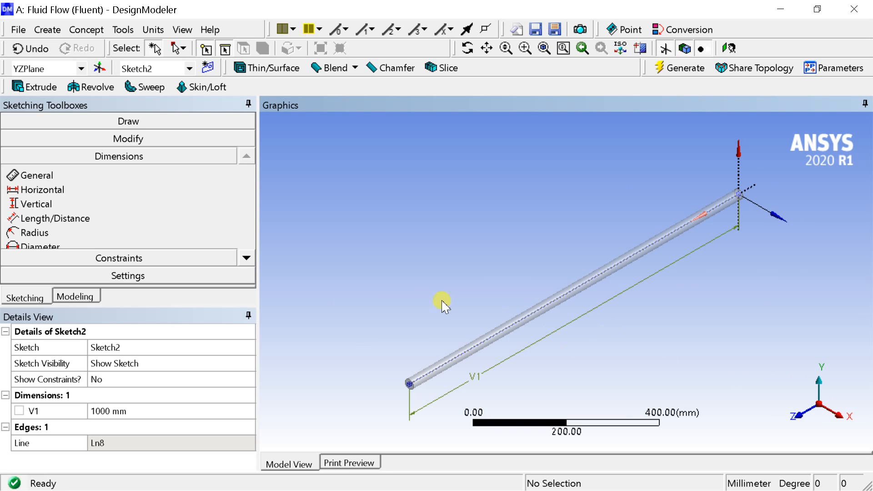
mouse_move(429, 293)
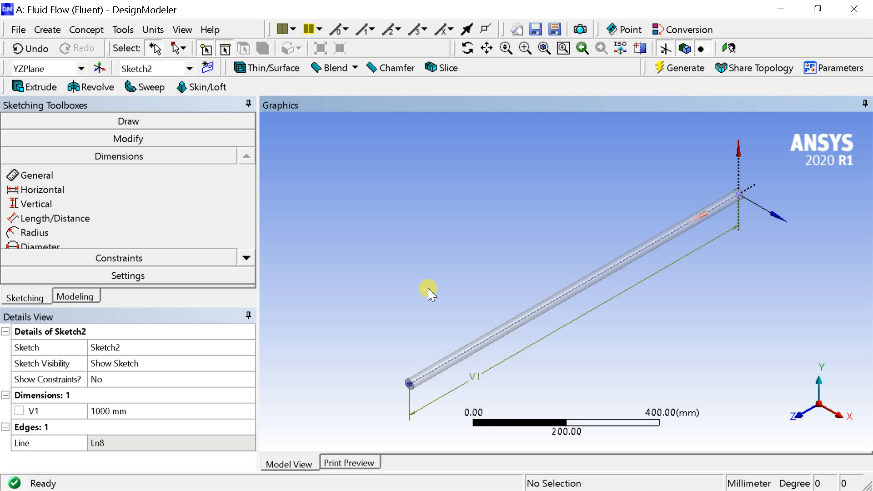
mouse_move(215, 289)
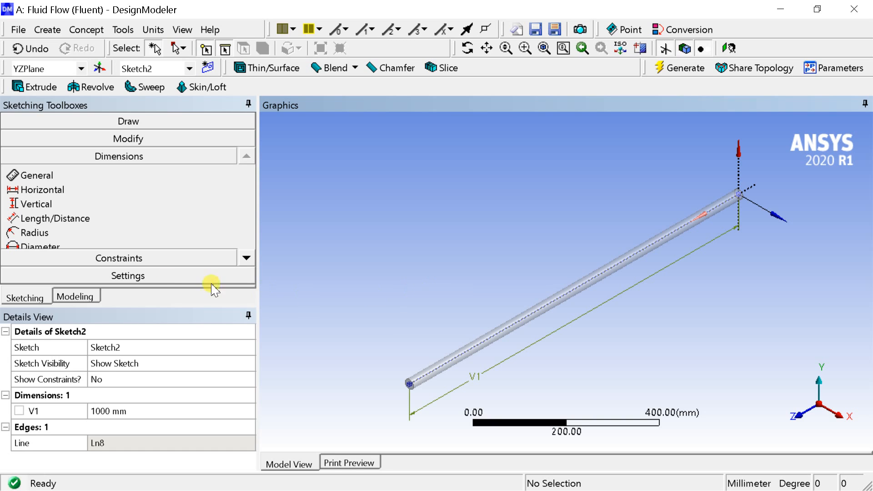
- Create Sketch3 on the XY plane, view it face-on, and centre the pipe section
click(77, 296)
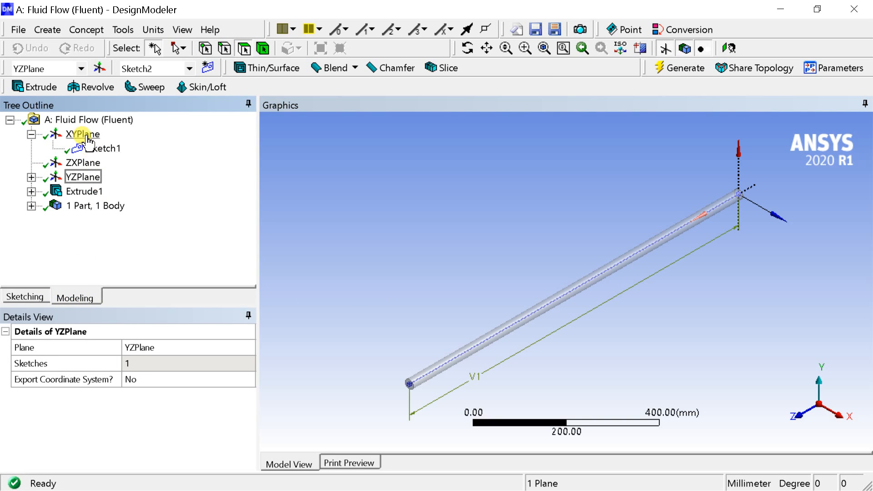
click(82, 134)
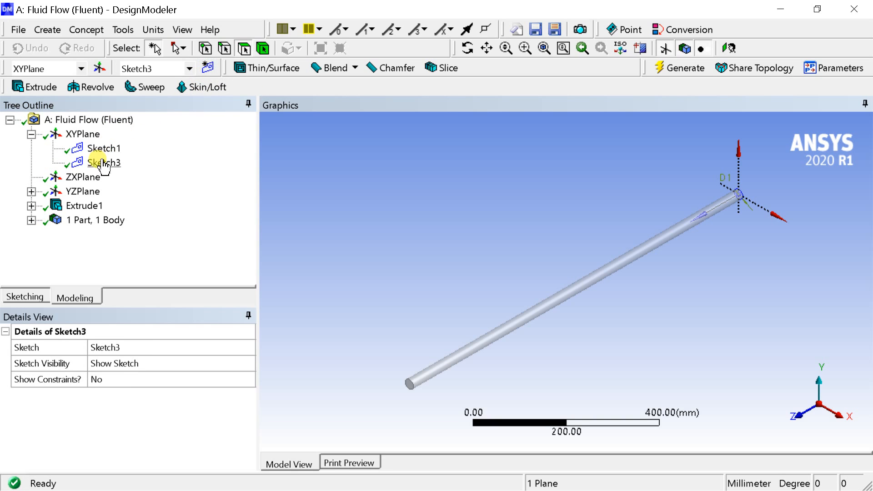
right_click(103, 162)
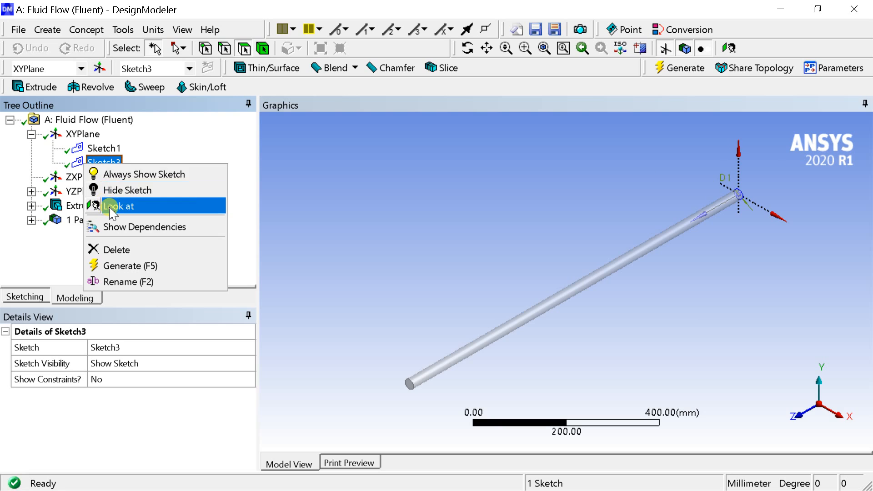
click(118, 206)
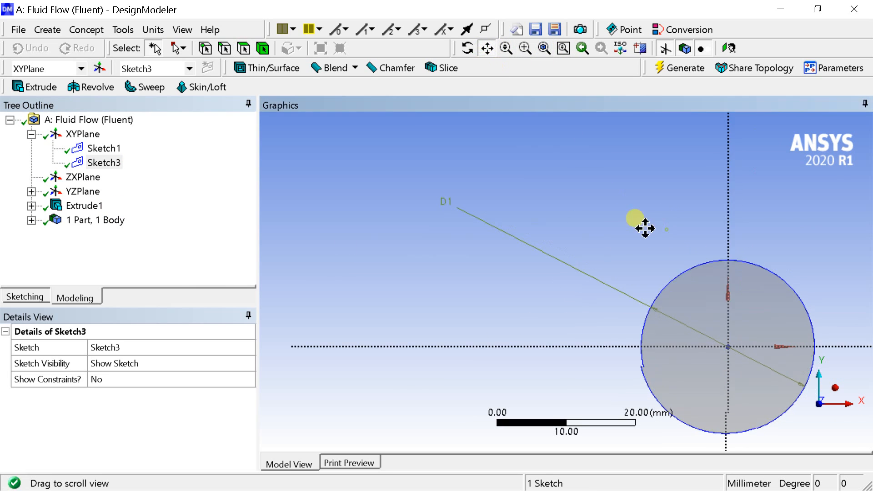
drag(645, 228, 402, 177)
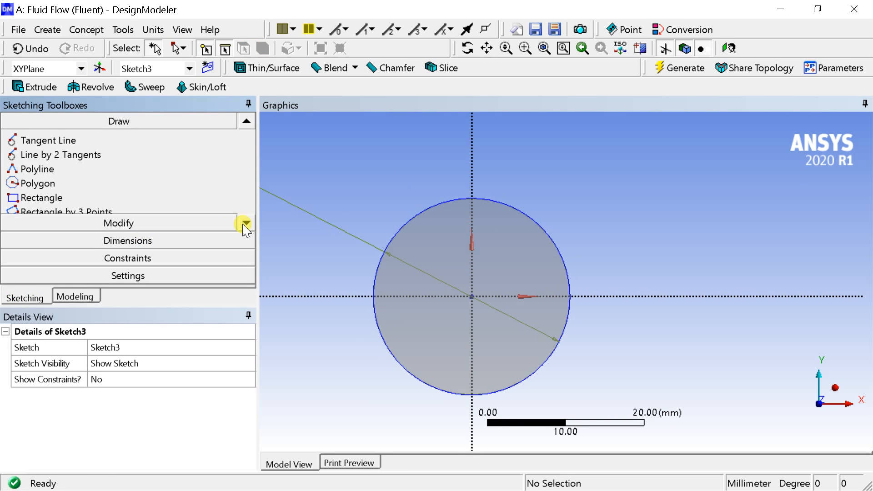
- Draw a thin rectangle across the middle of the circular cross-section
click(41, 197)
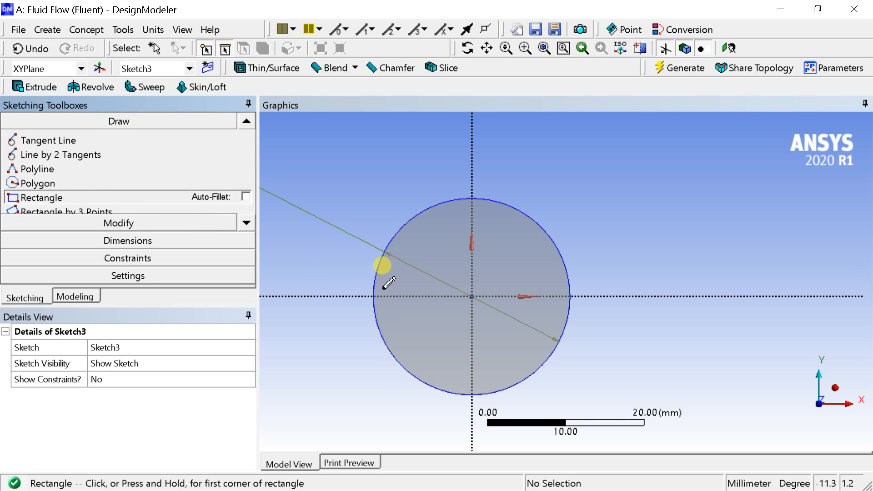
drag(383, 266, 554, 288)
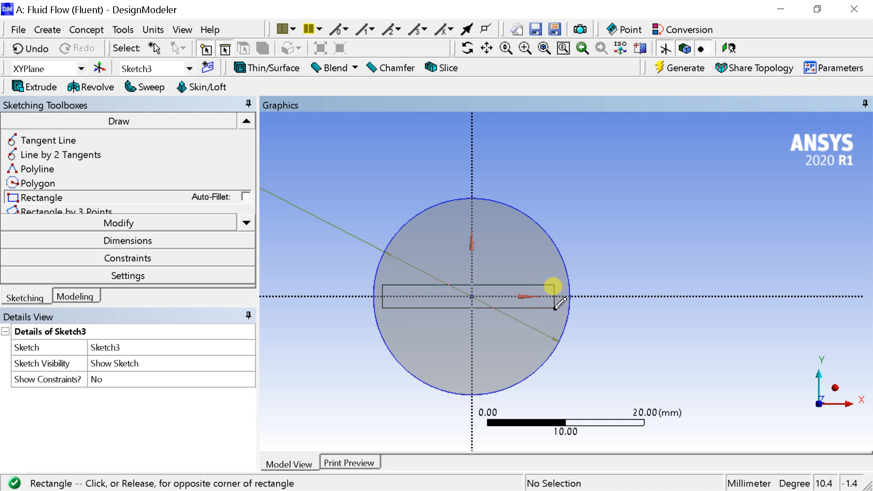
click(557, 287)
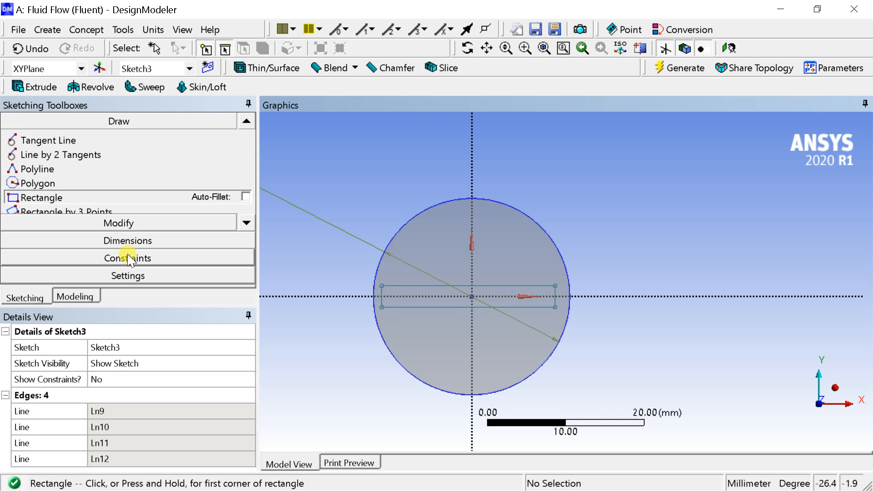
click(127, 258)
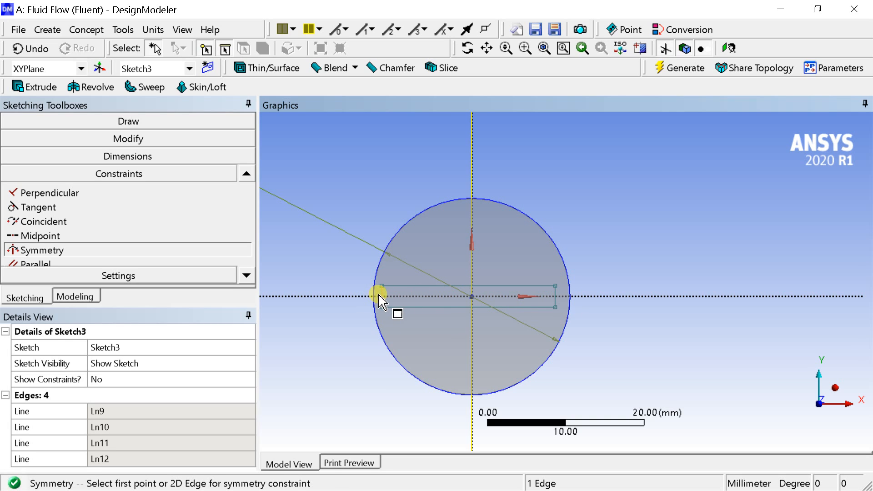
- Constrain the rectangle symmetric about the vertical and horizontal sketch axes
click(557, 295)
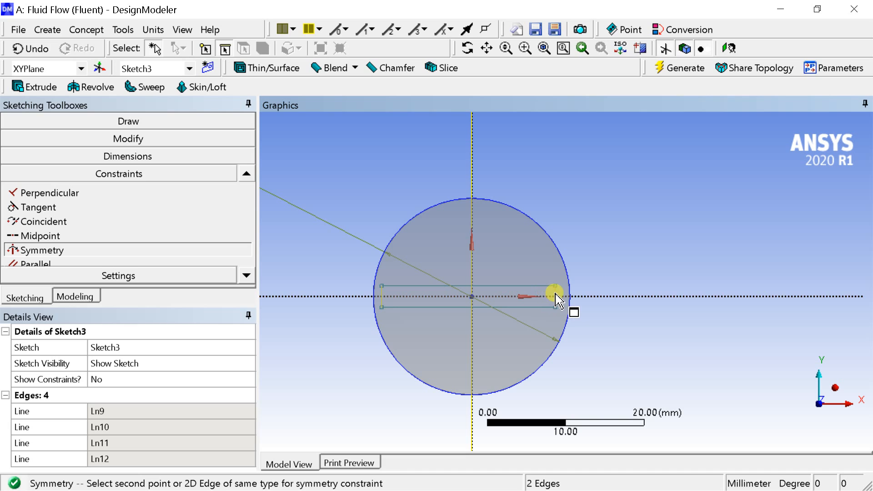
click(432, 281)
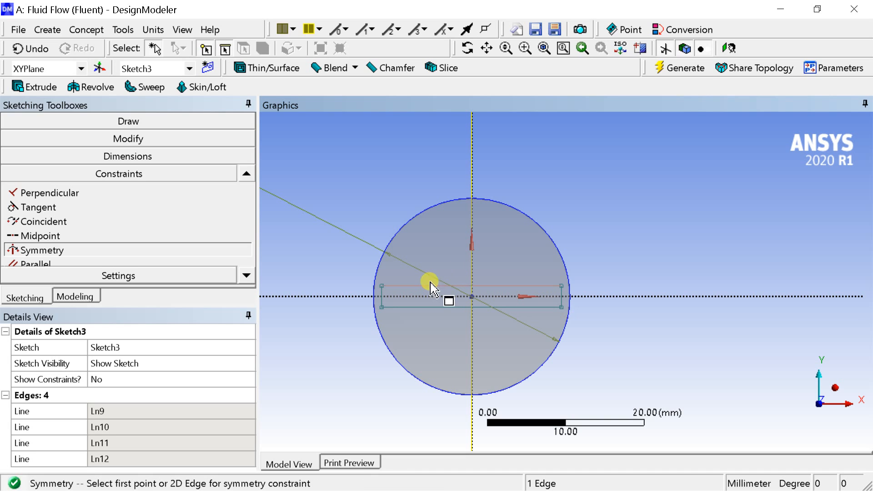
click(40, 236)
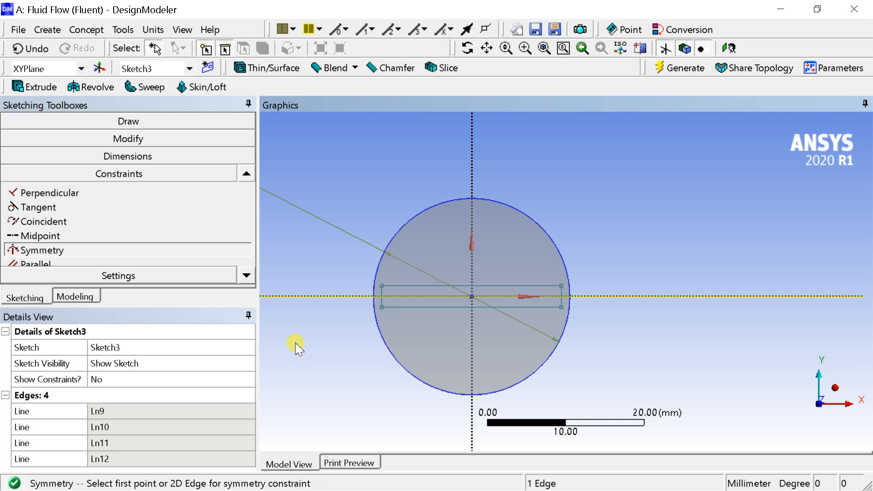
click(128, 156)
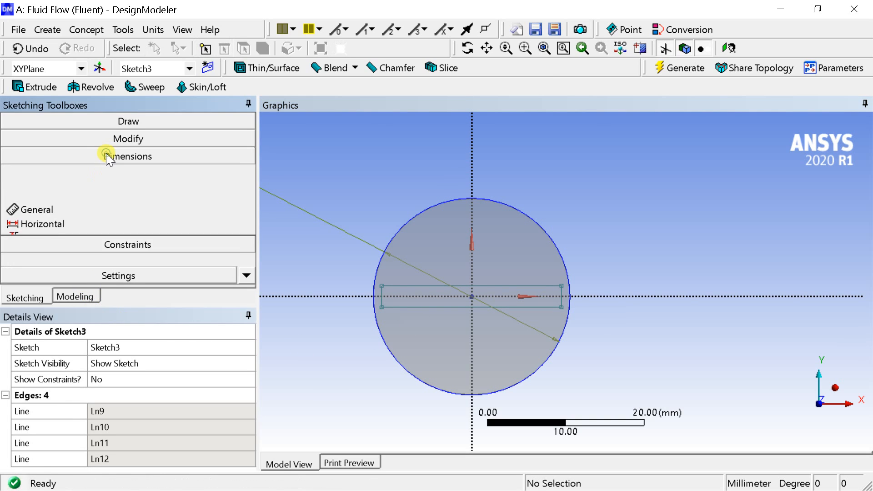
- Dimension the rectangle's side edge and set its height V3 to 0.7 mm
click(128, 156)
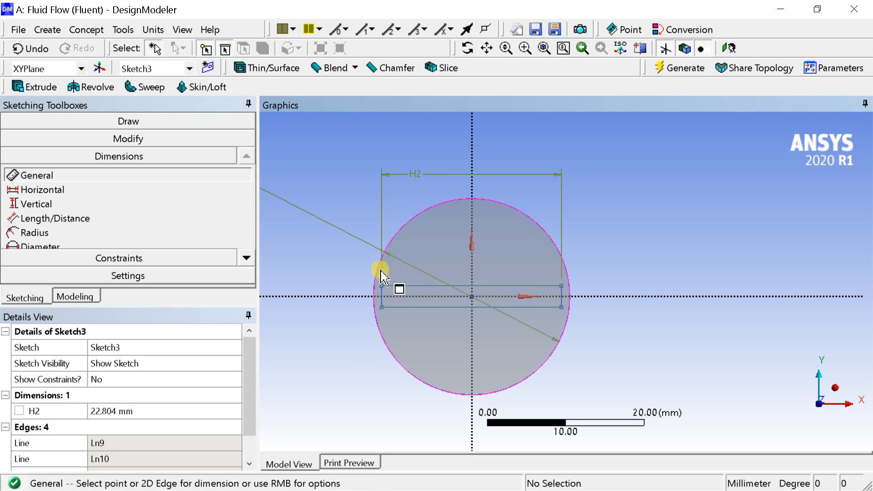
click(341, 310)
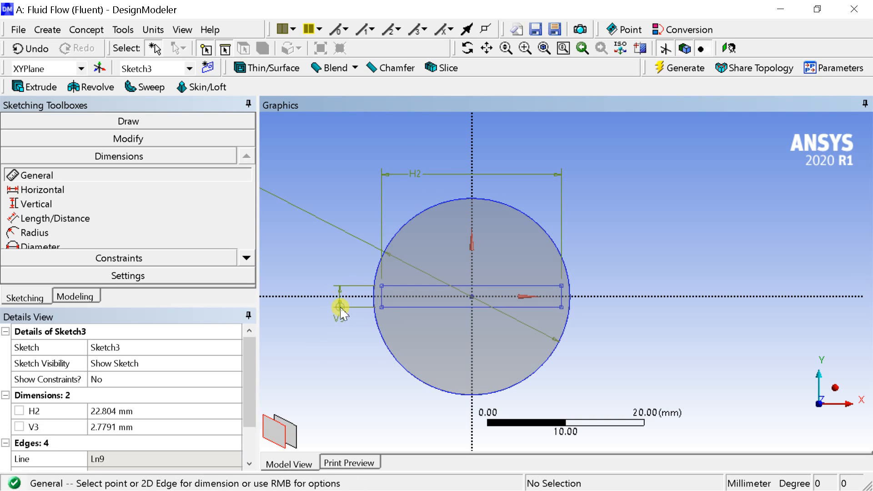
click(112, 412)
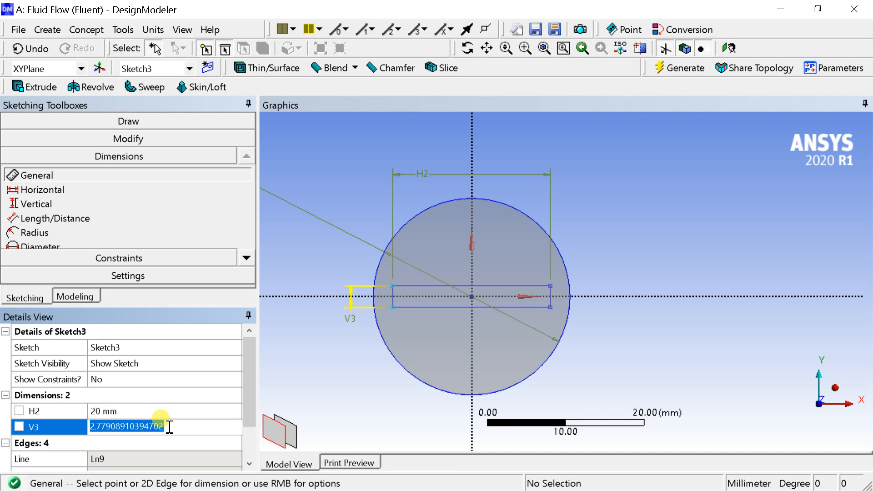
text(0.7 mm)
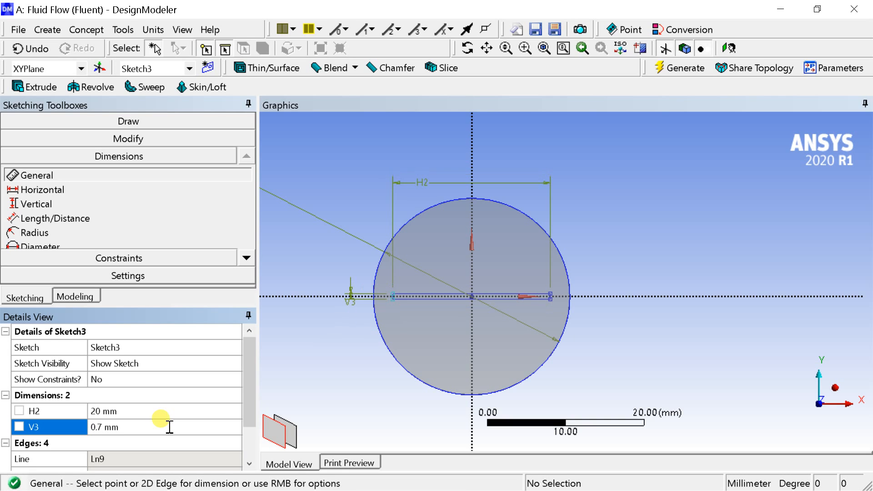
mouse_move(805, 205)
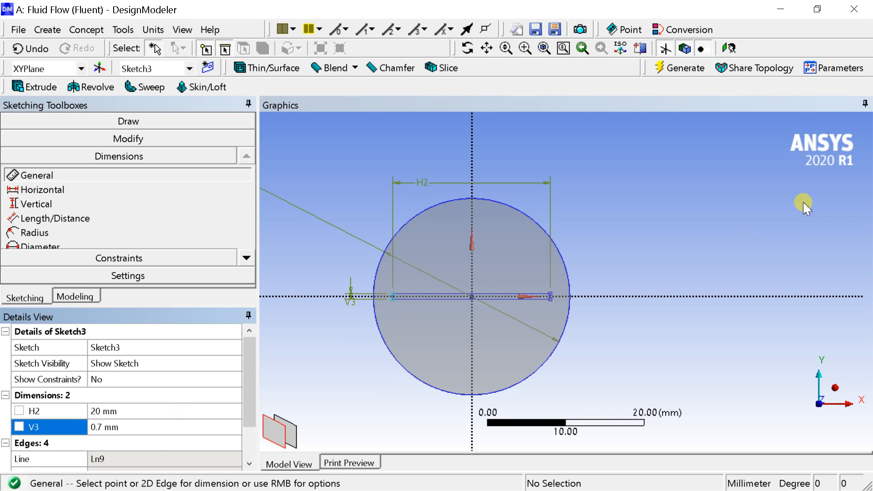
click(682, 68)
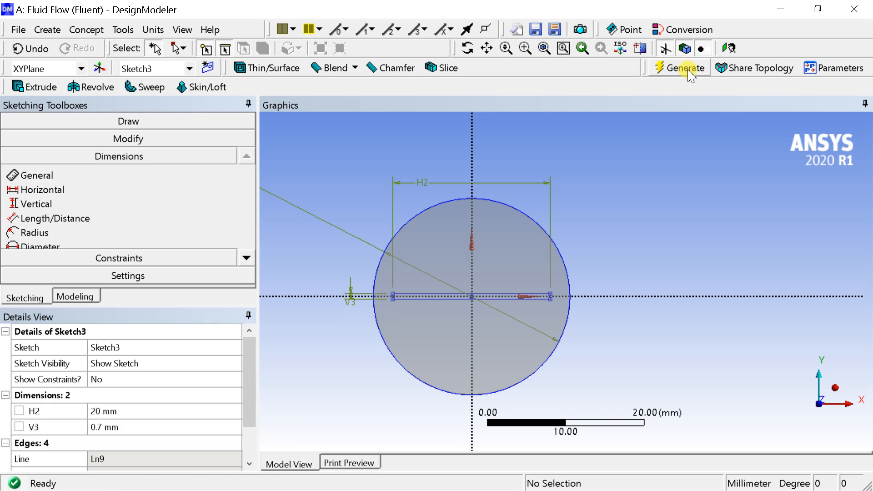
- Regenerate the model with Sketch3's tape profile and zoom in on the pipe
click(683, 68)
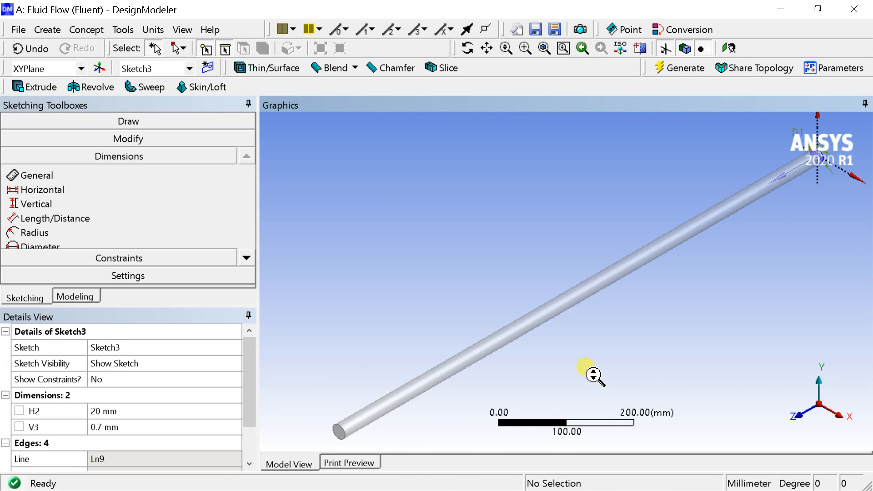
click(487, 48)
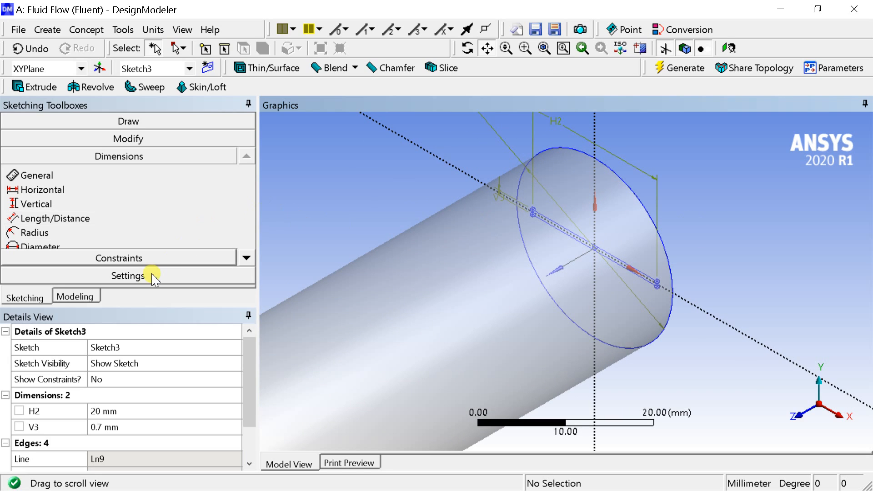
- Set Sketch2 and Sketch3 under YZPlane to Always Show Sketch, and turn off body display
click(76, 296)
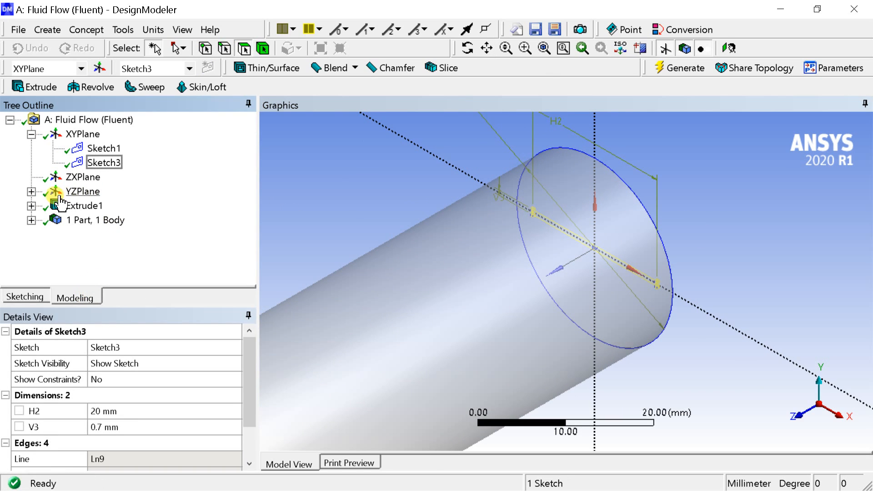
click(31, 191)
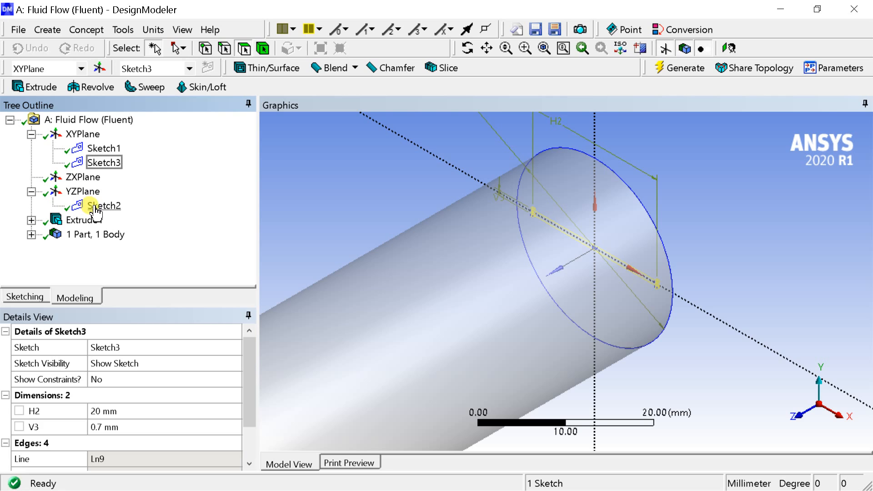
right_click(104, 206)
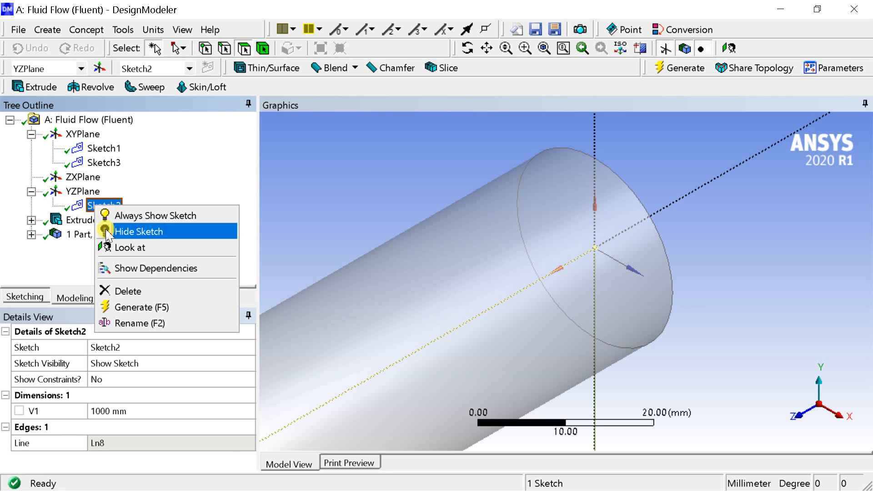
click(155, 216)
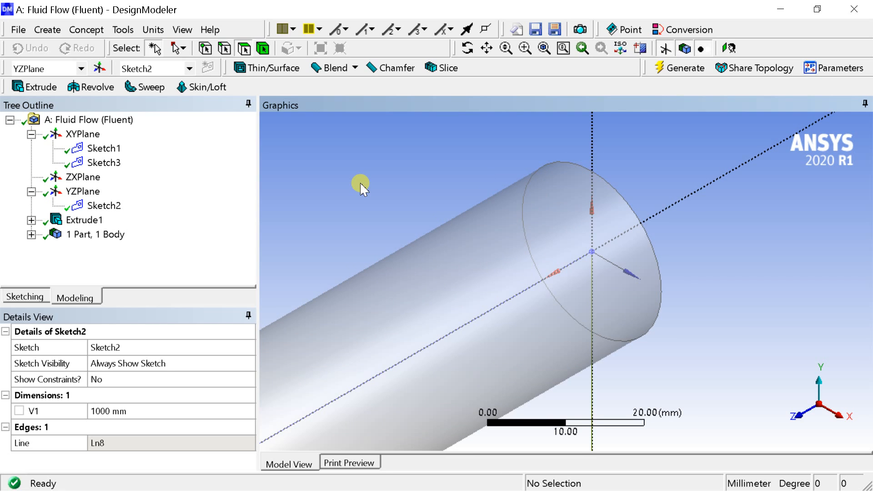
click(105, 163)
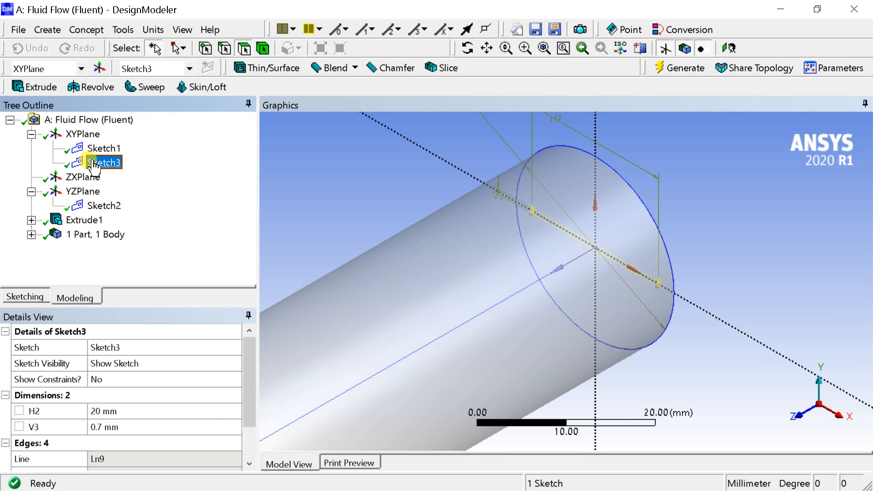
right_click(106, 162)
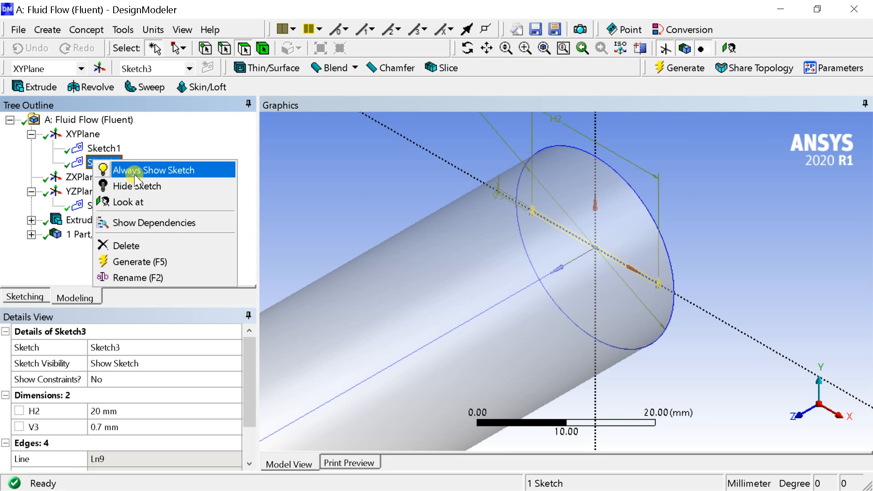
click(154, 170)
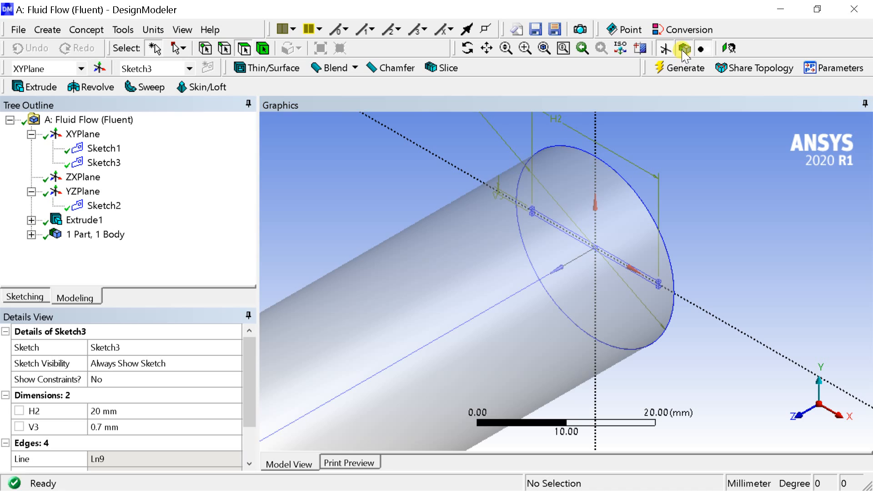
click(684, 49)
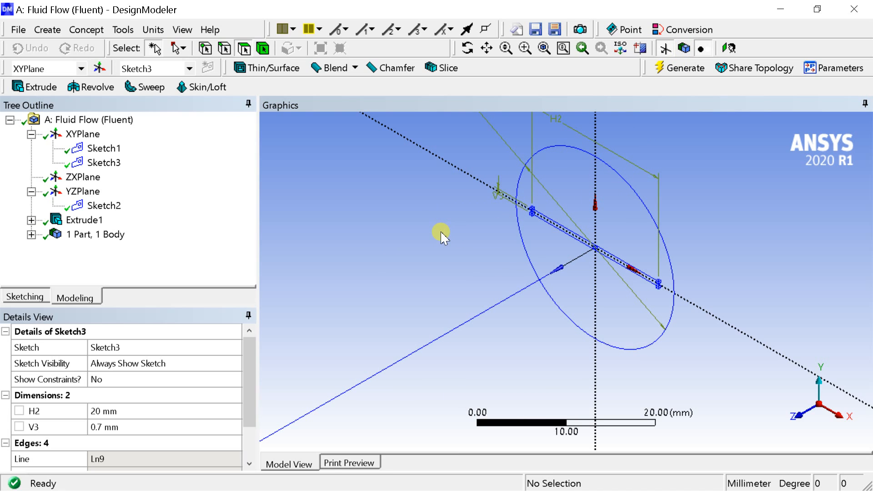
mouse_move(199, 151)
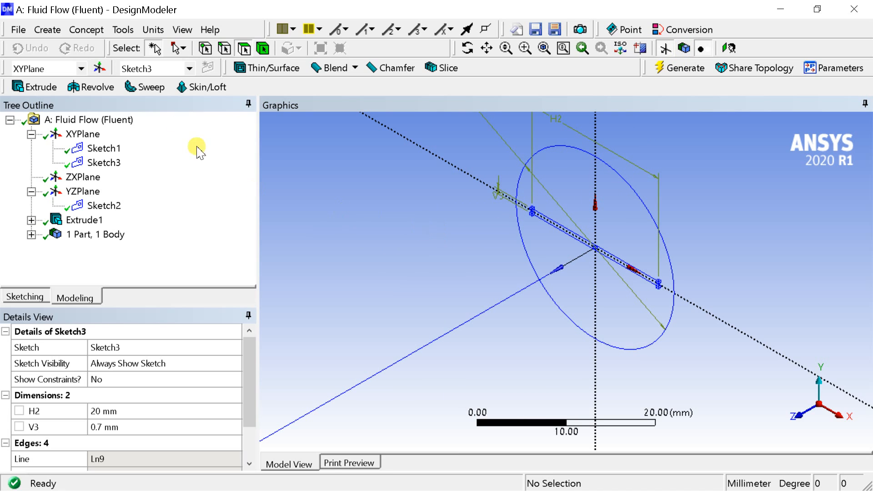
mouse_move(146, 86)
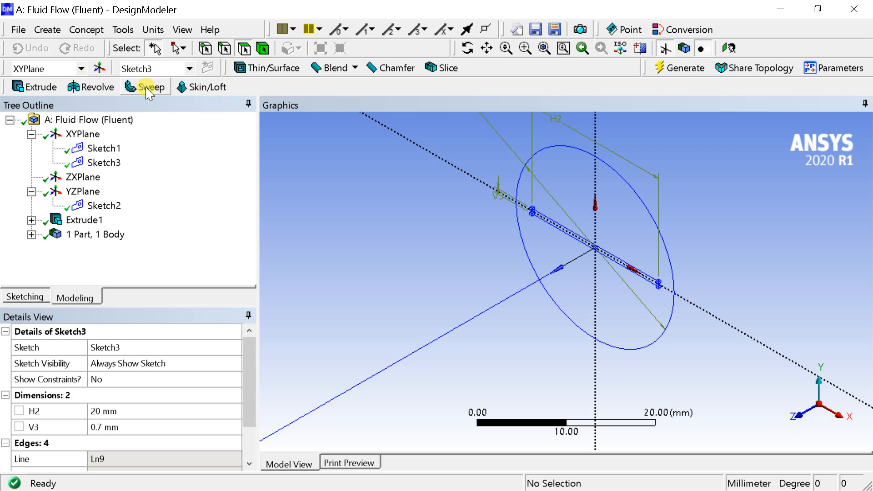
- Create Sweep1 with Sketch3 as profile, the centreline as path, and Add Frozen operation
click(147, 86)
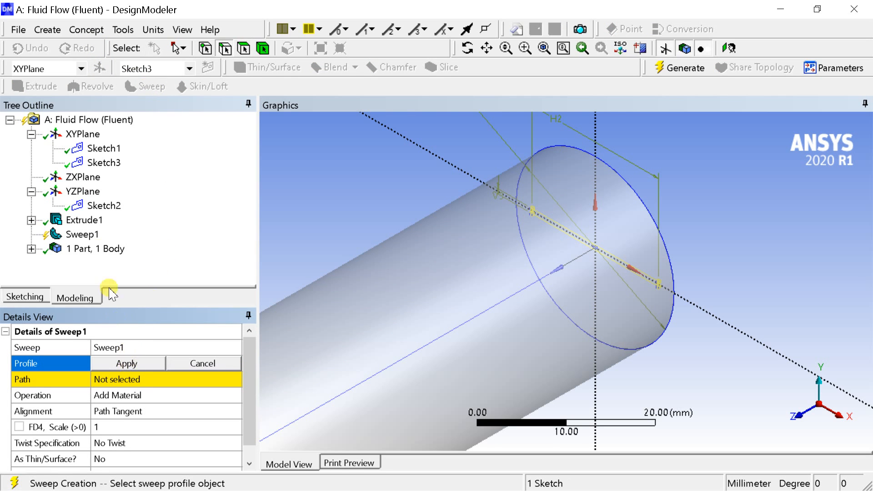
click(104, 162)
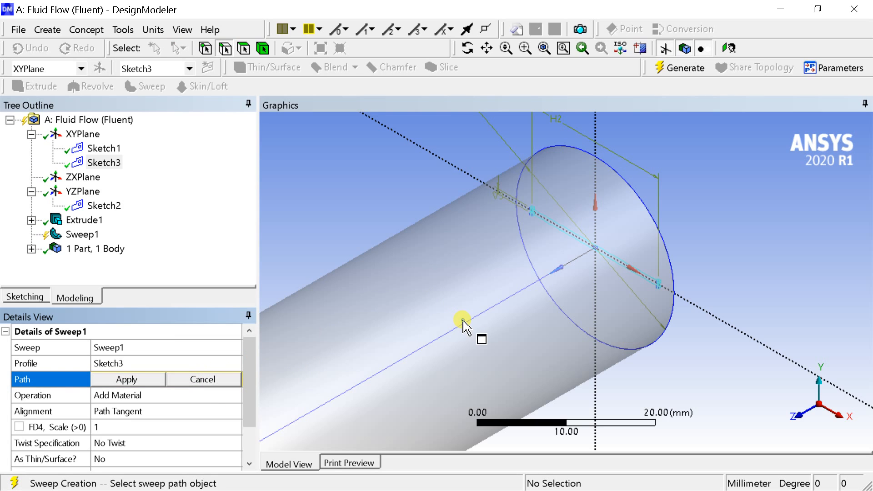
click(463, 321)
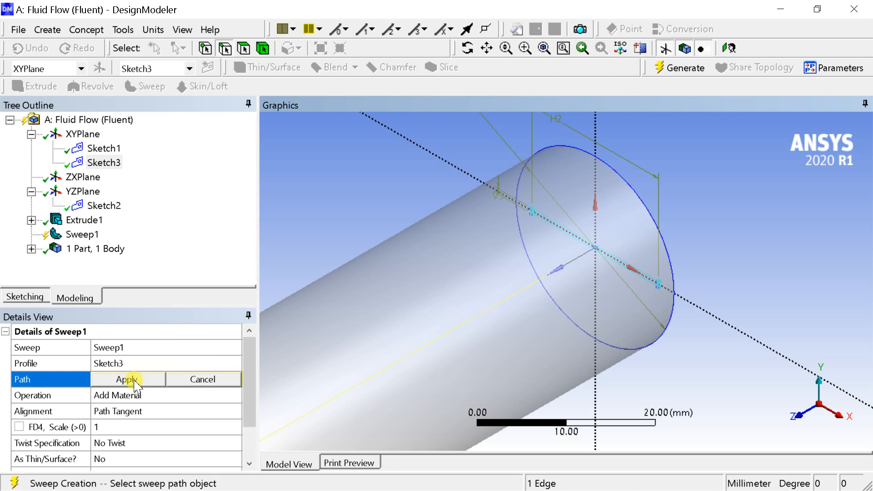
click(126, 380)
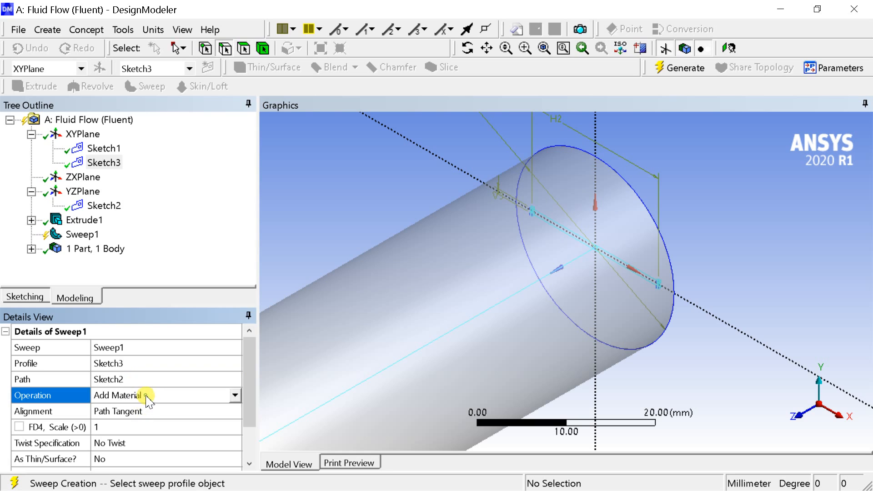
click(233, 395)
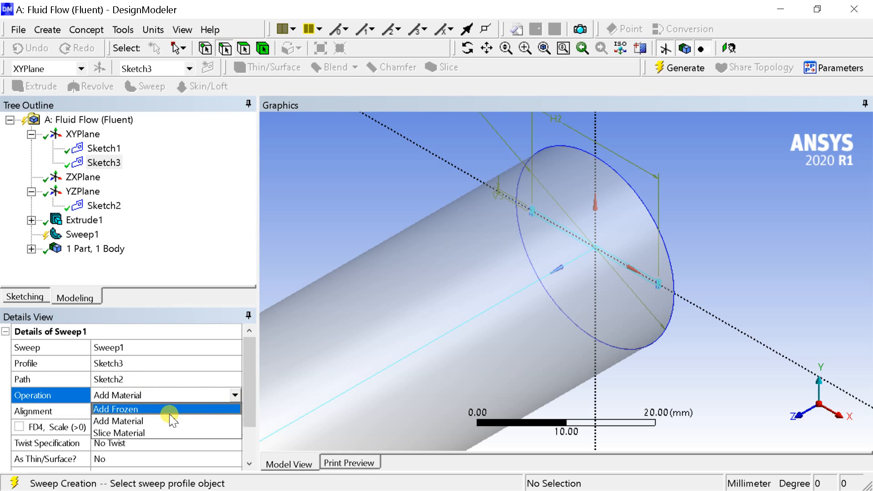
click(115, 410)
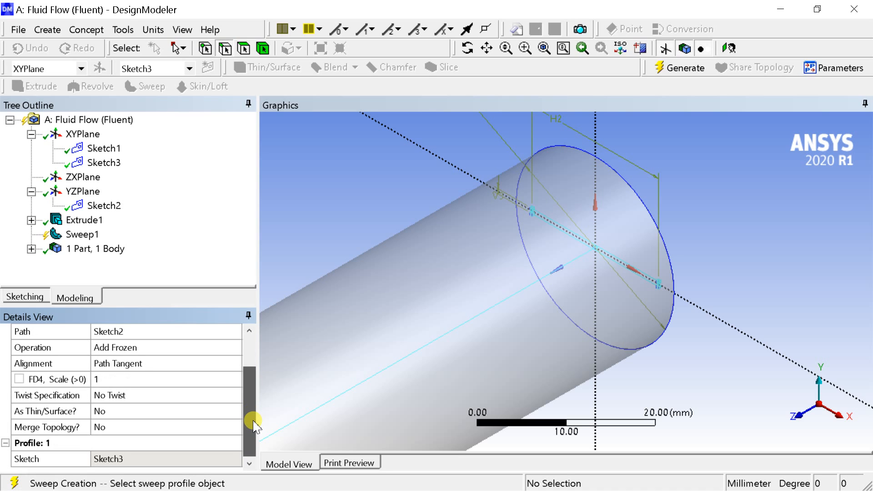
- Set Sweep1's Twist Specification to Turns with a value of 2
click(50, 395)
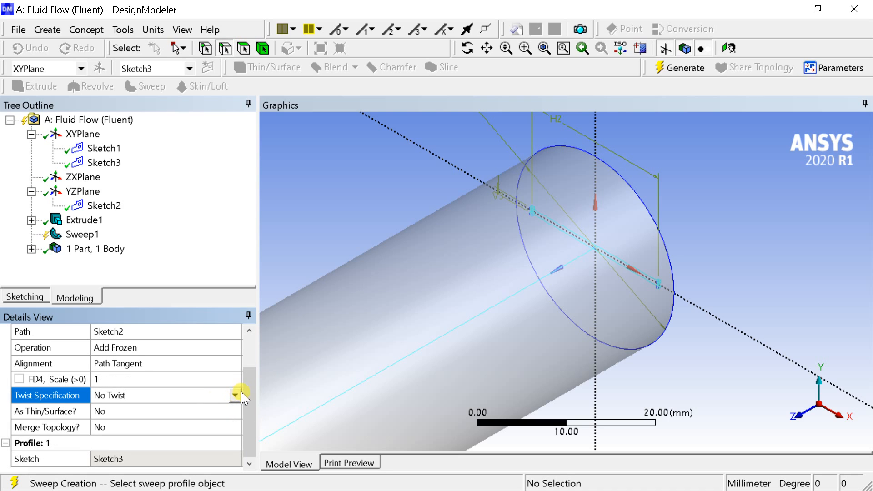
click(235, 395)
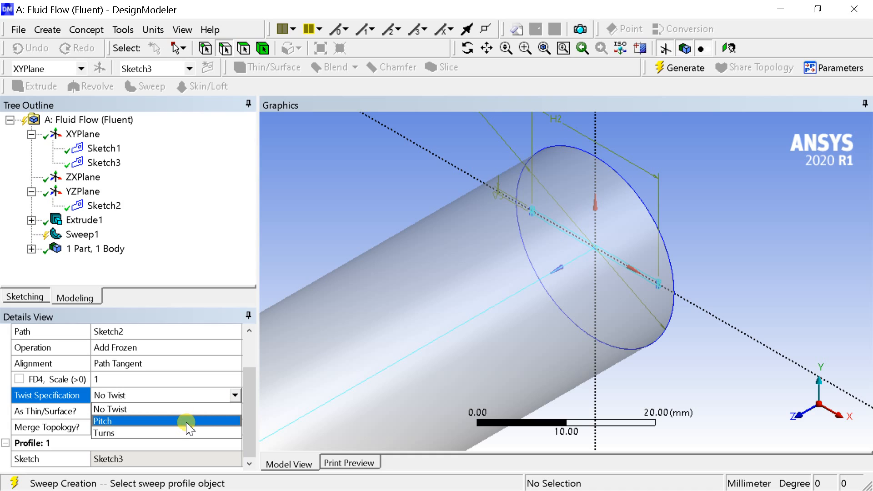
click(104, 432)
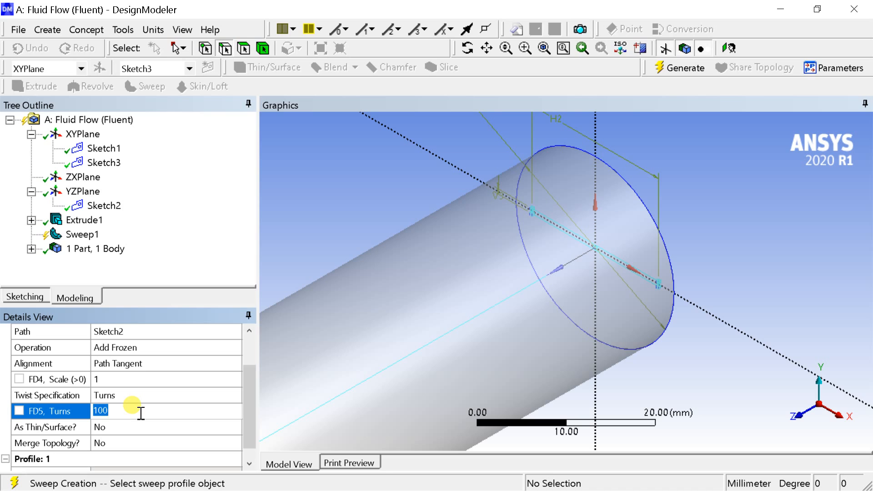
text(2)
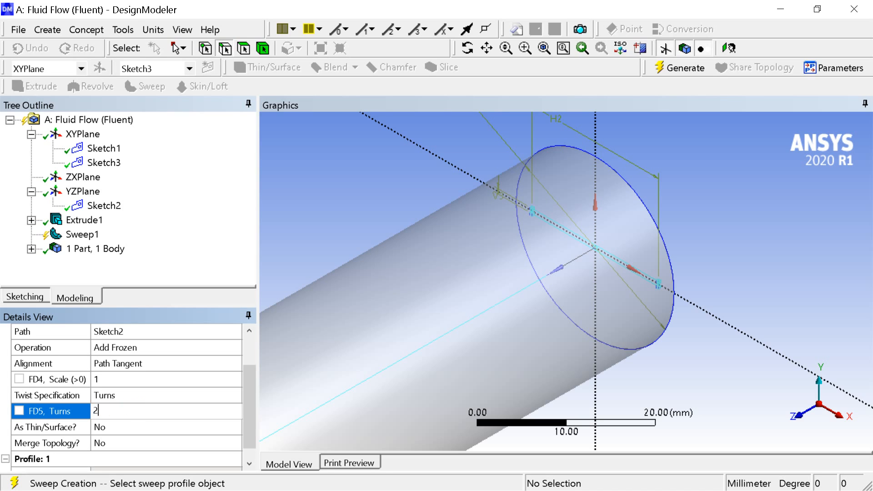
mouse_move(201, 401)
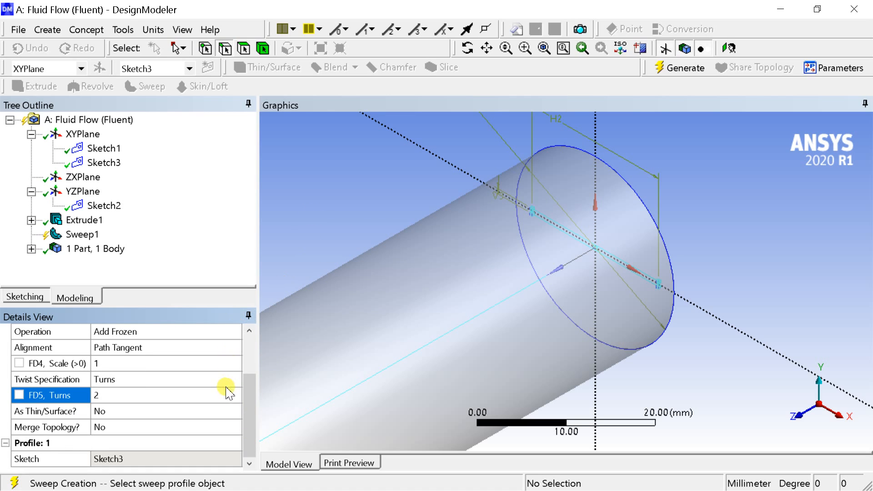
click(682, 68)
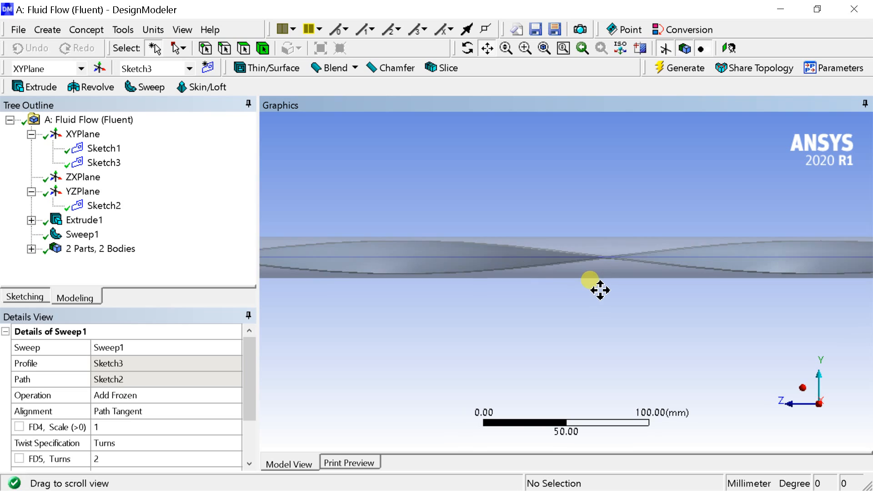
- Generate Sweep1 to build the twisted tape body inside the pipe
click(468, 48)
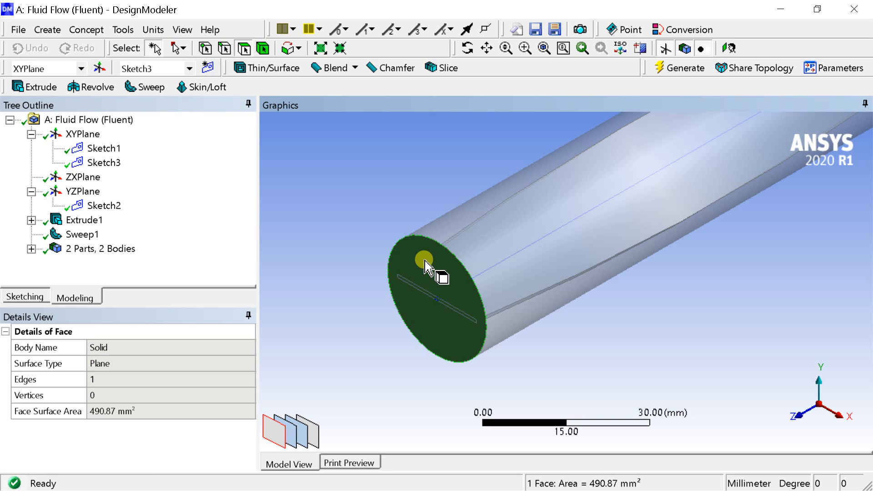
- Generate Extrude2 from the pipe end face along the chosen edge, 10 mm deep
click(33, 86)
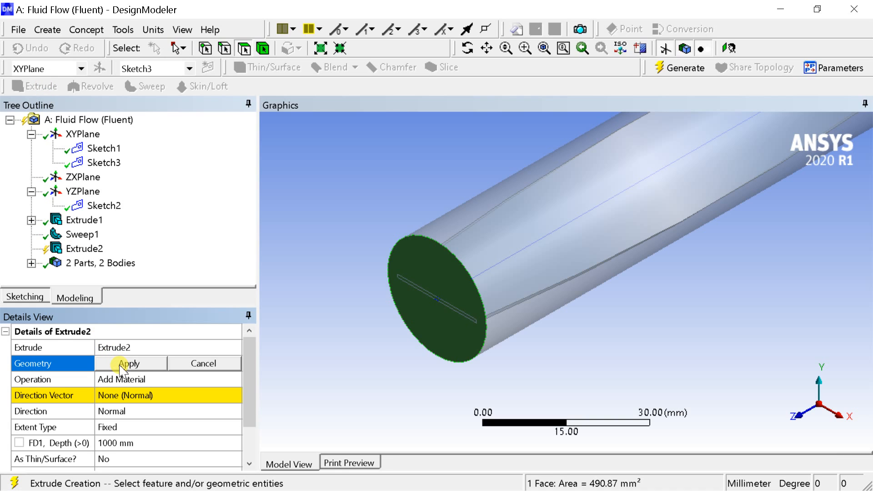
click(131, 363)
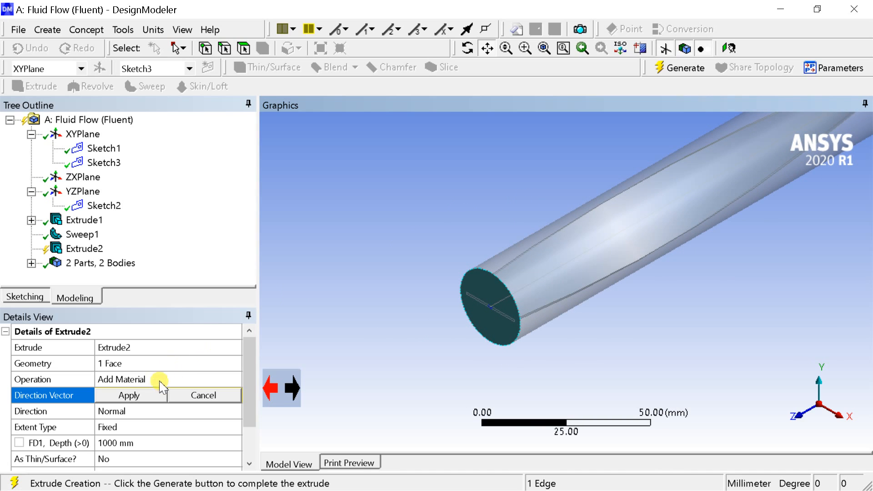
click(129, 395)
text(10)
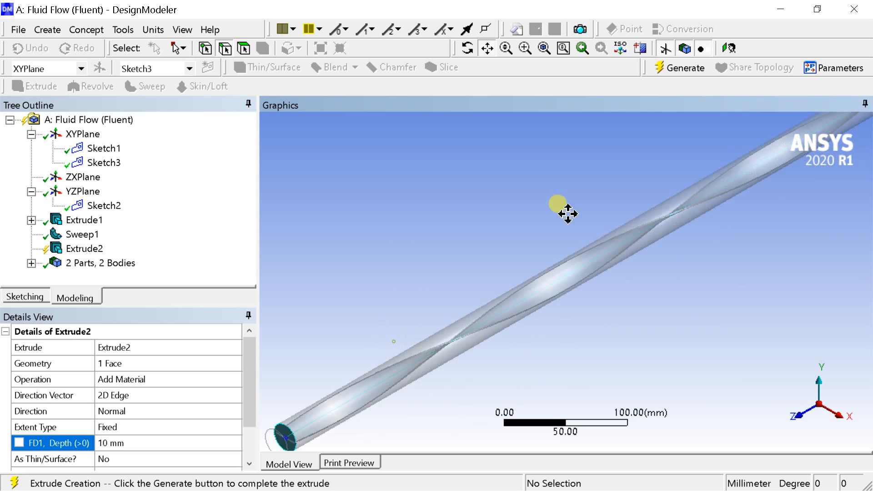
drag(557, 208, 509, 264)
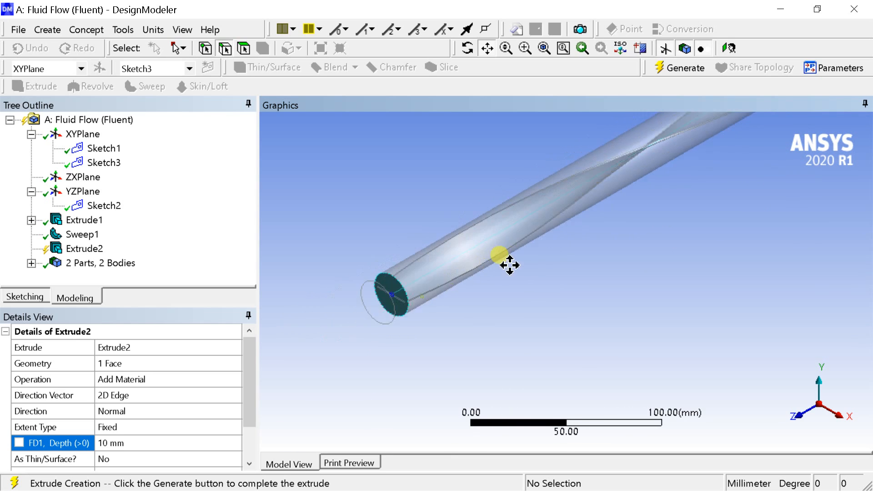
click(680, 67)
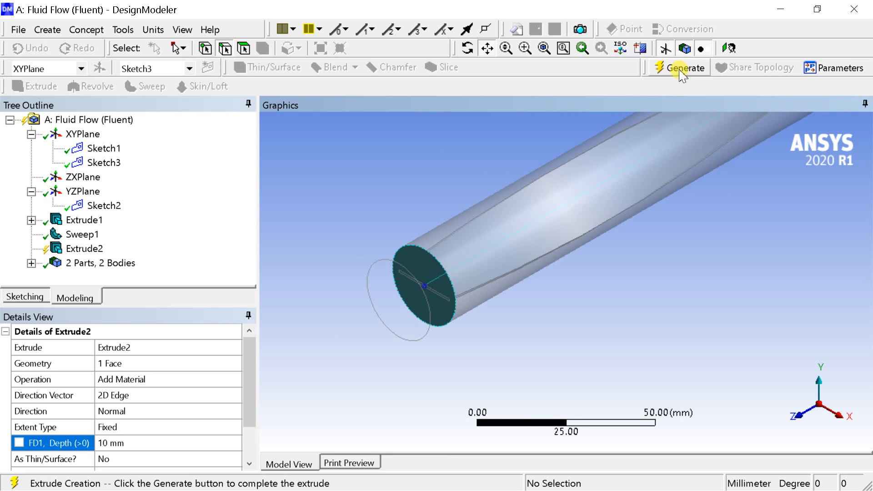
click(678, 68)
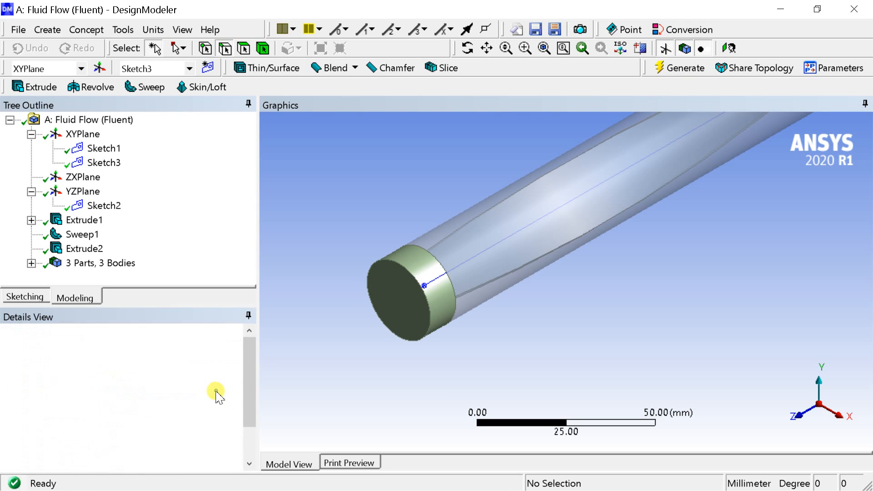
click(84, 249)
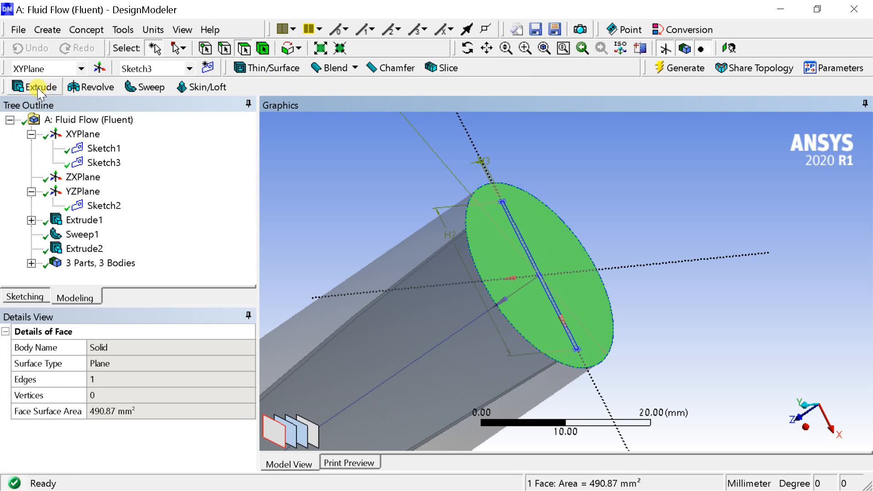
- Start Extrude3 with the tape end face as geometry and an edge as direction
click(37, 86)
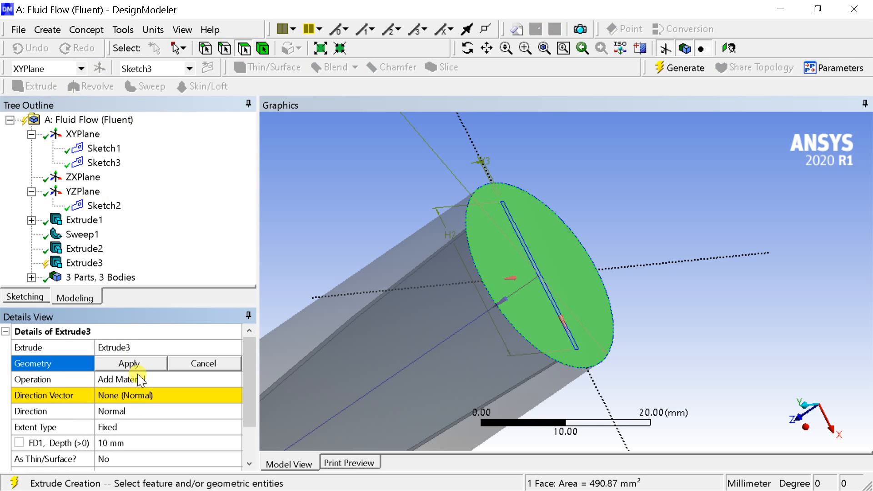
click(129, 363)
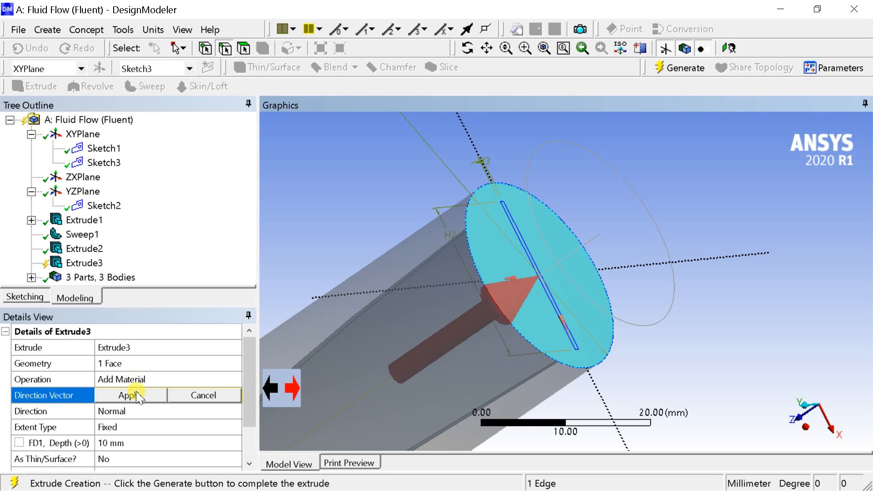
click(131, 395)
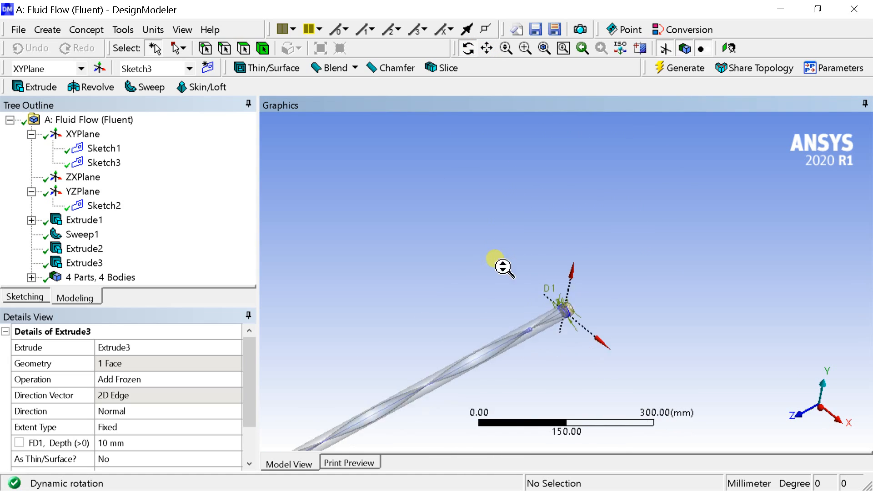
- Unite the three pipe bodies in Boolean1 and check the resulting body list
click(521, 48)
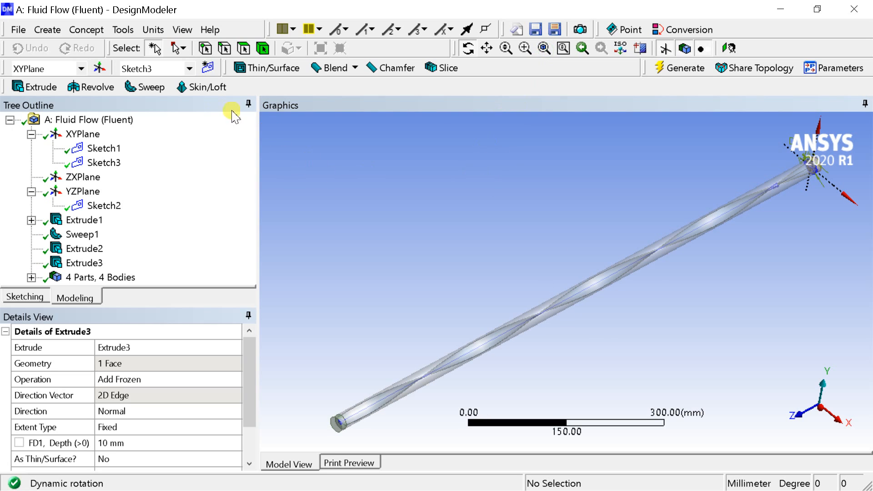
click(47, 29)
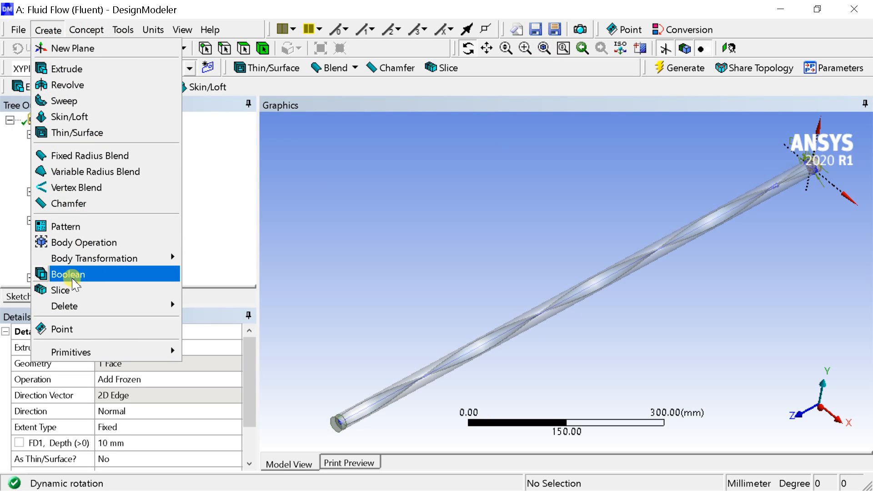
click(68, 274)
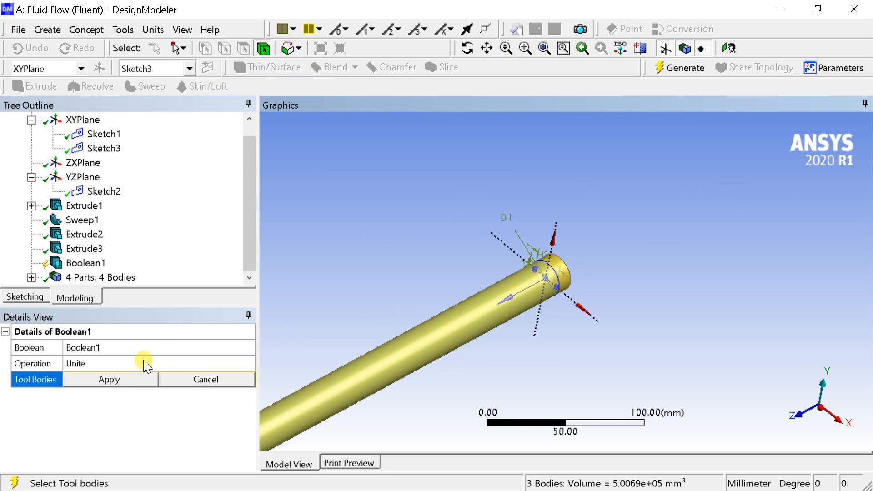
click(109, 379)
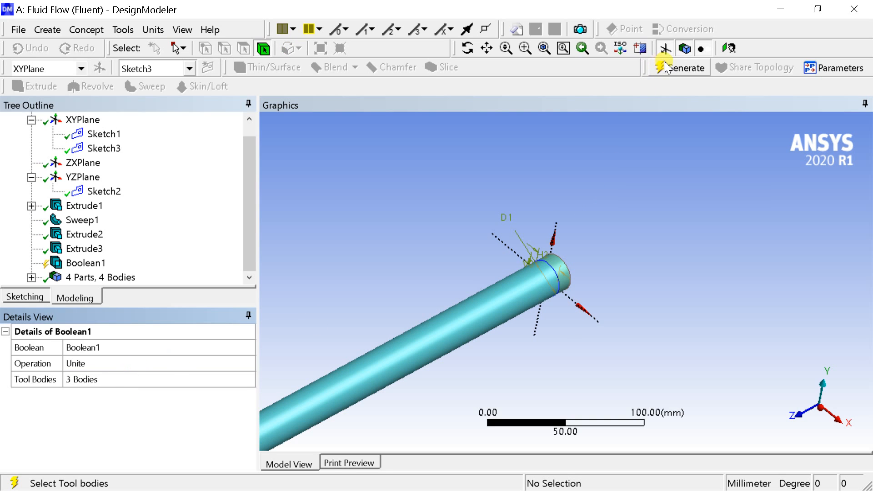
click(684, 67)
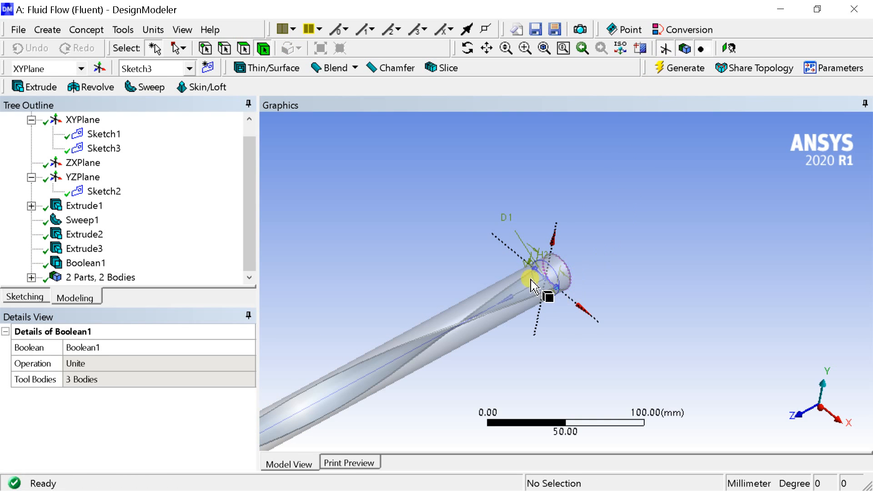
click(100, 277)
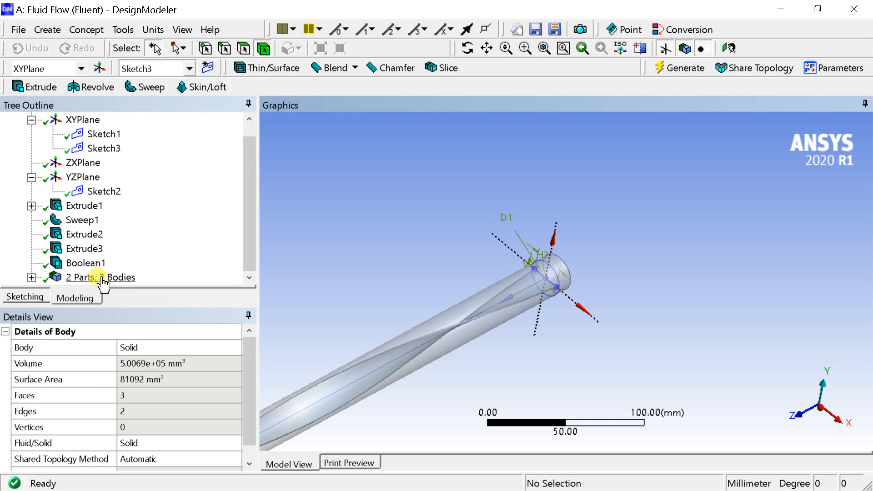
click(97, 263)
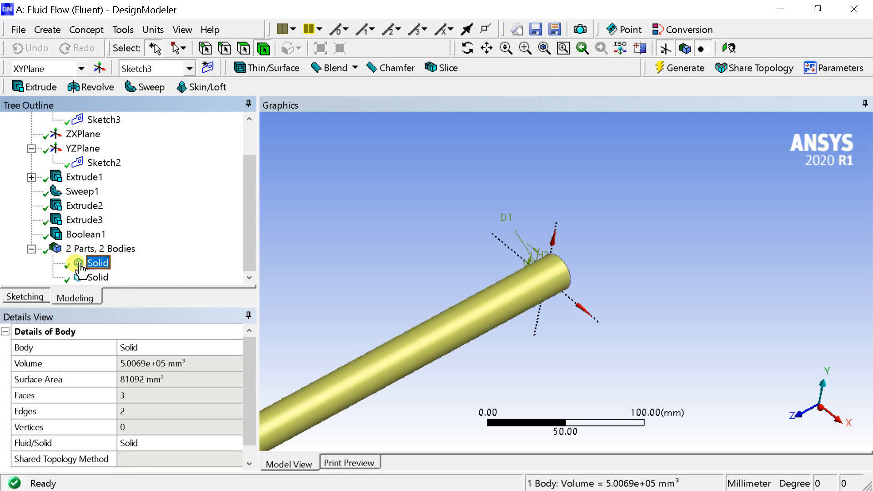
click(97, 277)
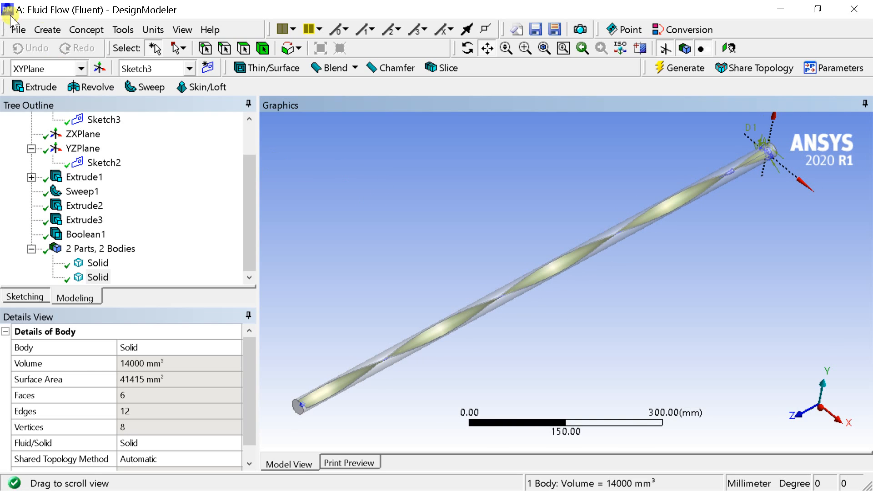
- Set up Boolean2 as Subtract with the pipe as target and twisted tape as tool
click(47, 29)
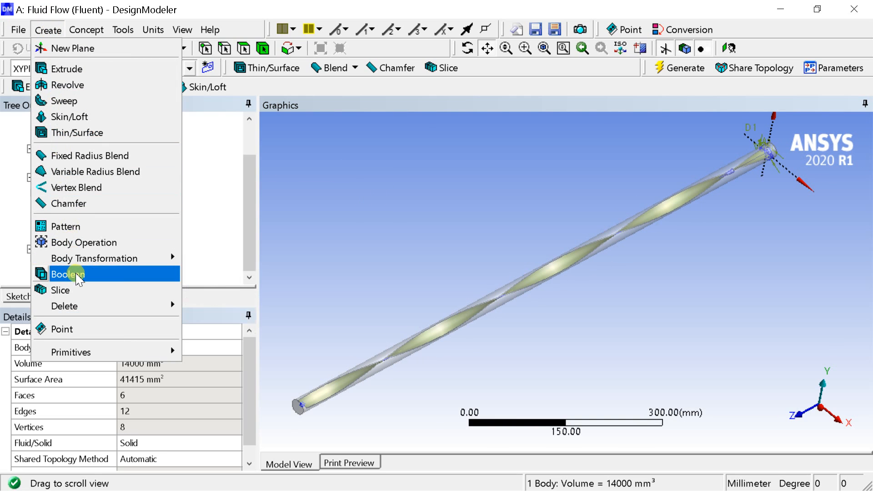
click(67, 273)
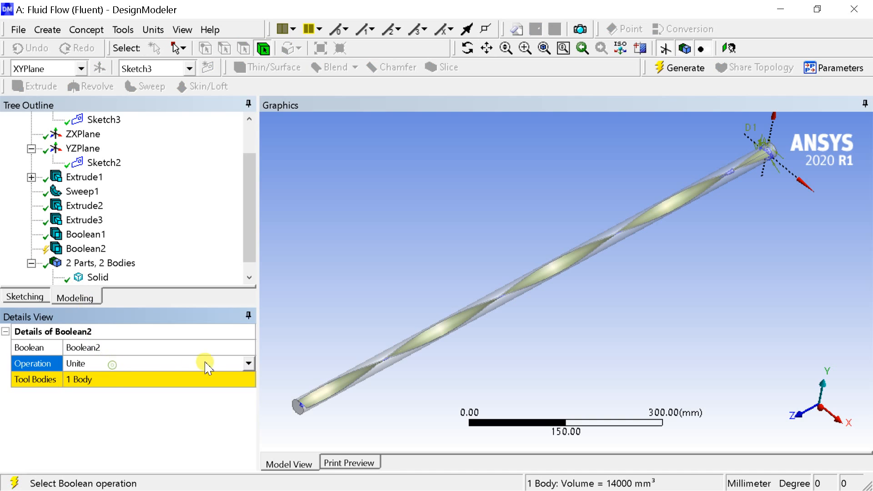
click(249, 363)
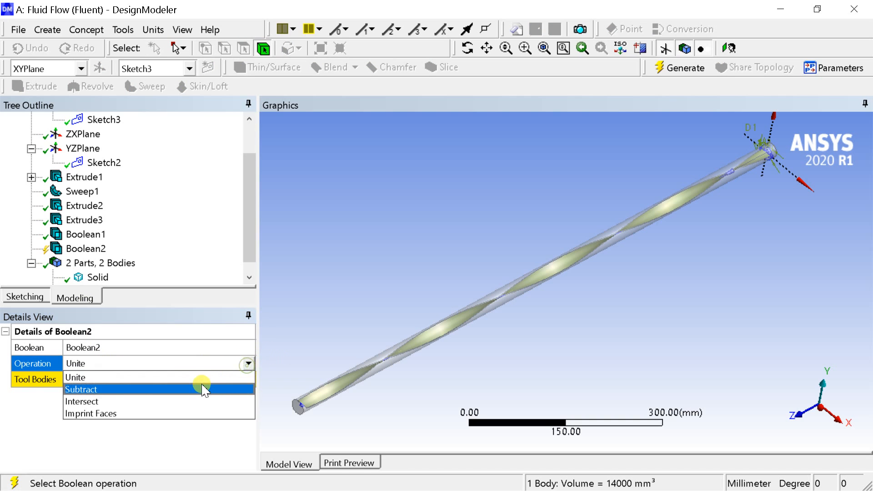
click(81, 390)
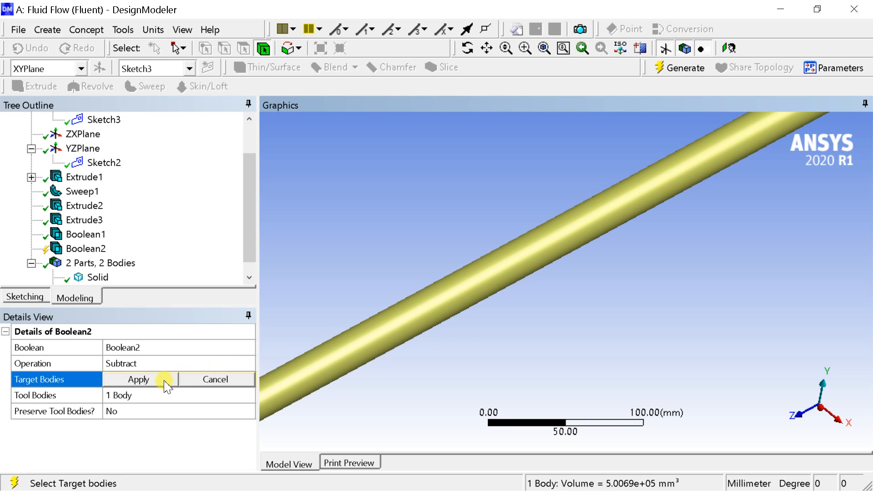
click(138, 379)
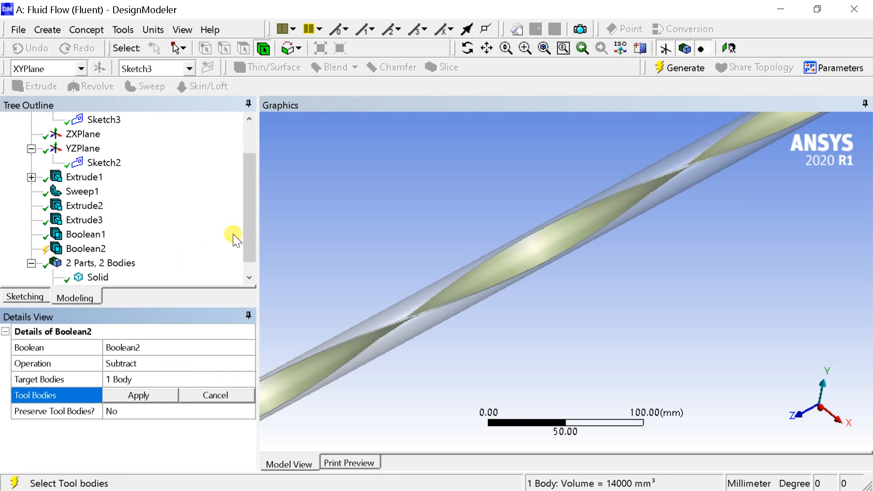
click(97, 262)
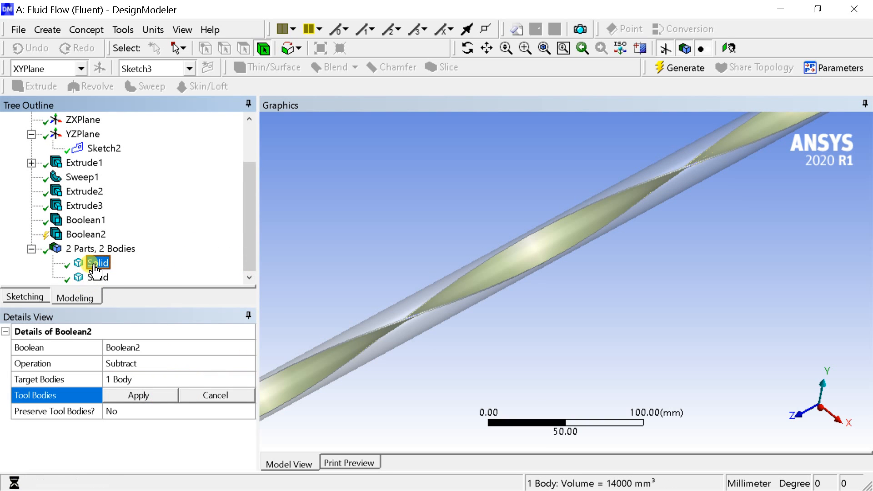
click(101, 277)
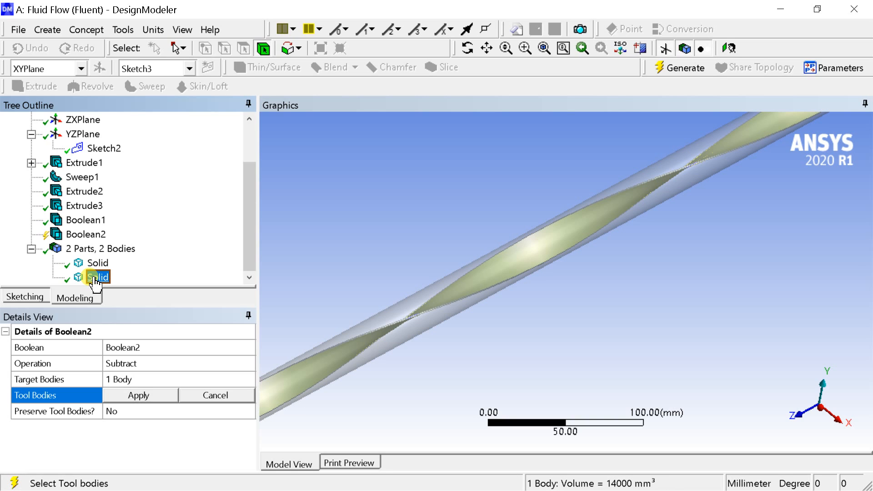
click(98, 277)
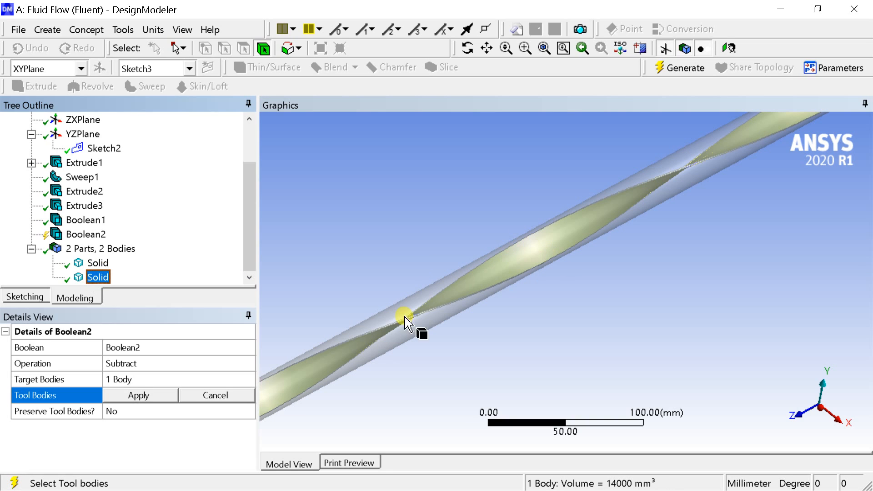
click(138, 395)
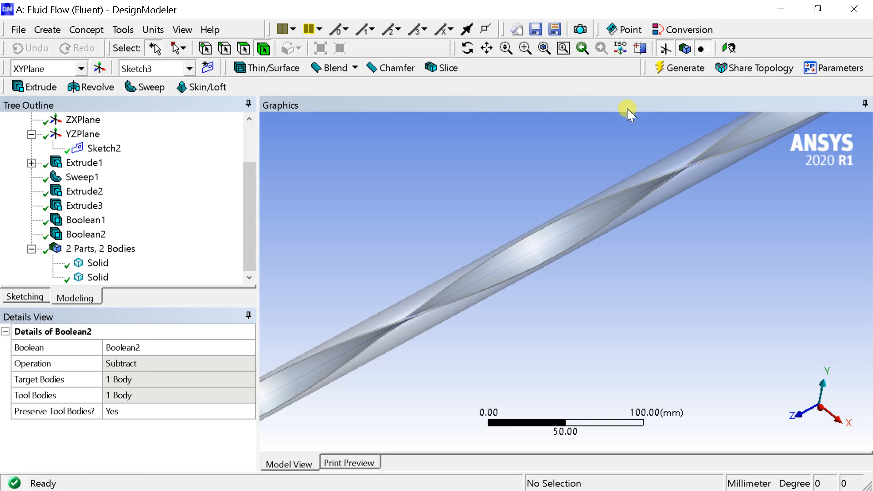
- Expand the body list, inspect the trimmed pipe, and open the tape body's actions
click(97, 262)
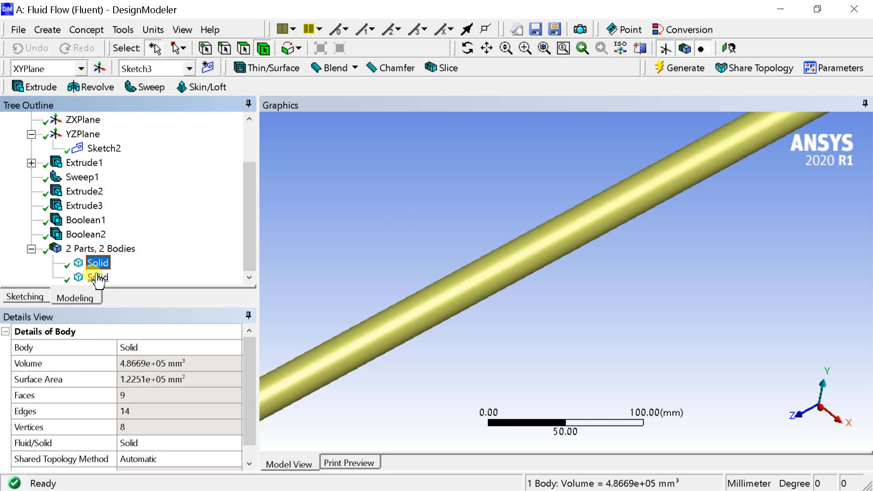
click(98, 277)
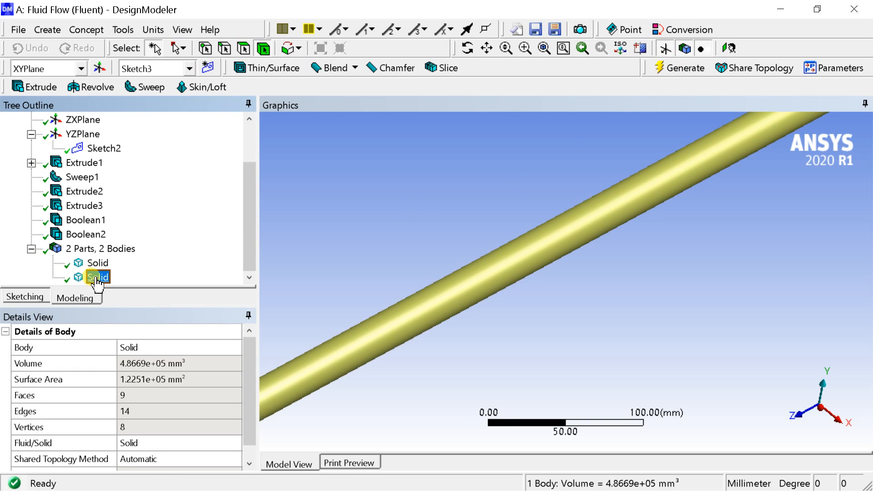
right_click(98, 277)
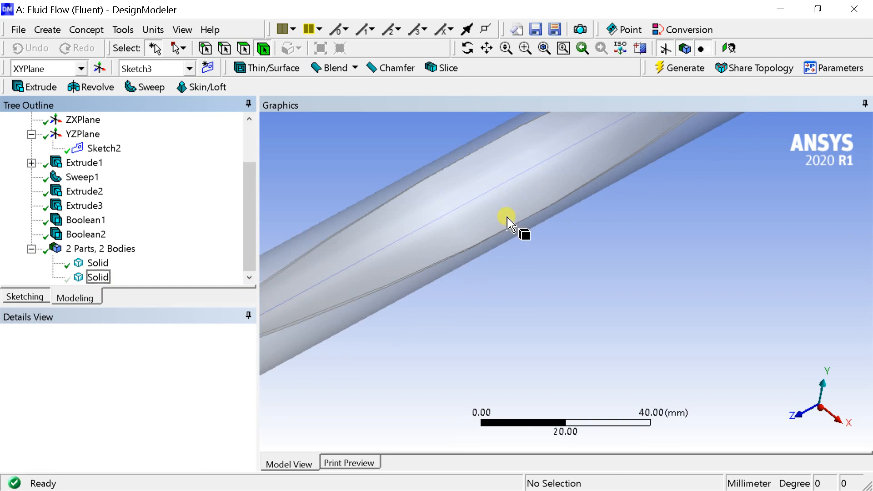
- Show all bodies again and orbit to see the whole pipe
scroll(down, 3)
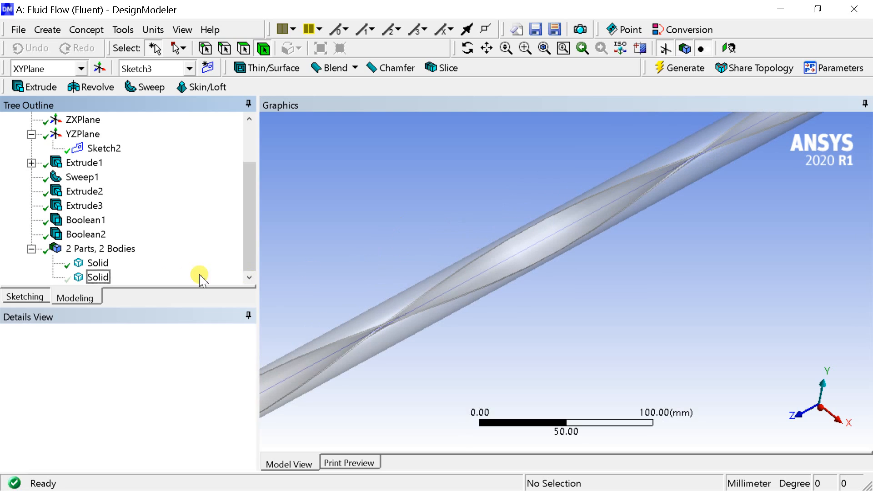
right_click(98, 277)
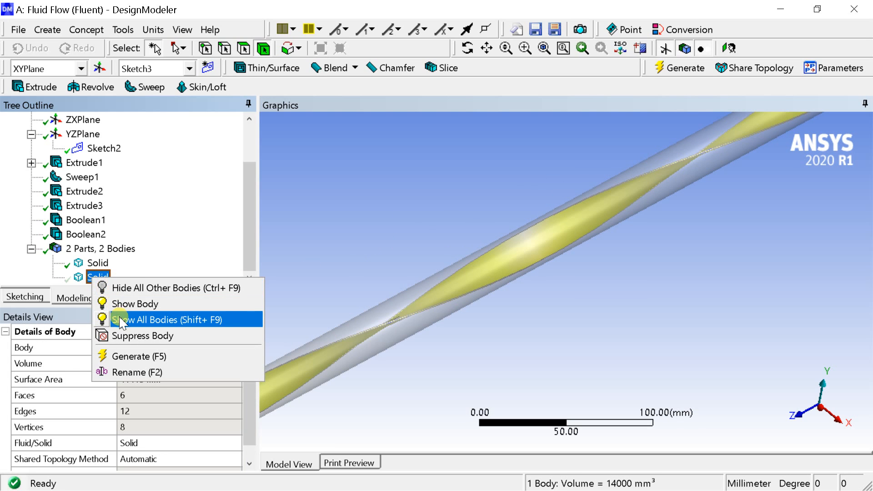
click(165, 320)
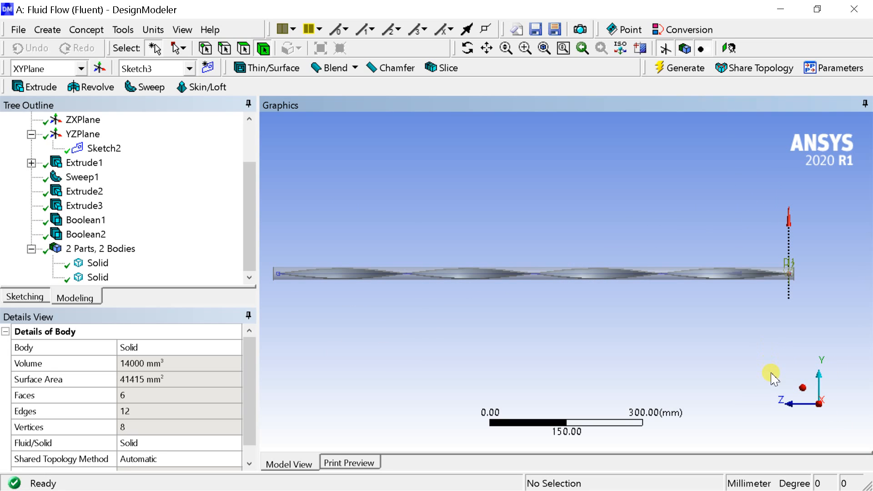
drag(772, 372, 674, 326)
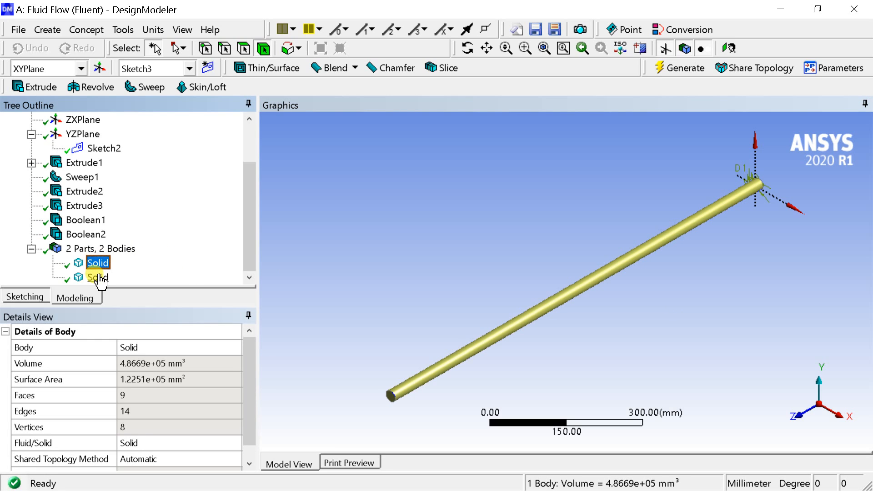
- Form a new part from both bodies and review the two-body part's details
right_click(96, 277)
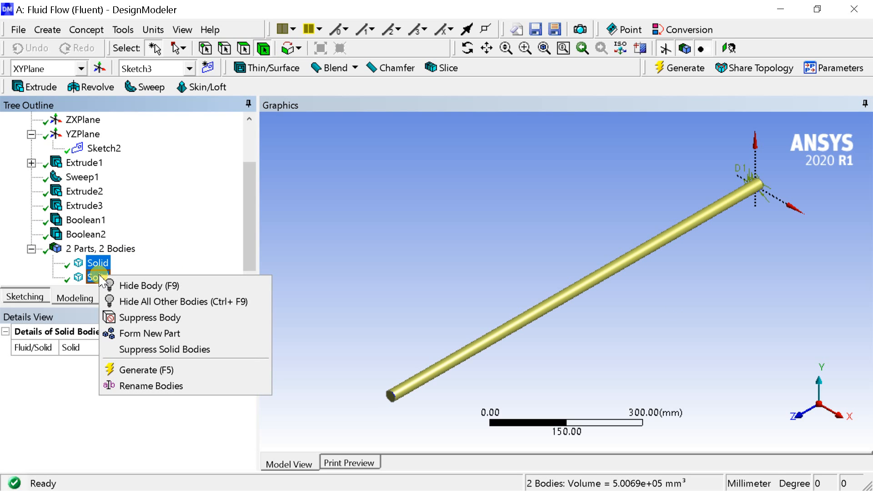
mouse_move(134, 333)
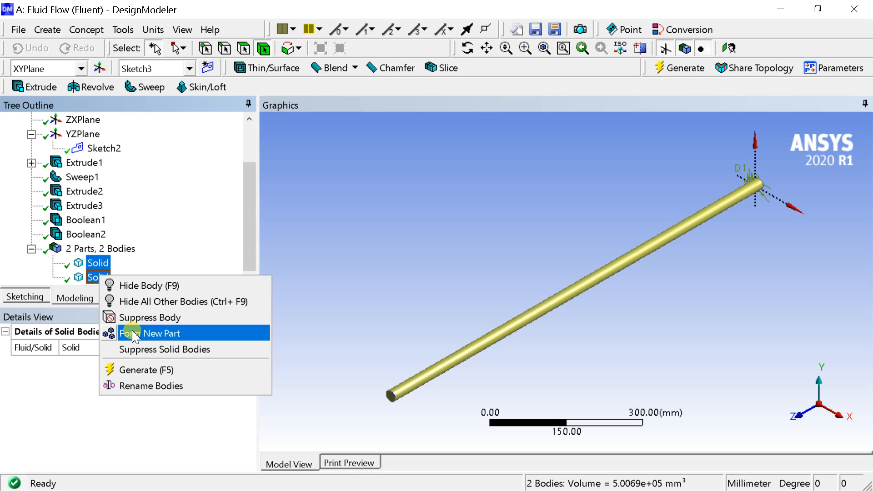
click(162, 333)
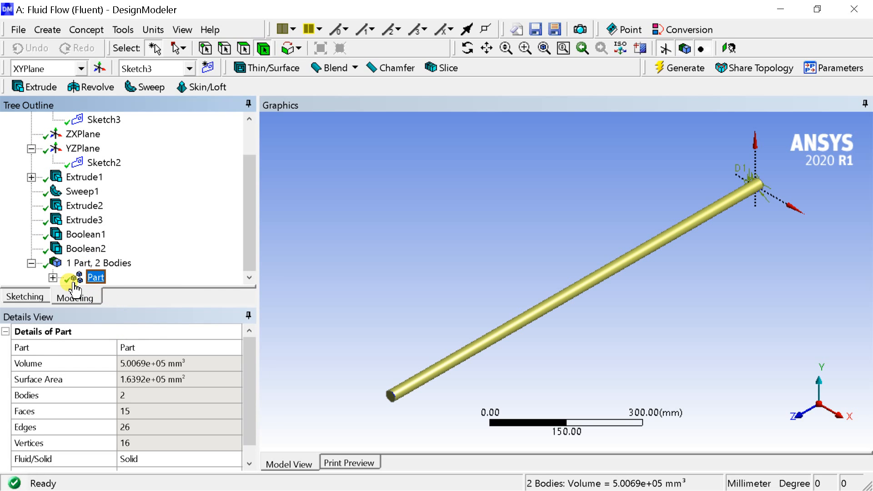
click(52, 278)
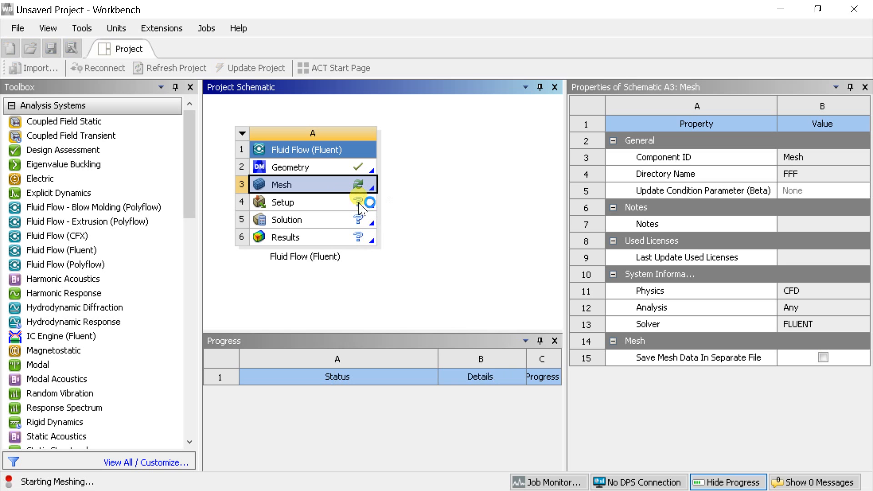
- Launch Meshing from the Fluid Flow system's Mesh cell (A3)
double_click(284, 184)
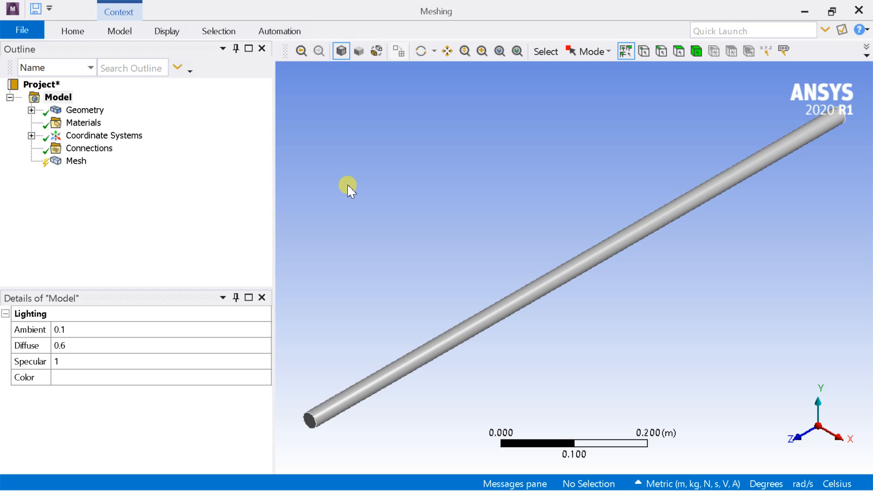
- Insert a mesh method control on the pipe body set to Tetrahedrons
click(76, 161)
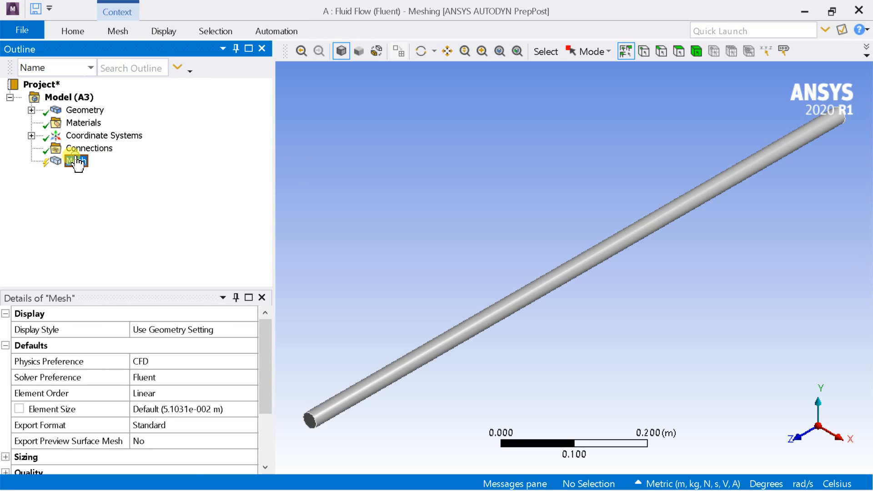
right_click(75, 161)
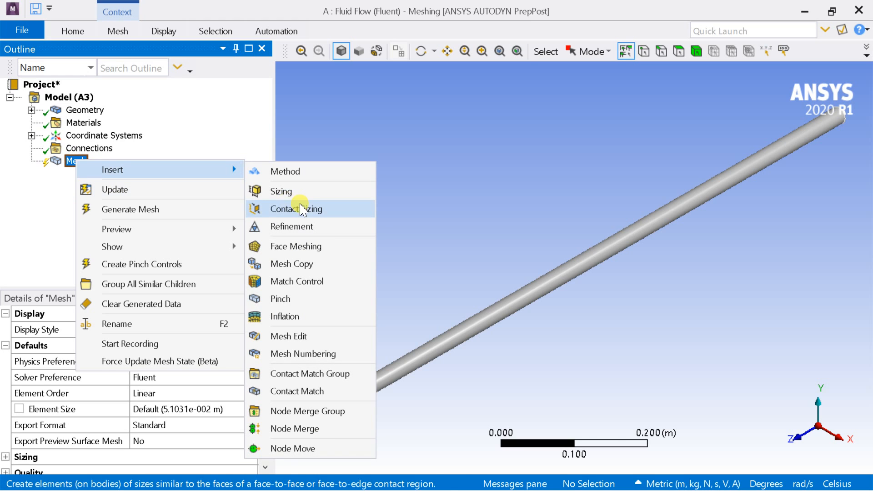
click(285, 171)
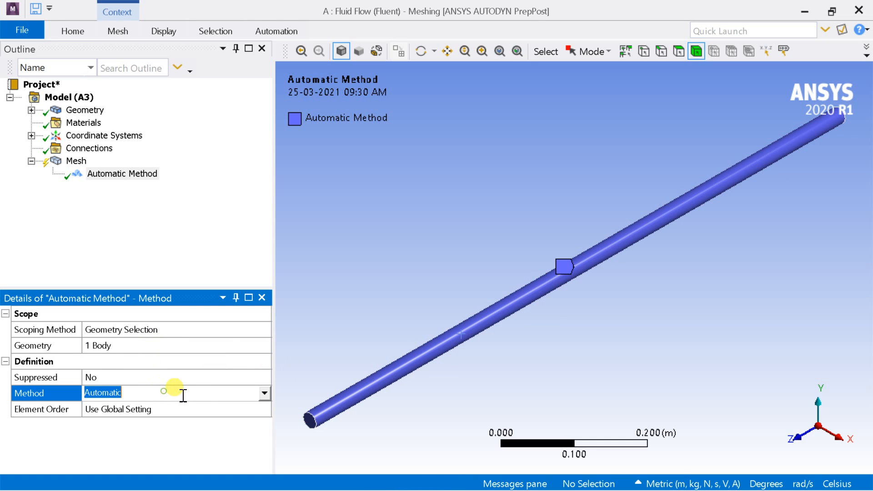
click(264, 393)
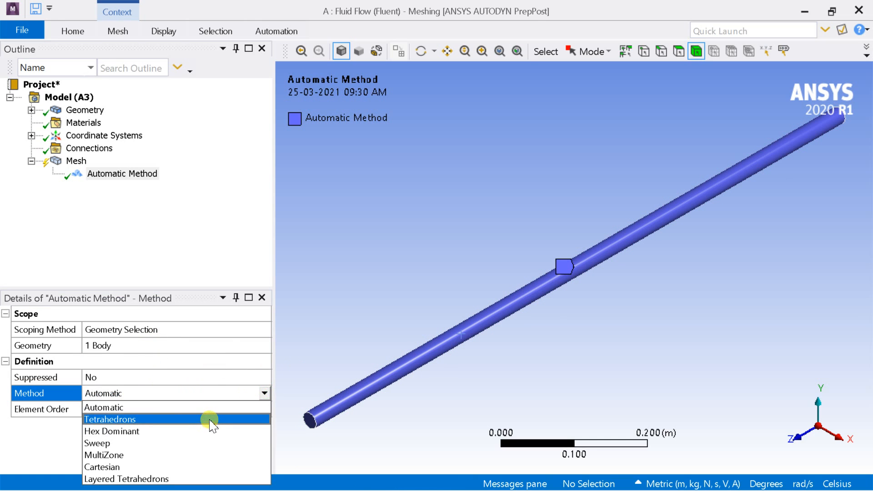
click(110, 419)
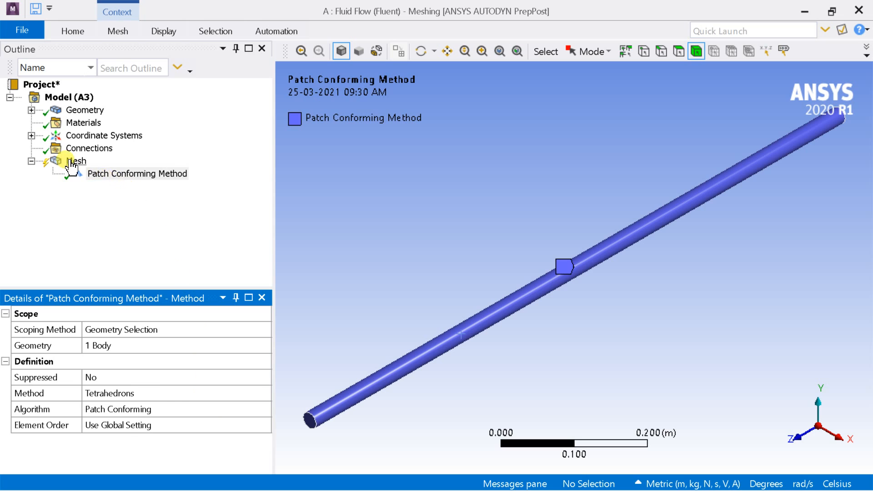
- Set the global mesh element size to 2.5e-003 m
right_click(76, 161)
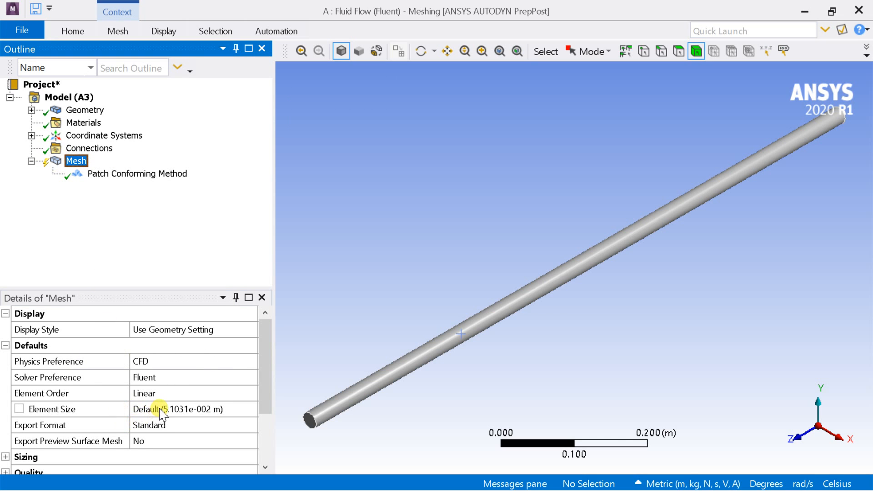
text(0.0)
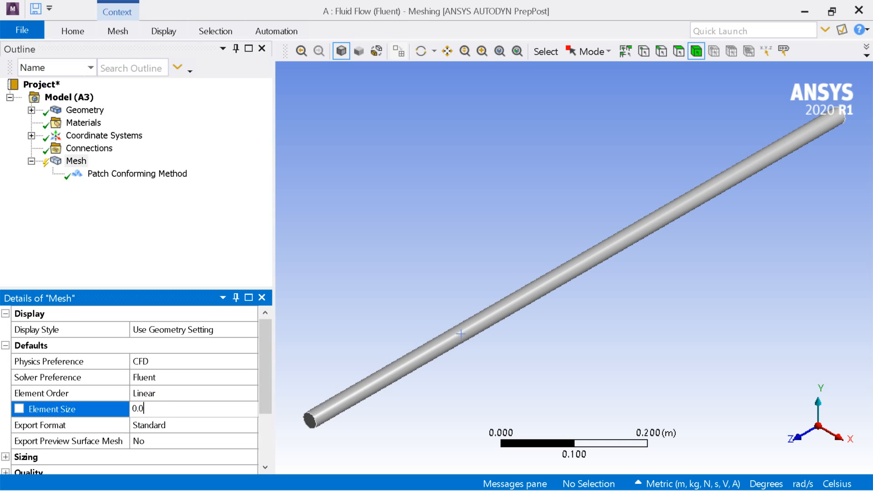
text(2.5e-003 m)
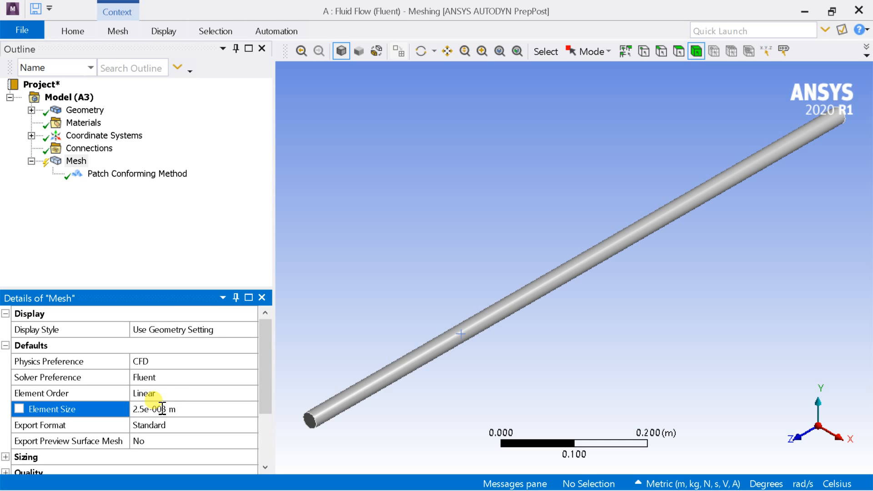
- Add an Inflation control scoped to the pipe body with the cylinder wall as boundary
right_click(75, 161)
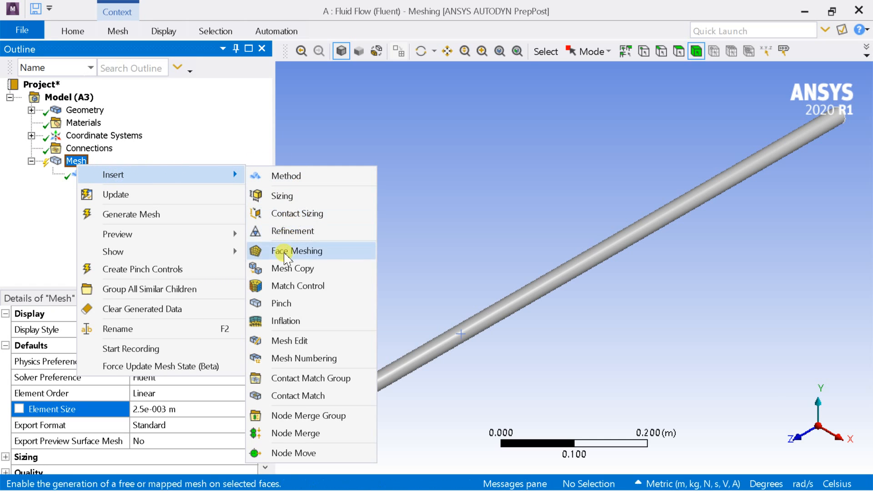
mouse_move(285, 321)
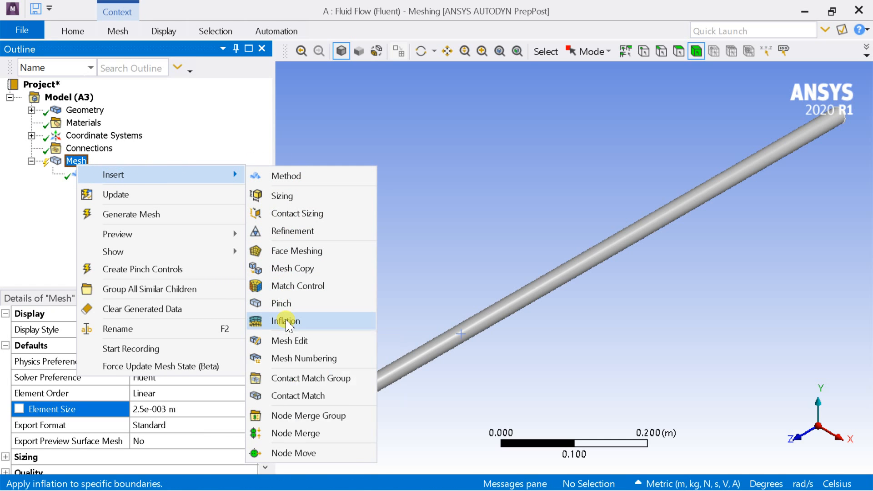
click(284, 321)
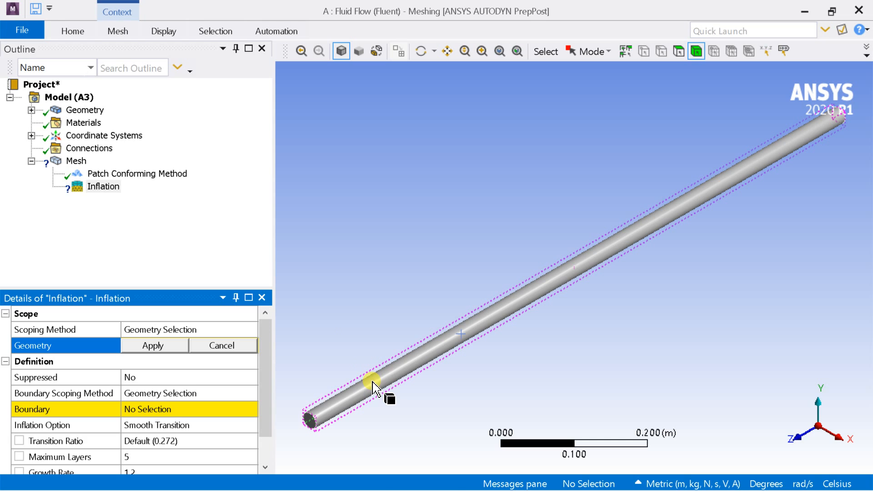
click(153, 346)
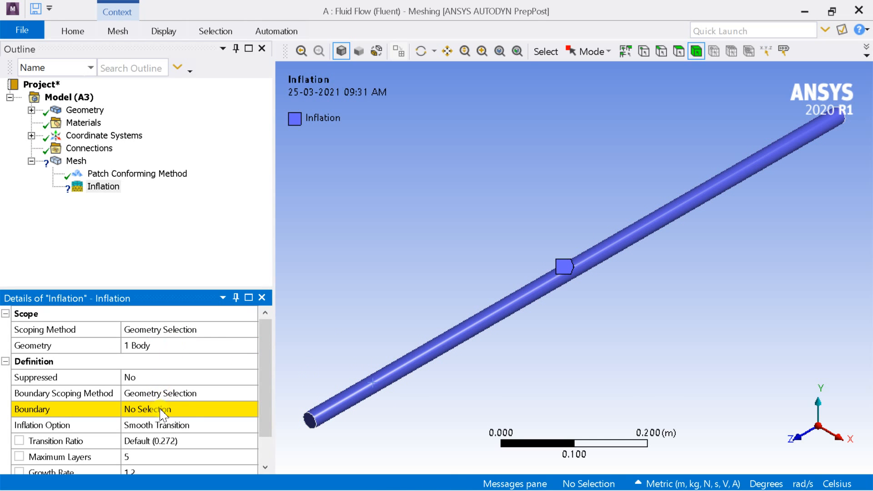
click(334, 404)
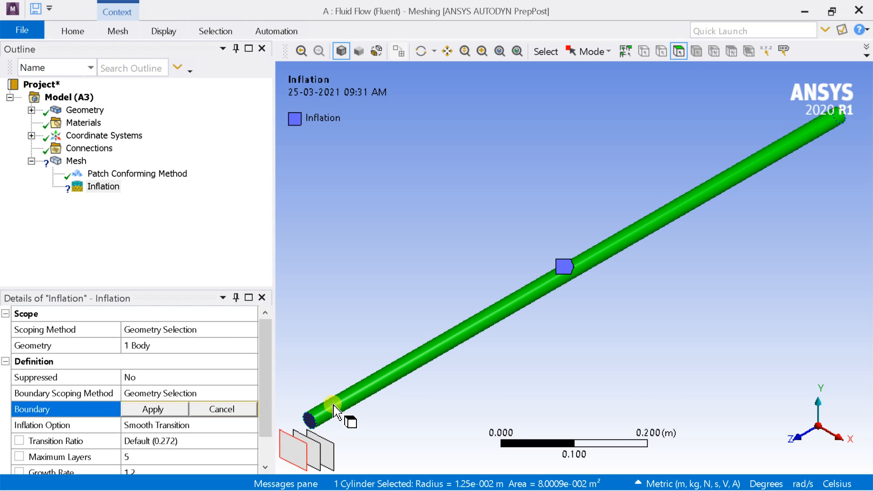
click(153, 409)
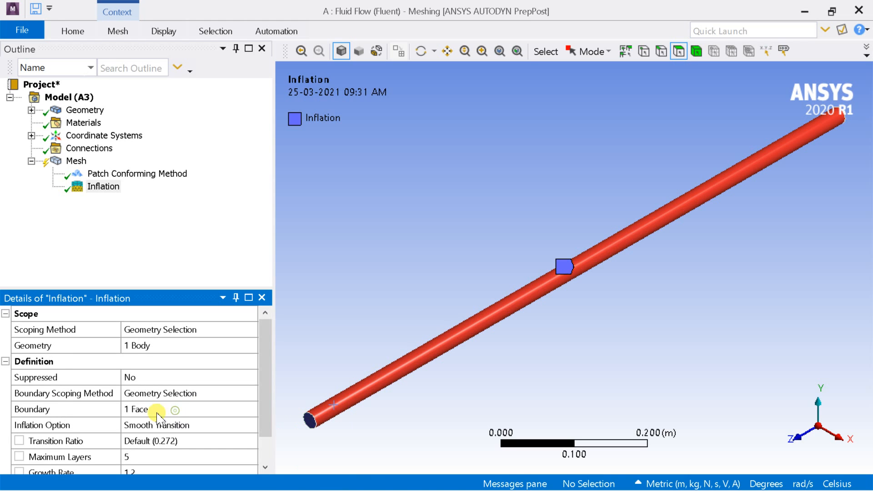
mouse_move(176, 191)
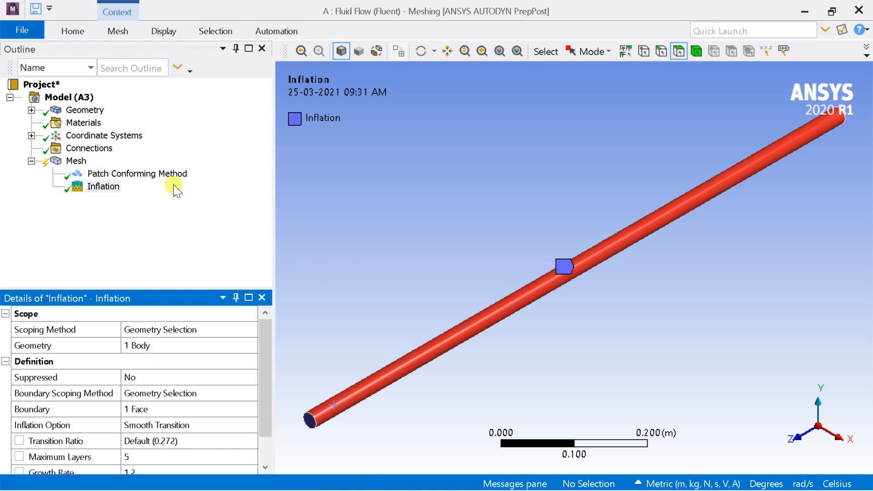
- Generate the mesh, then pan and zoom to inspect inflation layers on the pipe end
right_click(76, 160)
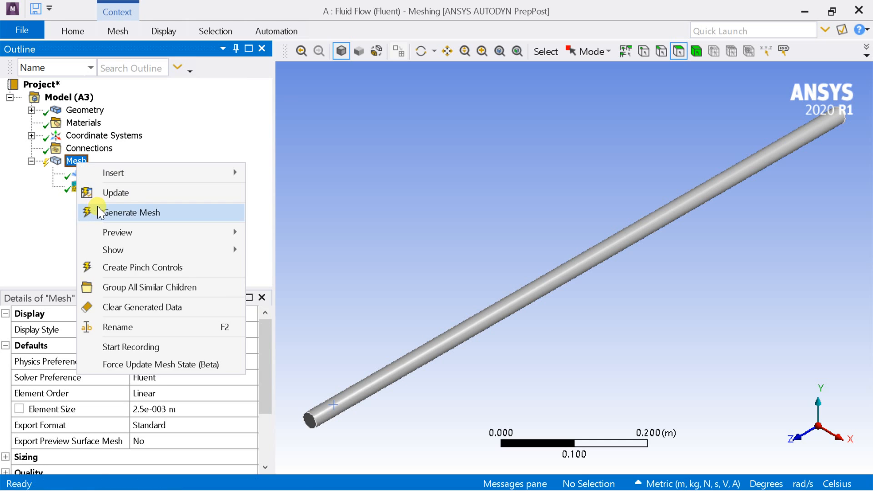
click(132, 212)
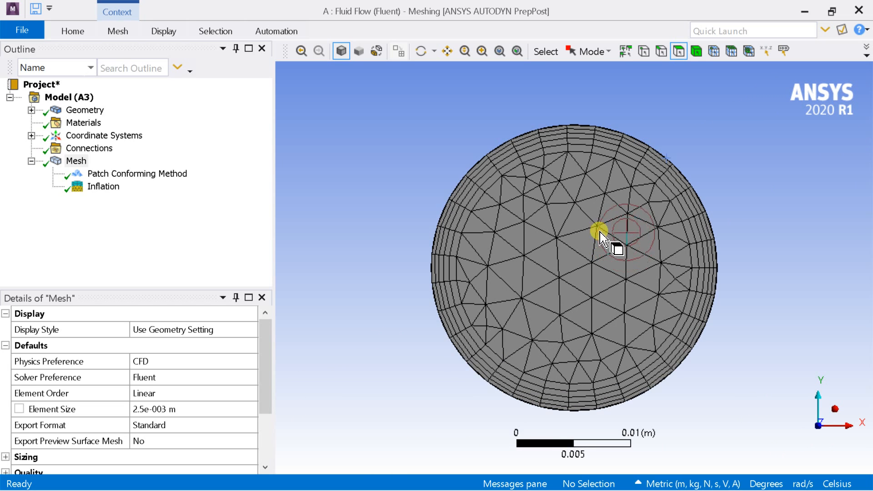
drag(601, 234, 565, 387)
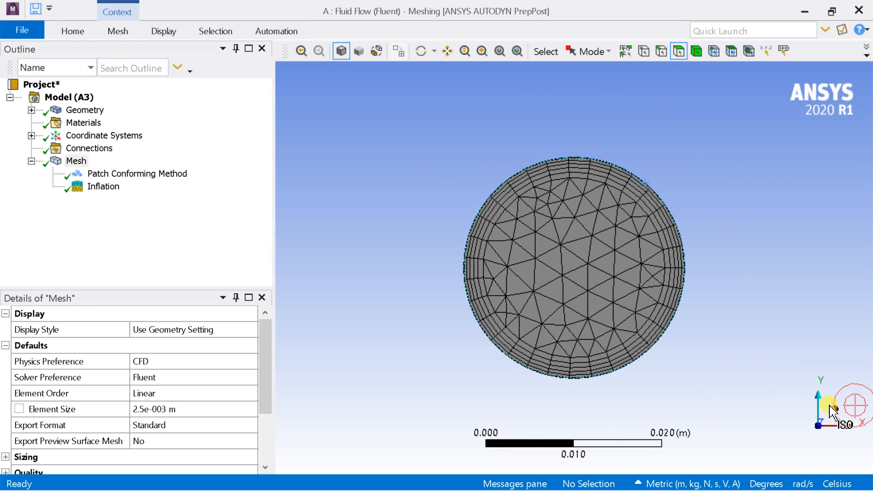
click(447, 52)
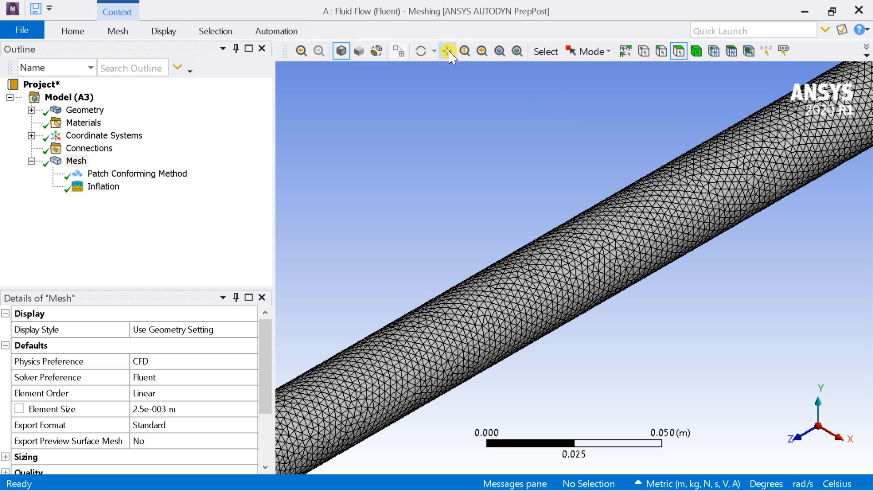
click(446, 52)
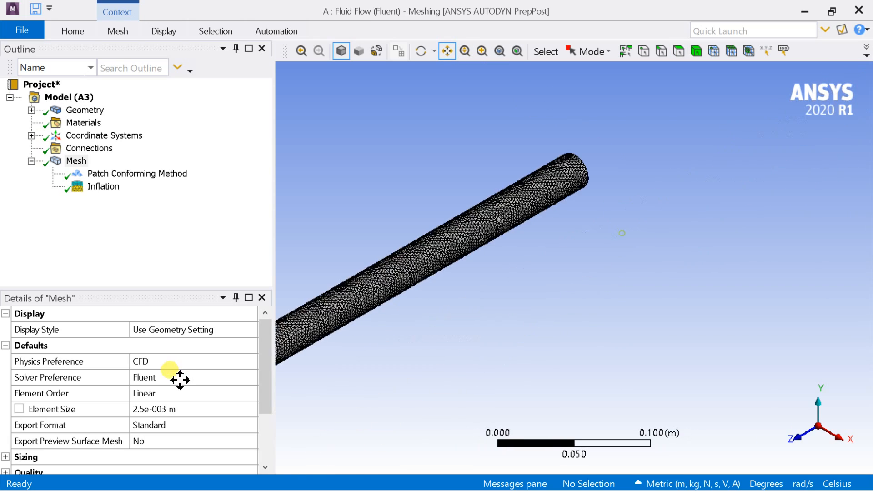
drag(172, 370, 699, 304)
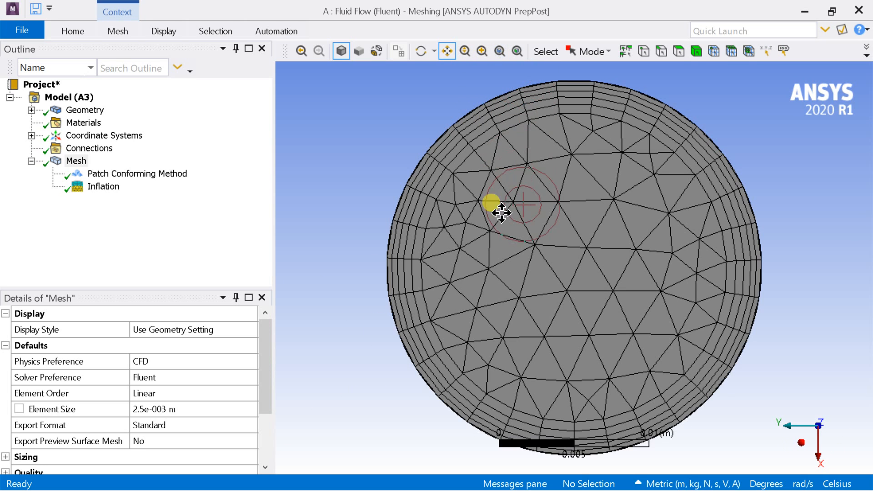
scroll(down, 3)
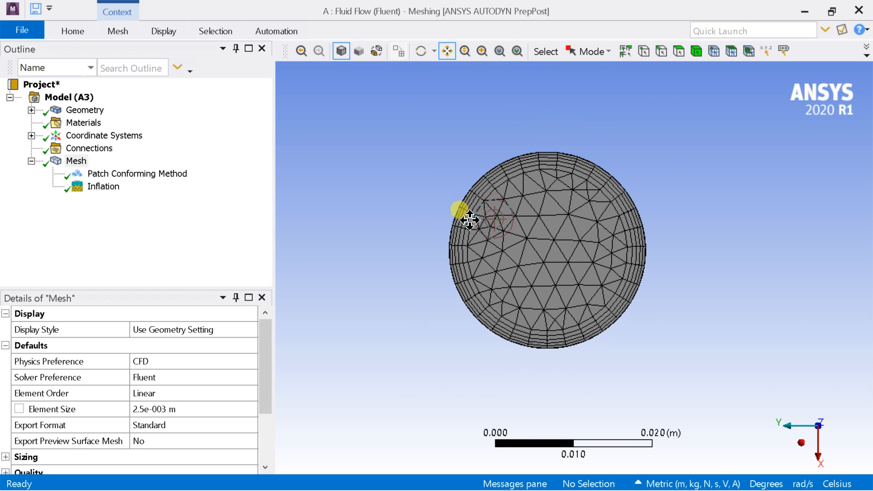
drag(471, 218, 620, 317)
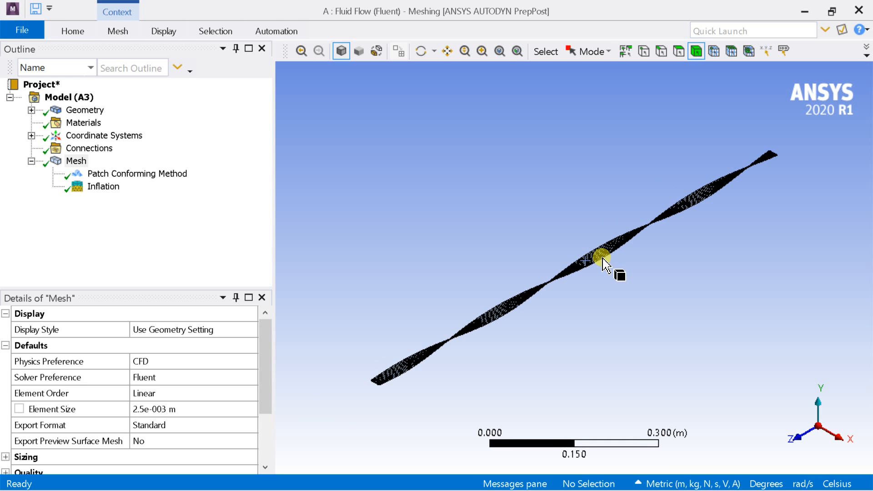
- Show All Bodies so the pipe fluid mesh reappears alongside the tape
right_click(604, 264)
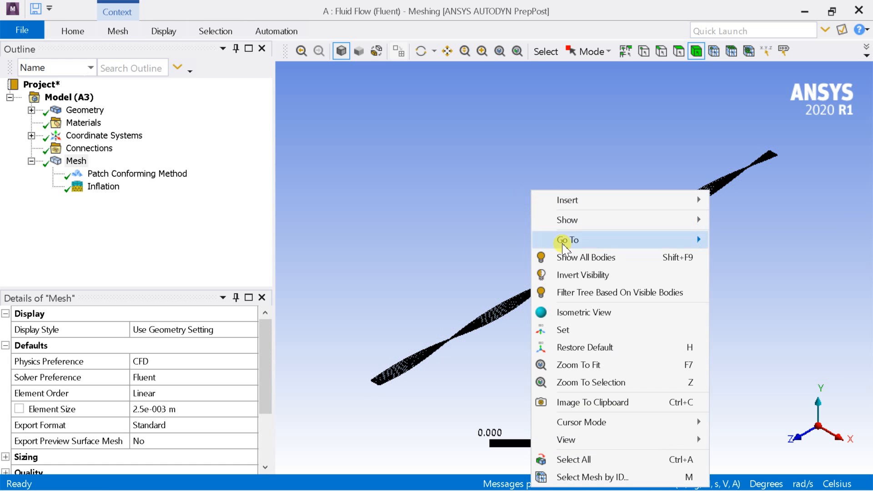
click(578, 365)
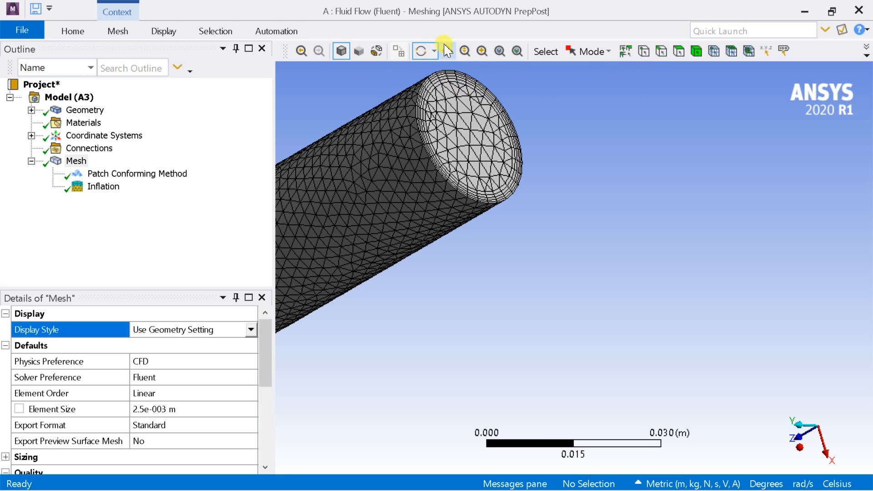
- Create a named selection 'inlet' from the selected pipe end face
click(446, 50)
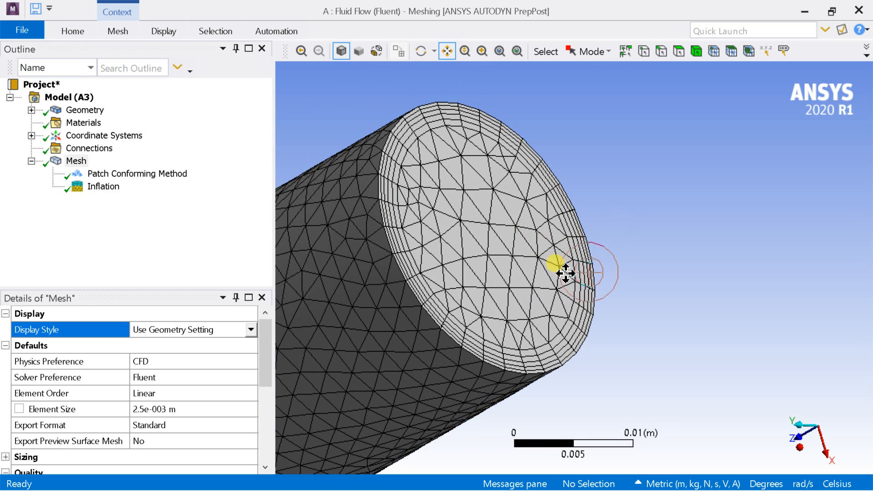
mouse_move(678, 51)
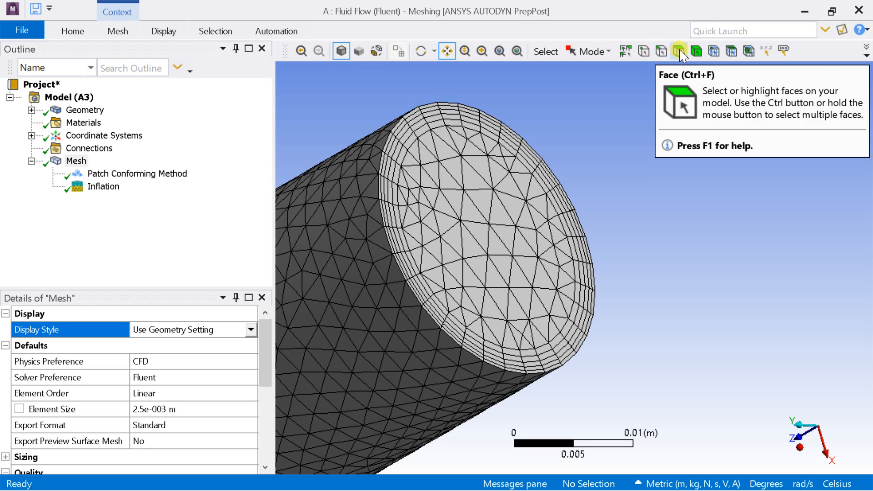
right_click(501, 248)
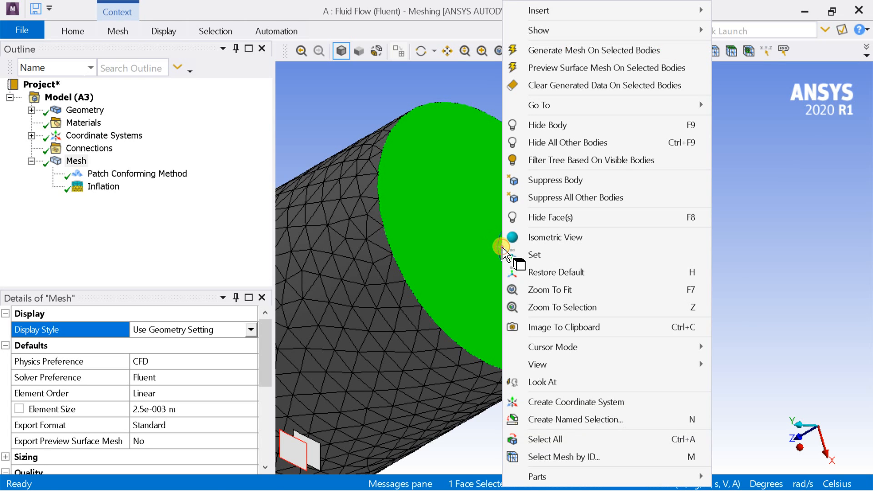
click(574, 419)
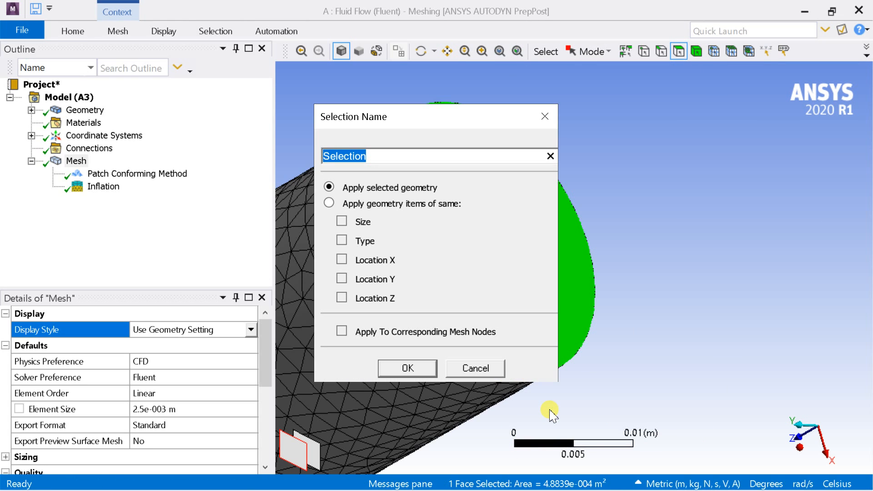
text(in)
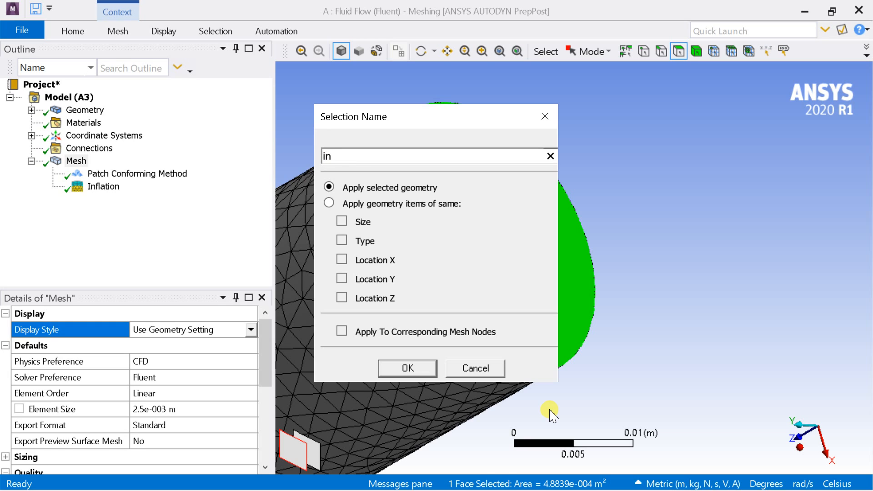
text(let)
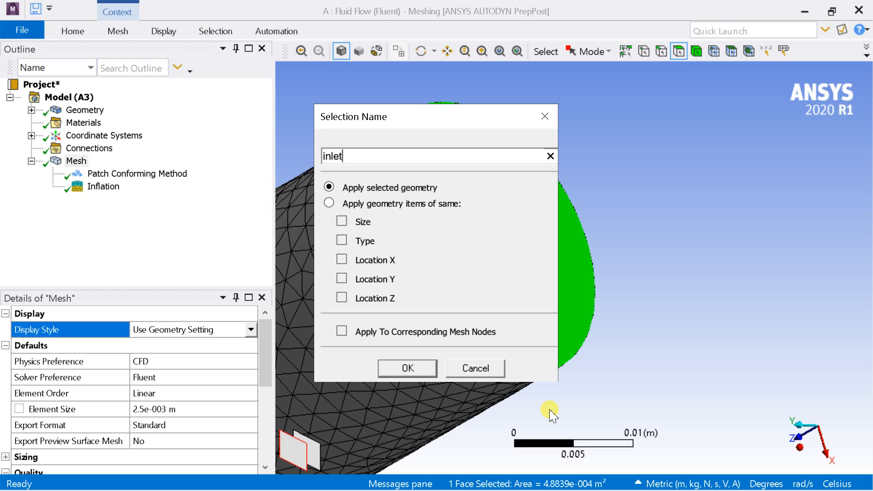
click(407, 368)
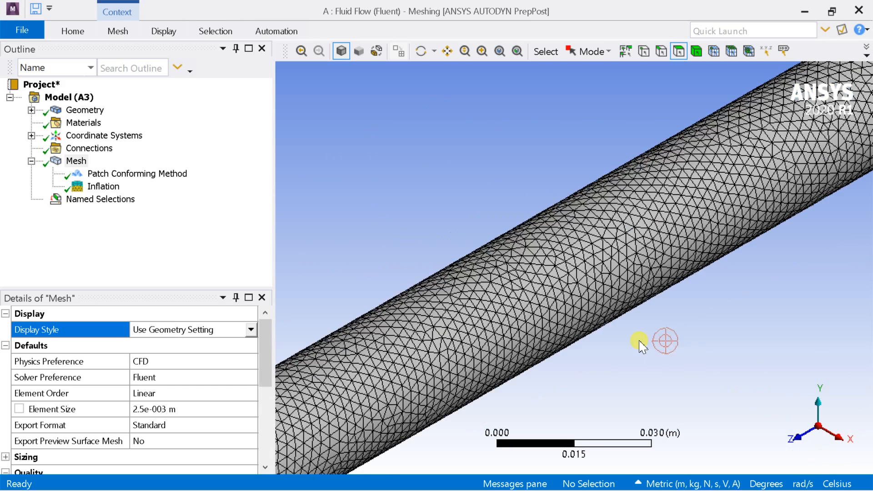
- Create a named selection 'outlet' from the pipe's opposite end face
click(446, 51)
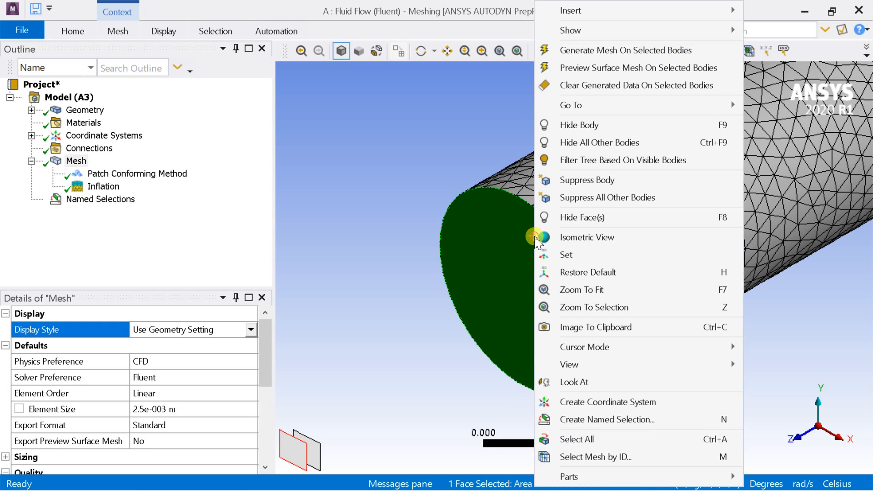
click(607, 420)
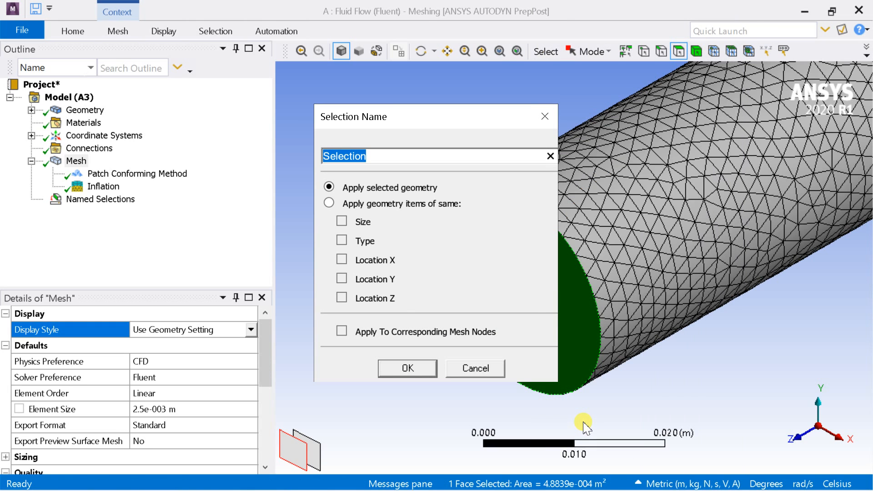
text(outlet)
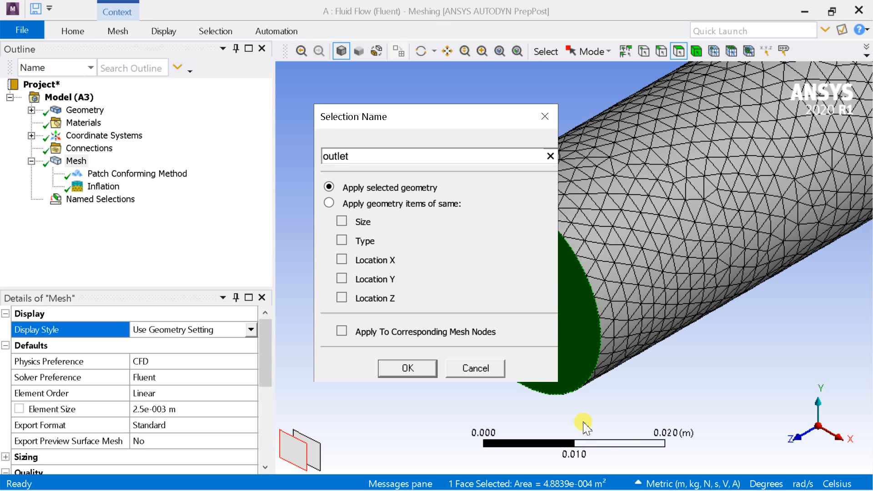
click(407, 368)
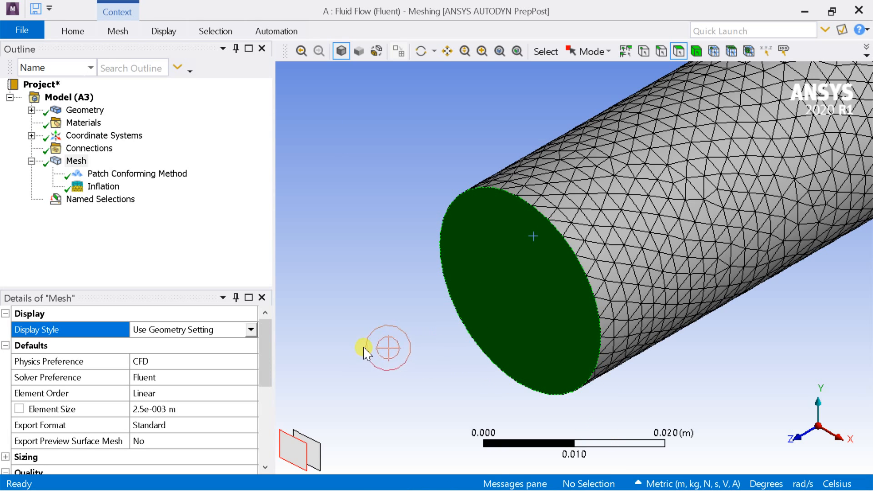
click(100, 199)
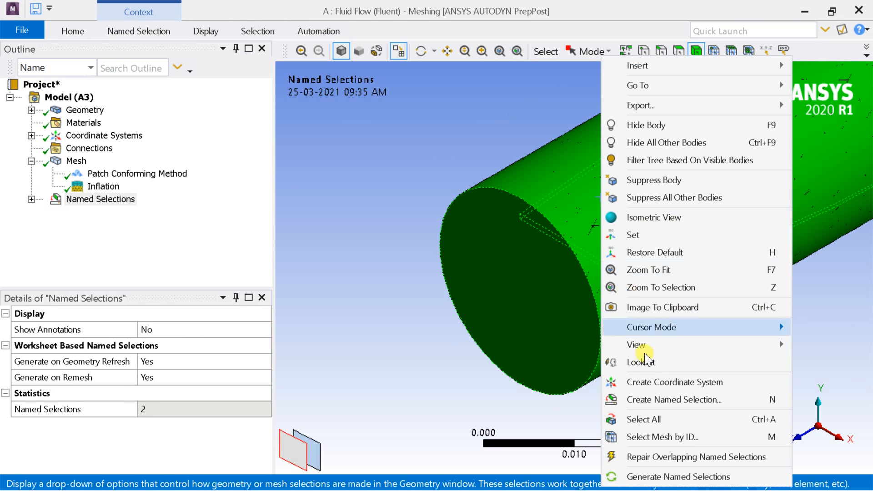
- Name the selected pipe fluid body 'fluid domain' as a named selection
click(673, 400)
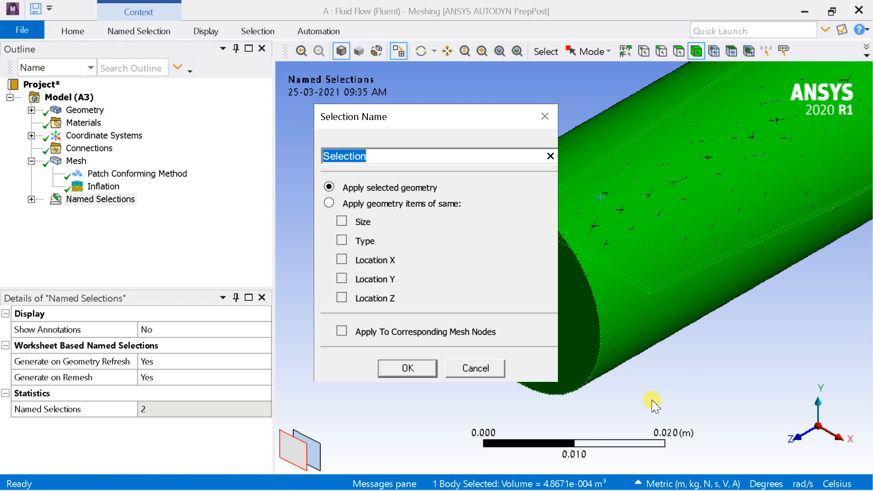
text(flu)
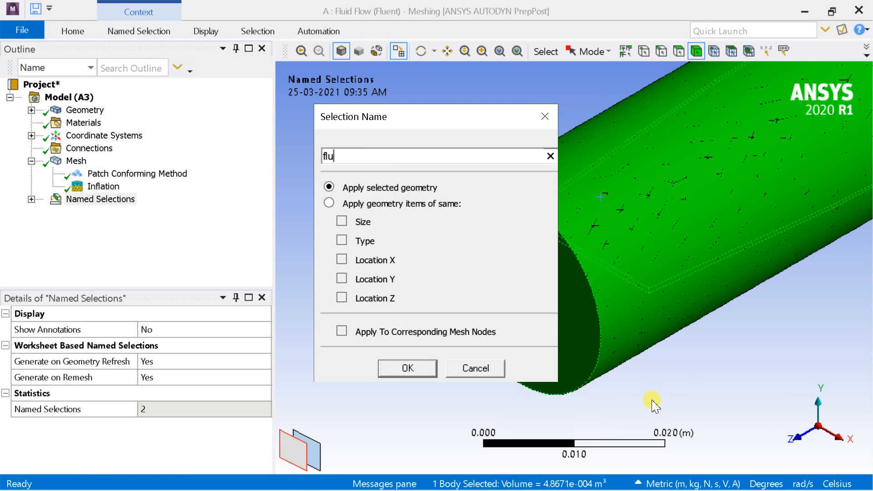
text(id domai)
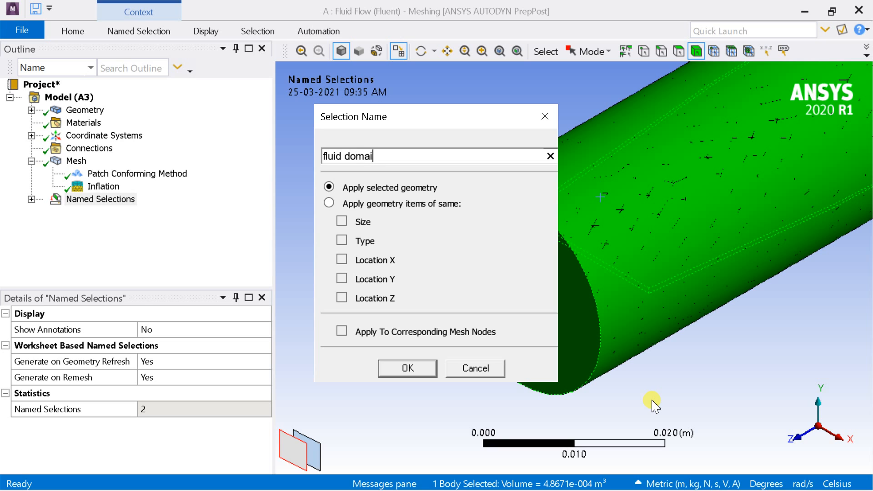
click(407, 368)
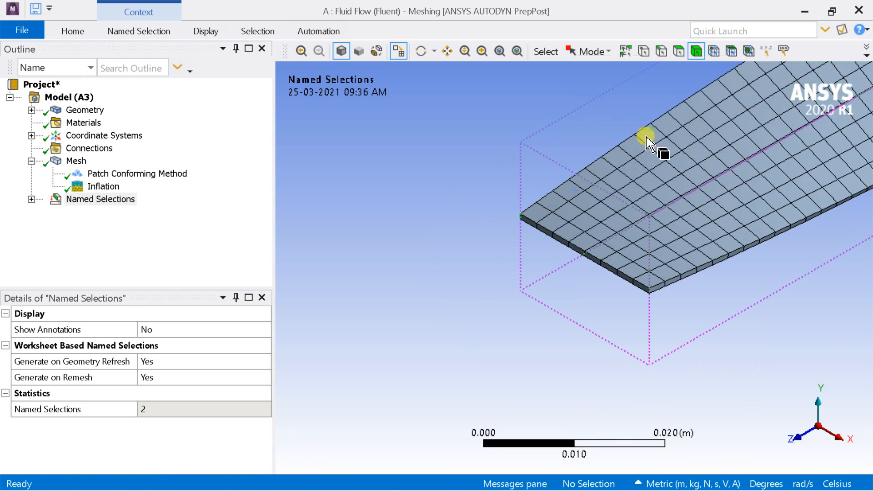
- Name the tape body 'twisted tape' and expand the Named Selections folder
right_click(649, 139)
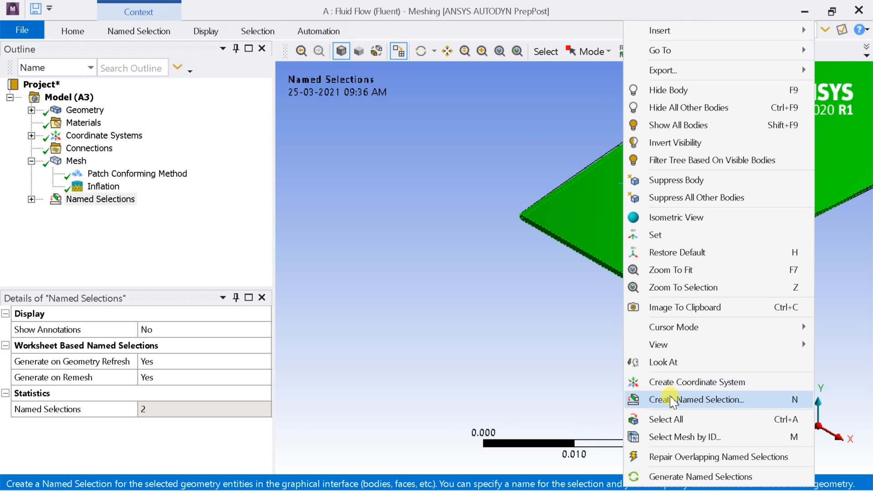
click(696, 399)
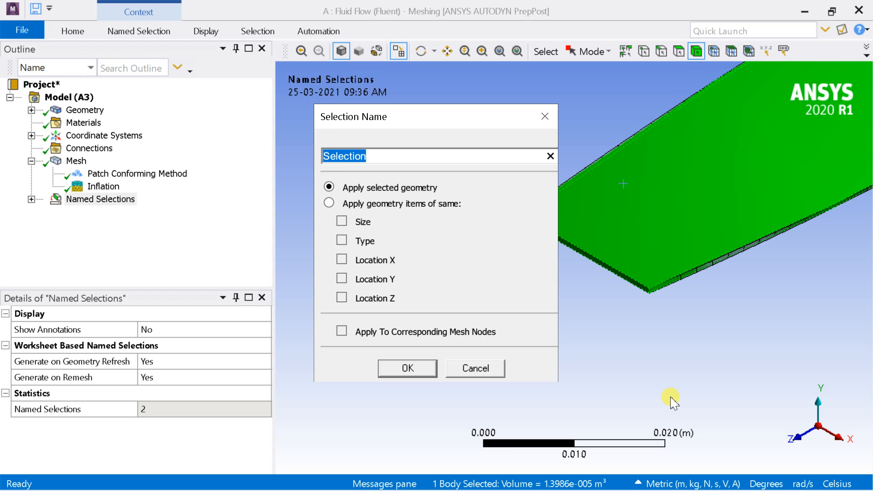
text(twisted)
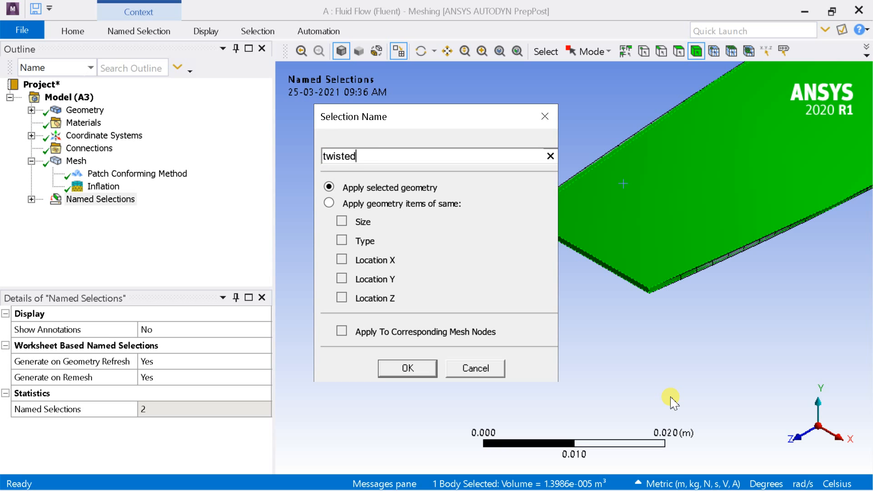
text(tape)
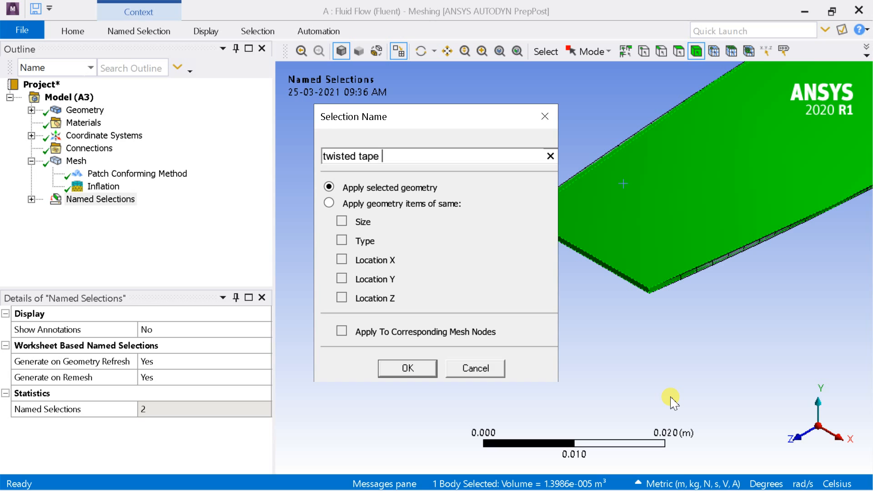
click(407, 368)
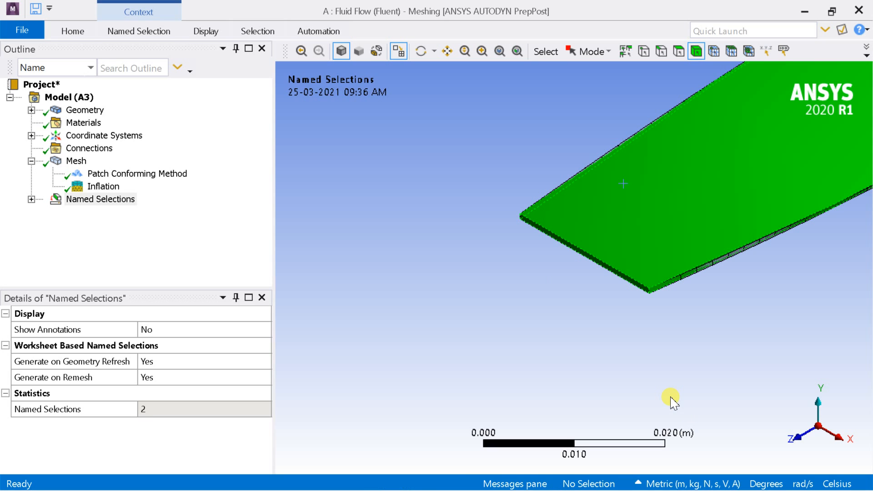
click(33, 199)
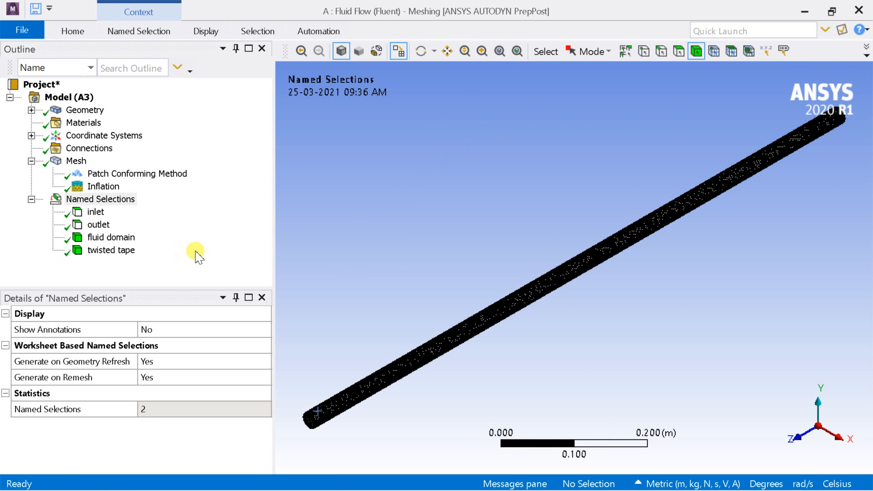
- Preview the inlet, outlet and twisted tape selections, then select the Mesh node
click(95, 212)
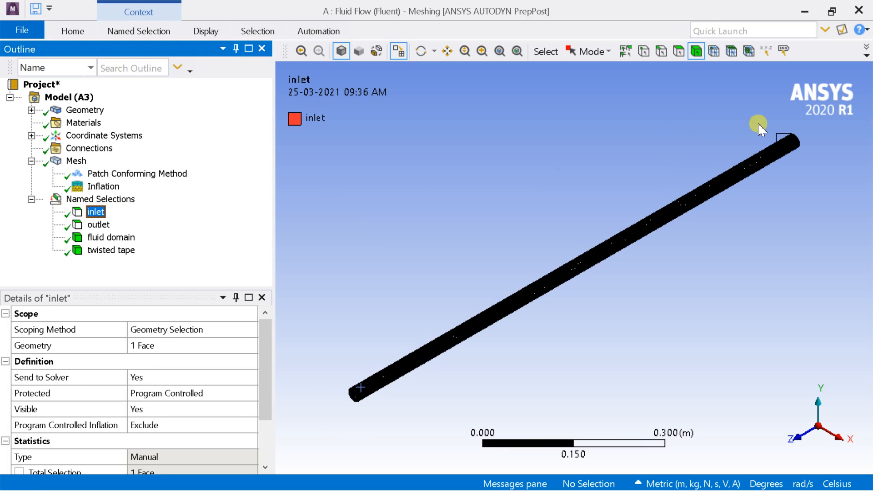
click(205, 31)
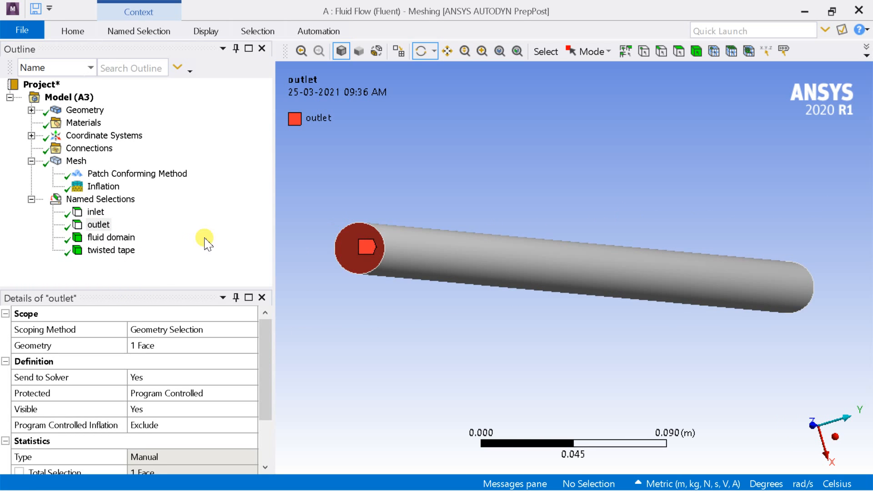
click(111, 250)
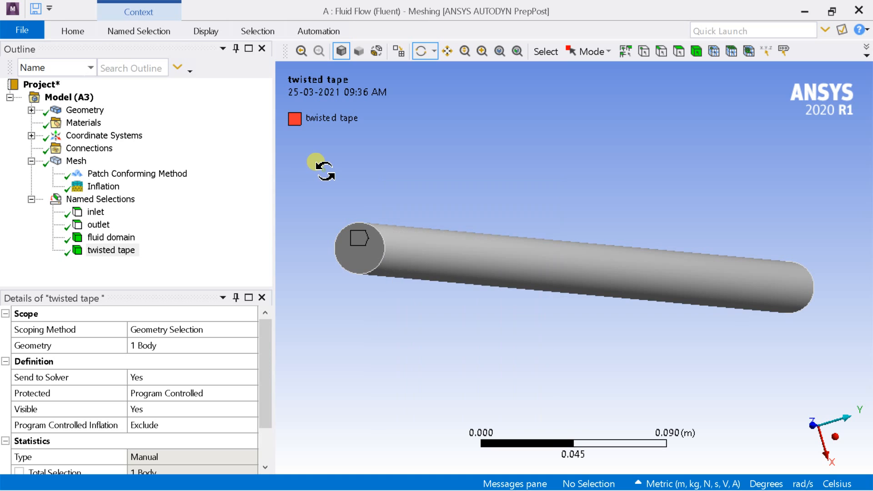
click(75, 161)
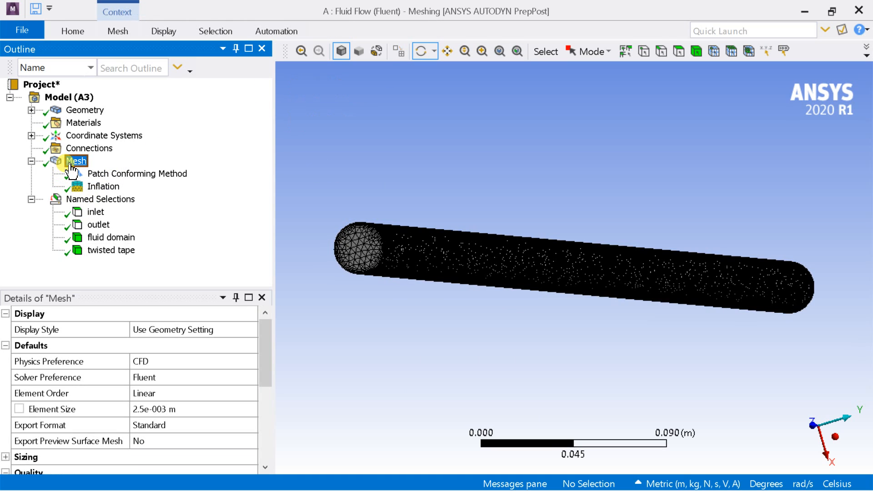
- Update the mesh and acknowledge the successful Fluent translation message
right_click(76, 160)
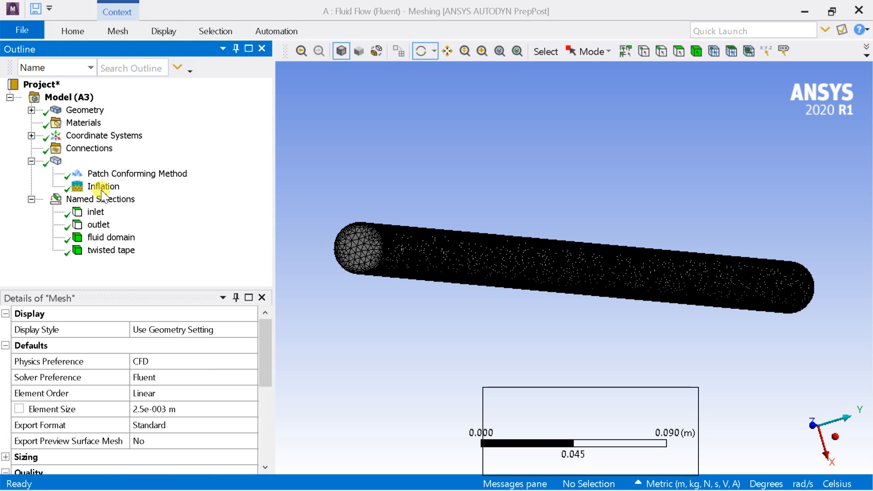
mouse_move(276, 266)
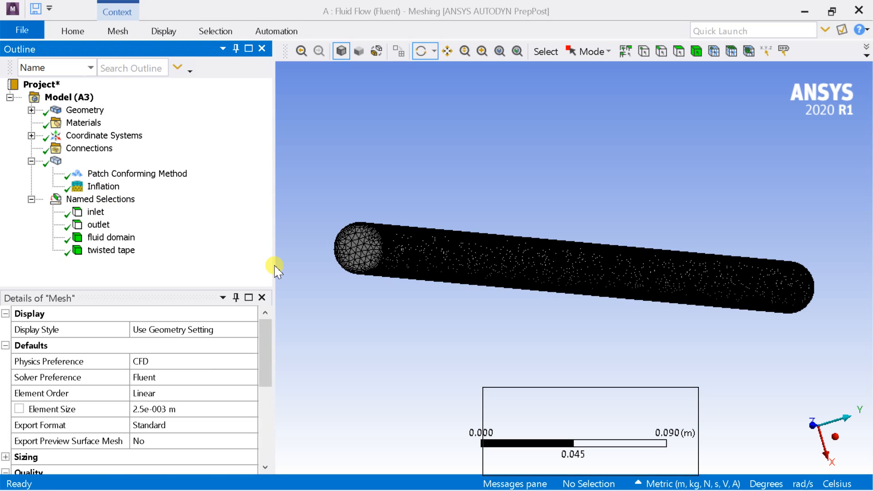
mouse_move(589, 422)
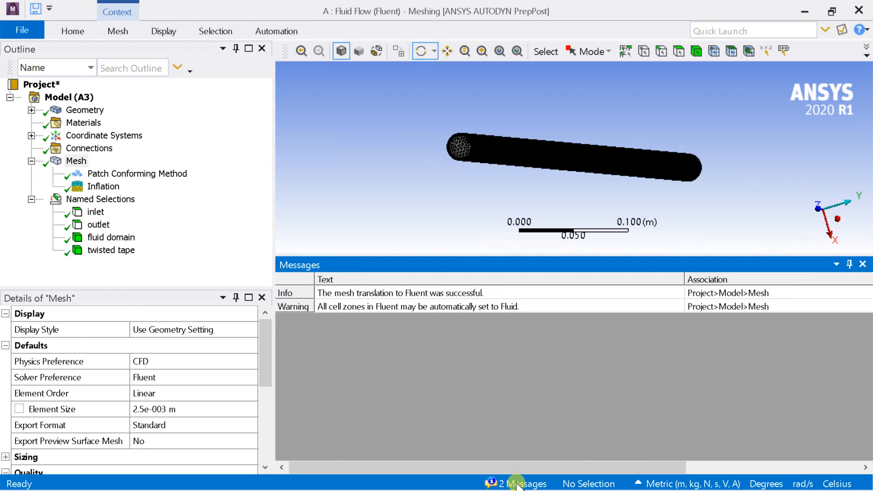
click(518, 483)
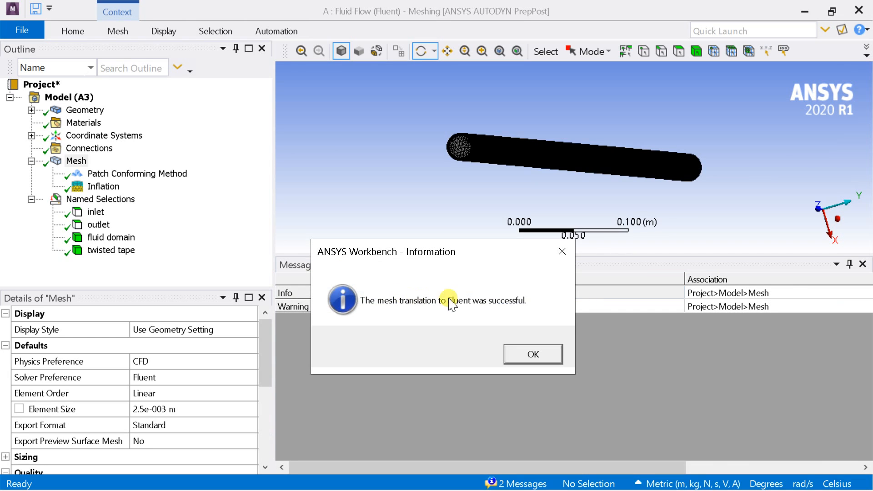
click(532, 354)
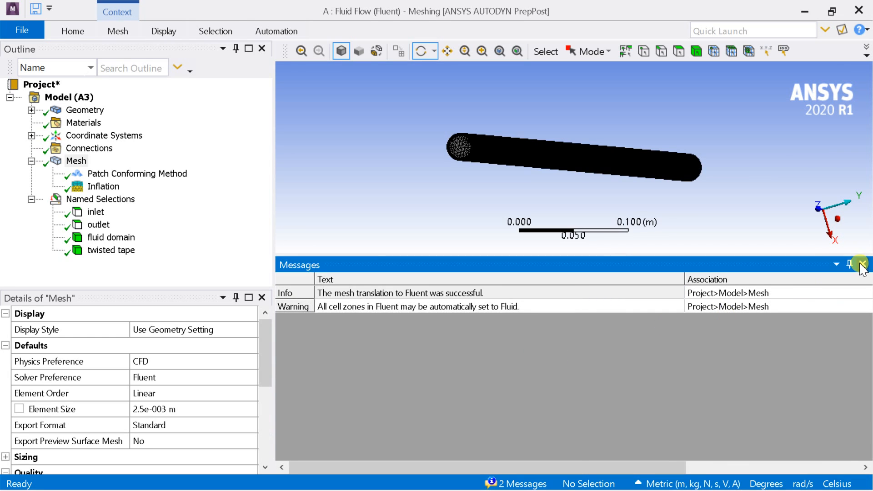